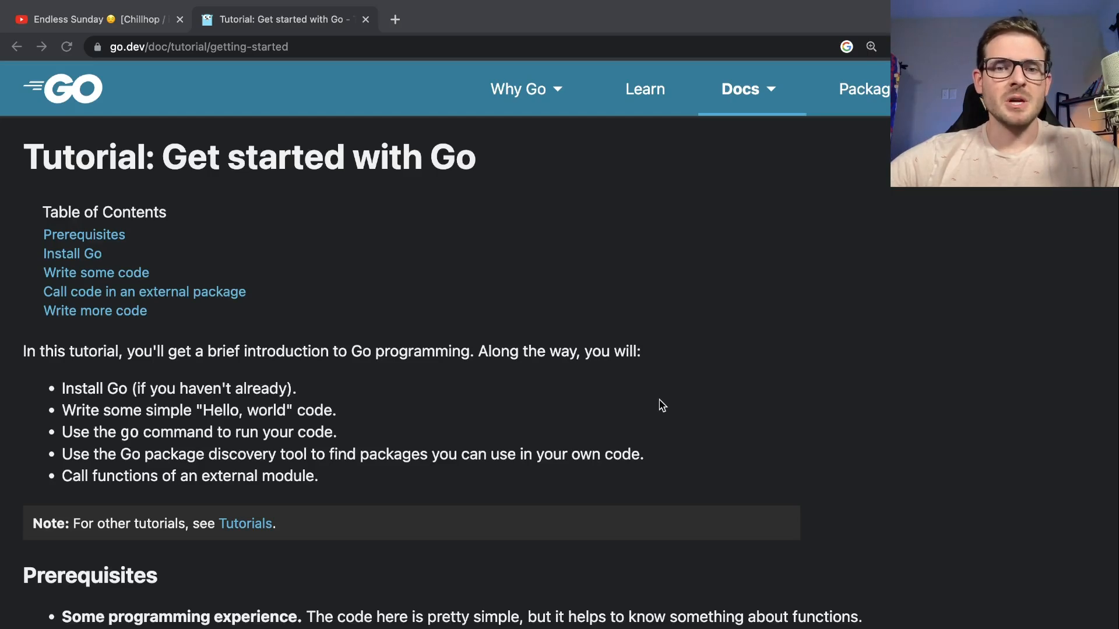
- Scroll the go.dev tutorial to the rsc.io/quote example, highlighting and clearing lines of code
scroll("down", 3)
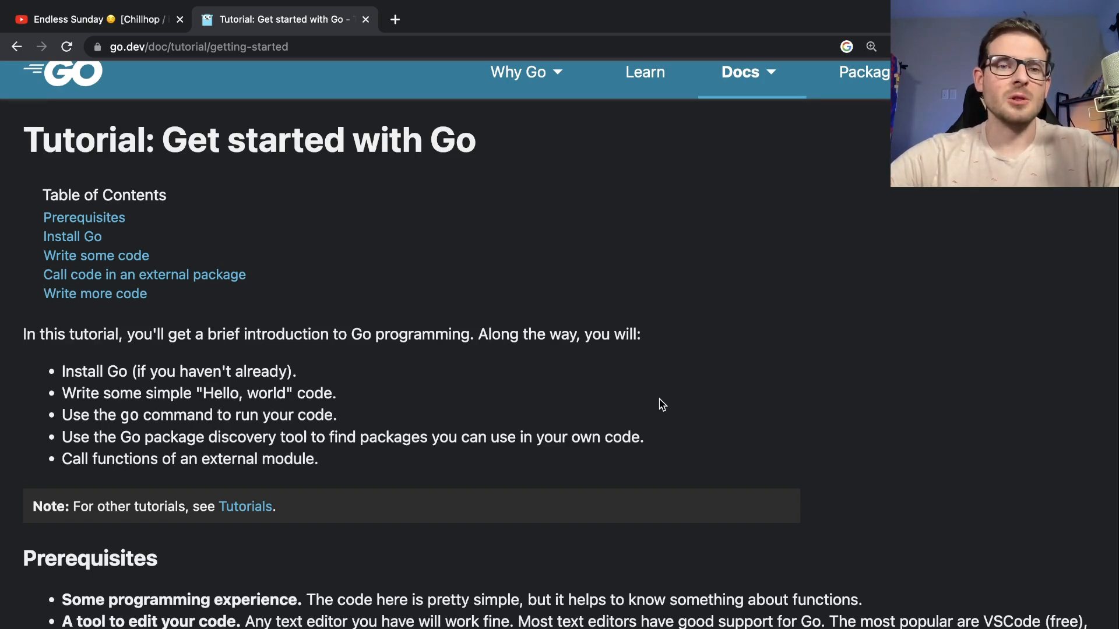
scroll("down", 3)
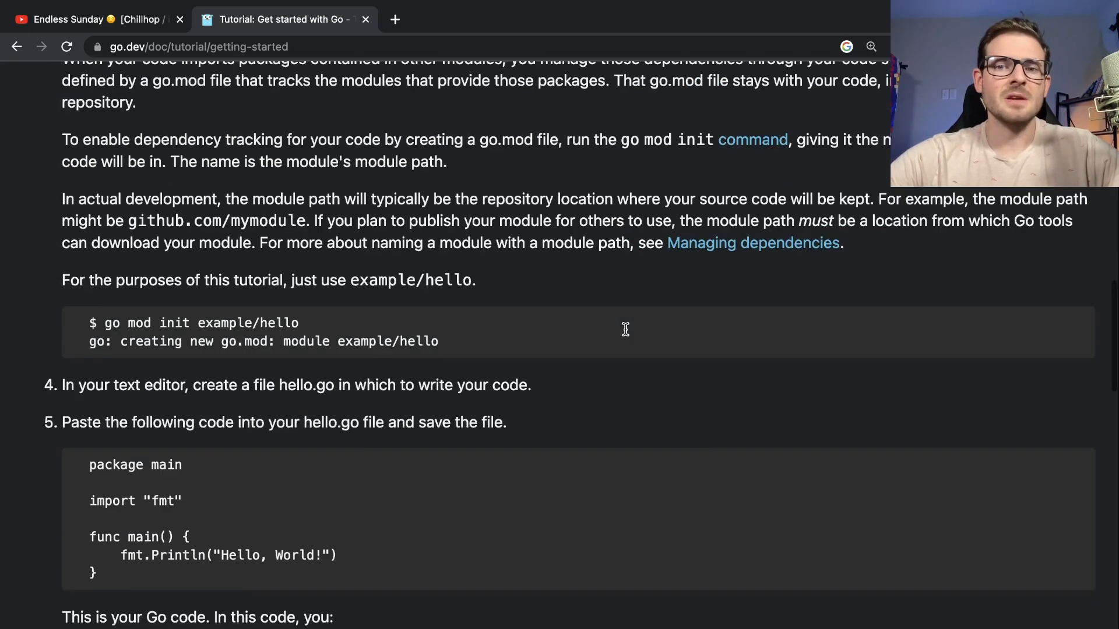
scroll("down", 3)
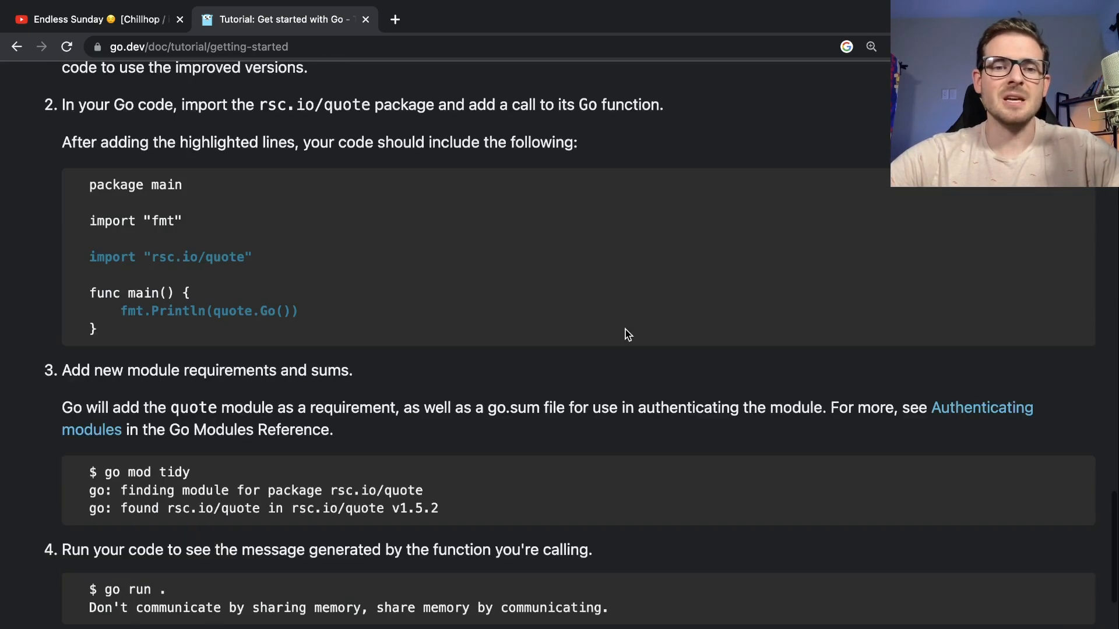
mouse_move(107, 330)
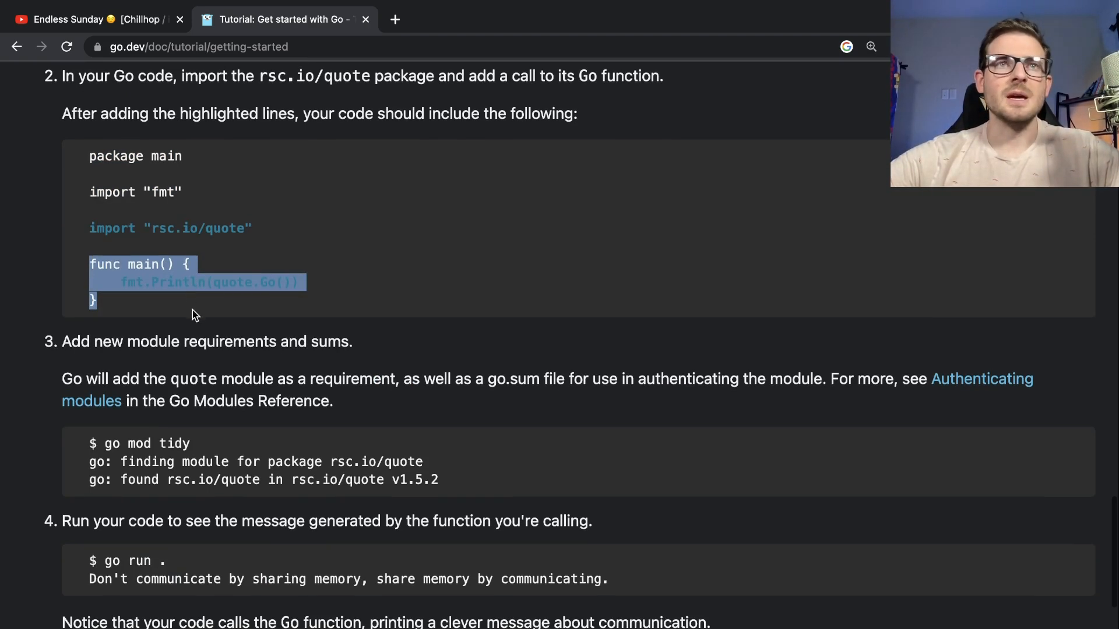
left_click(147, 208)
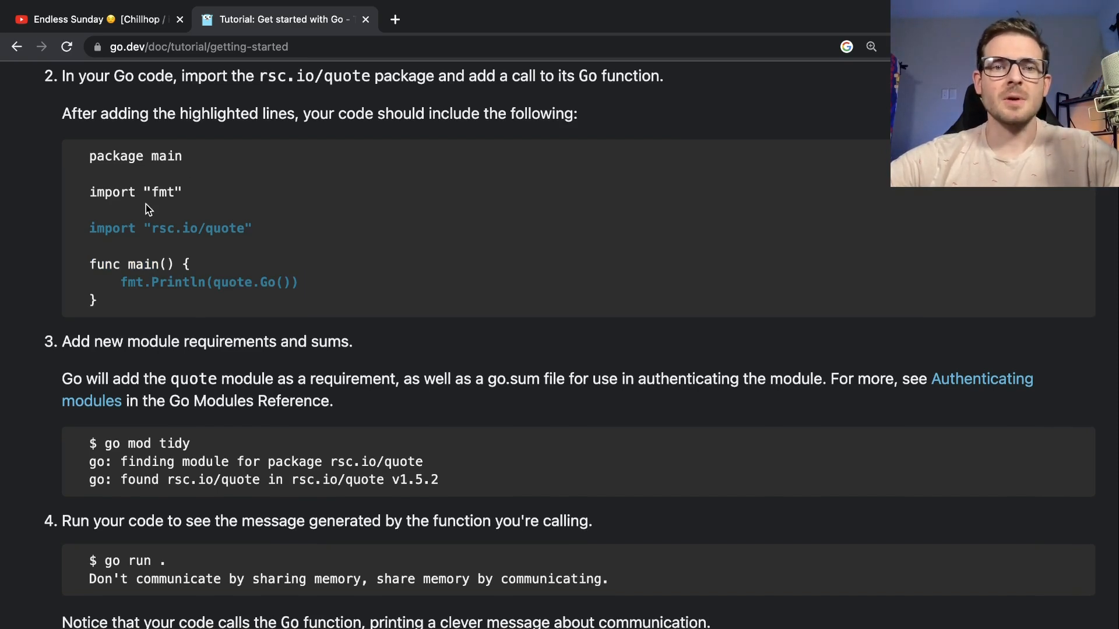
mouse_move(118, 298)
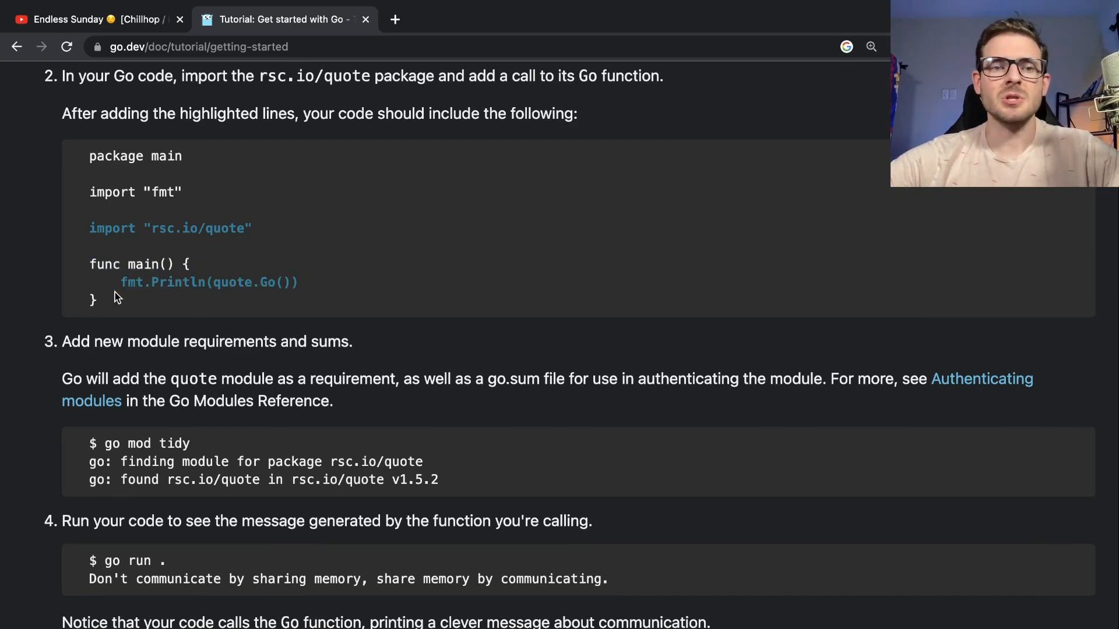
mouse_move(130, 285)
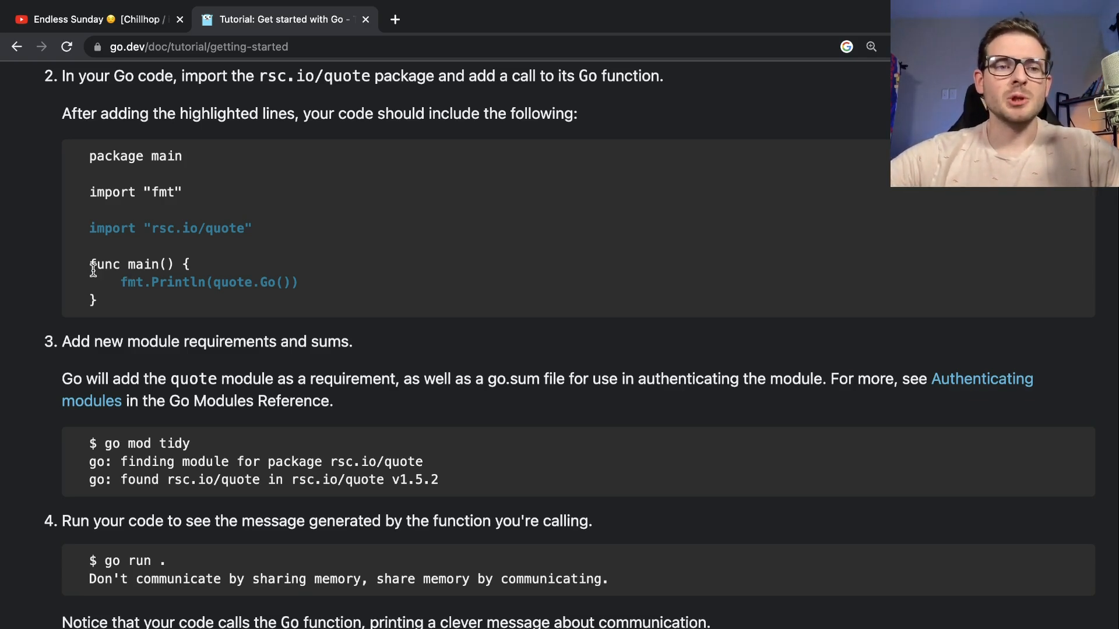
double_click(115, 157)
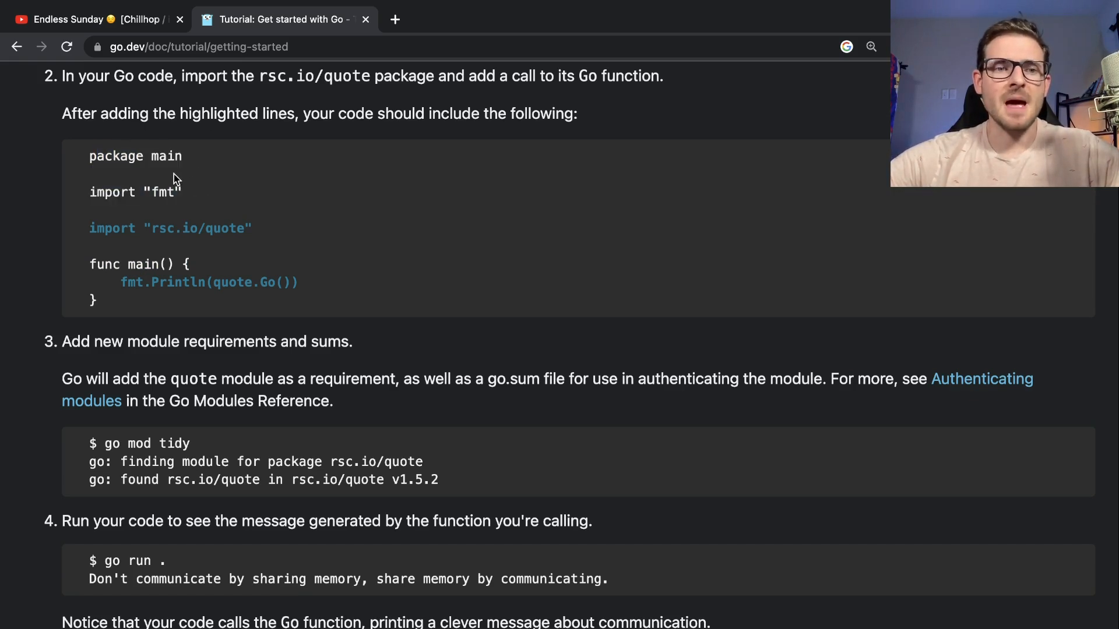
scroll("down", 3)
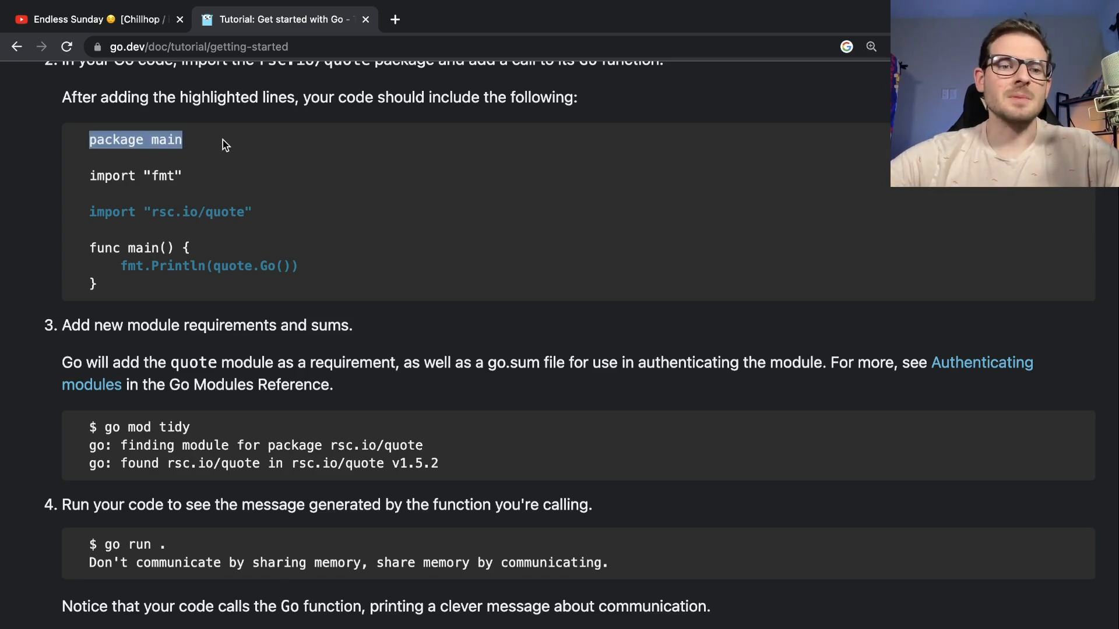
left_click(330, 171)
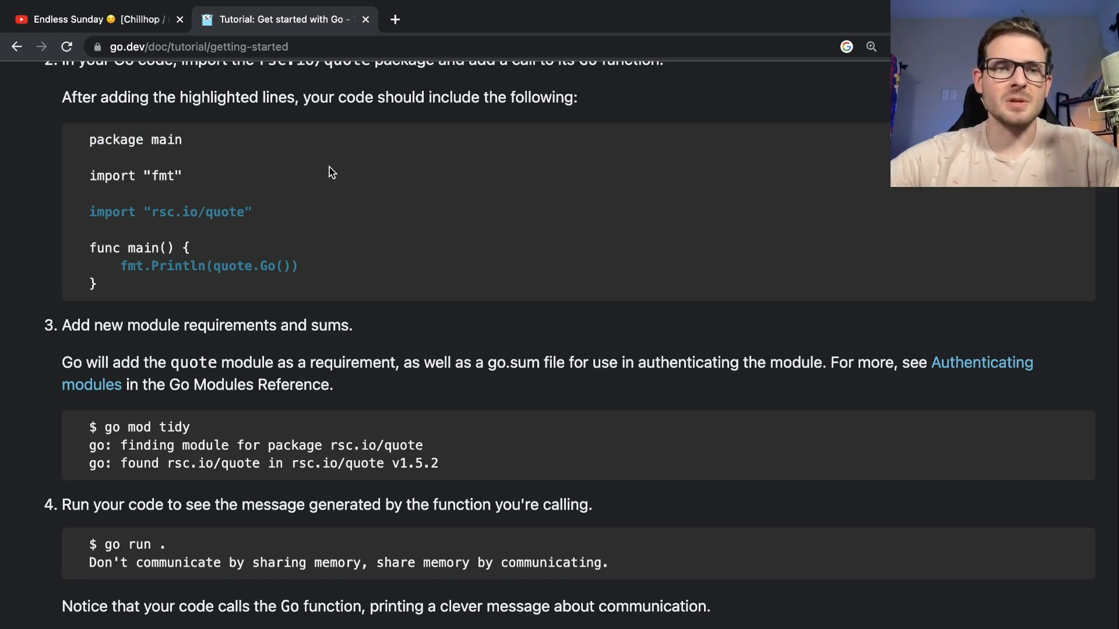
scroll("down", 3)
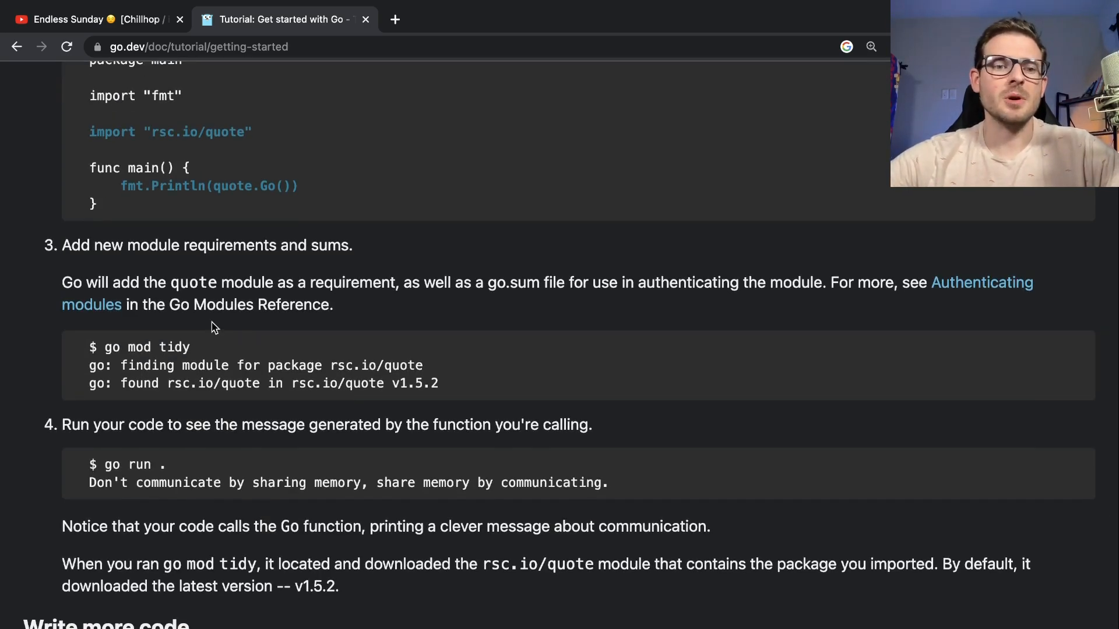
- Scroll through the tutorial's go mod tidy and go run steps
scroll("down", 3)
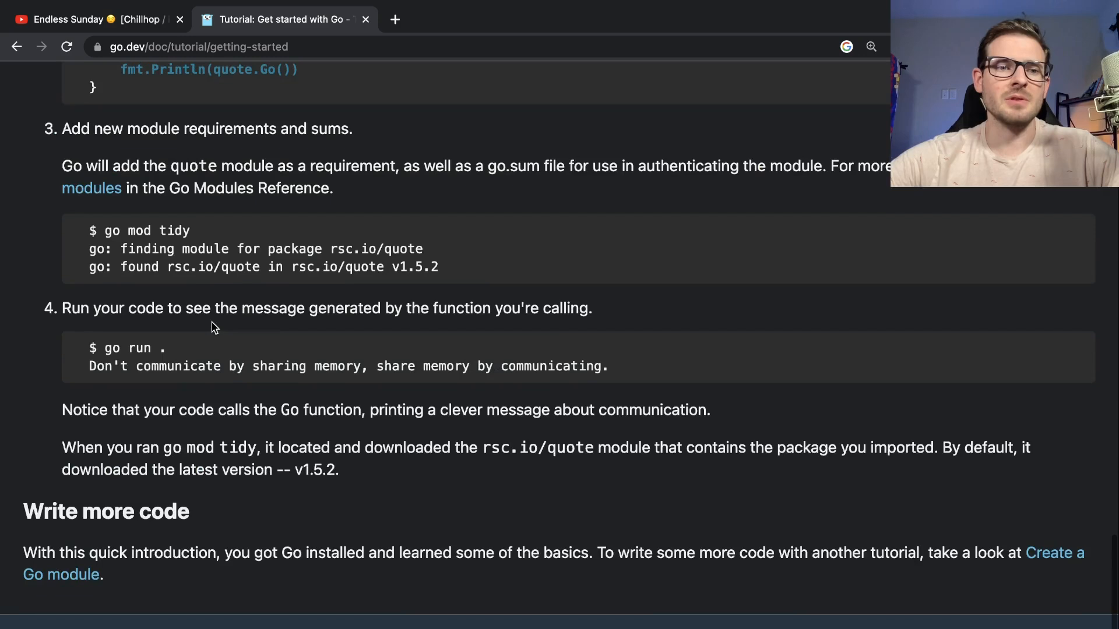
scroll("up", 3)
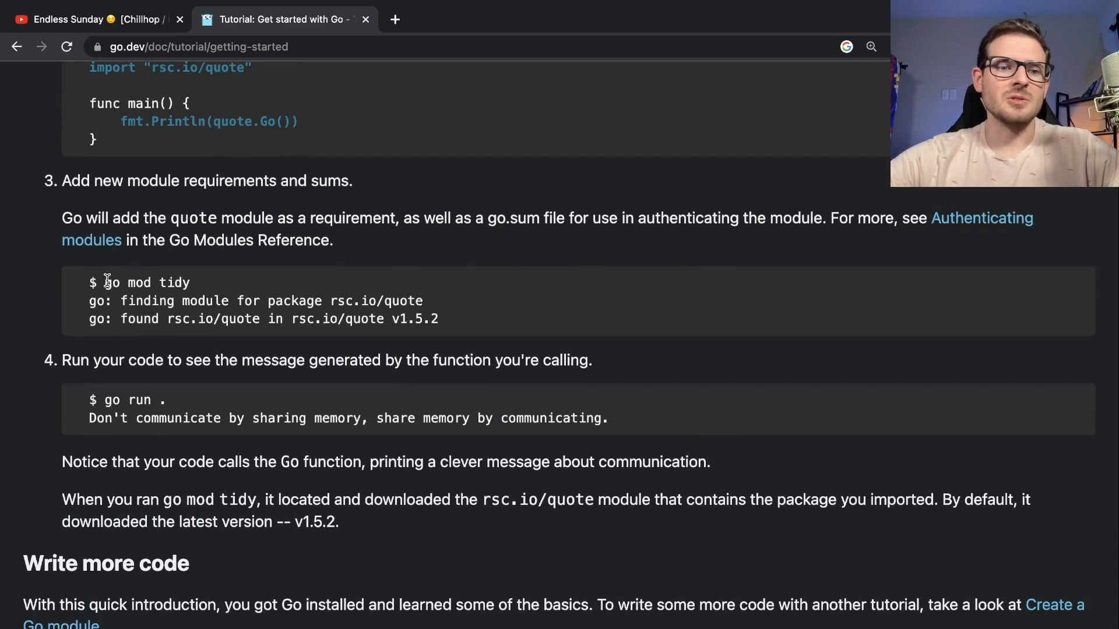
mouse_move(216, 259)
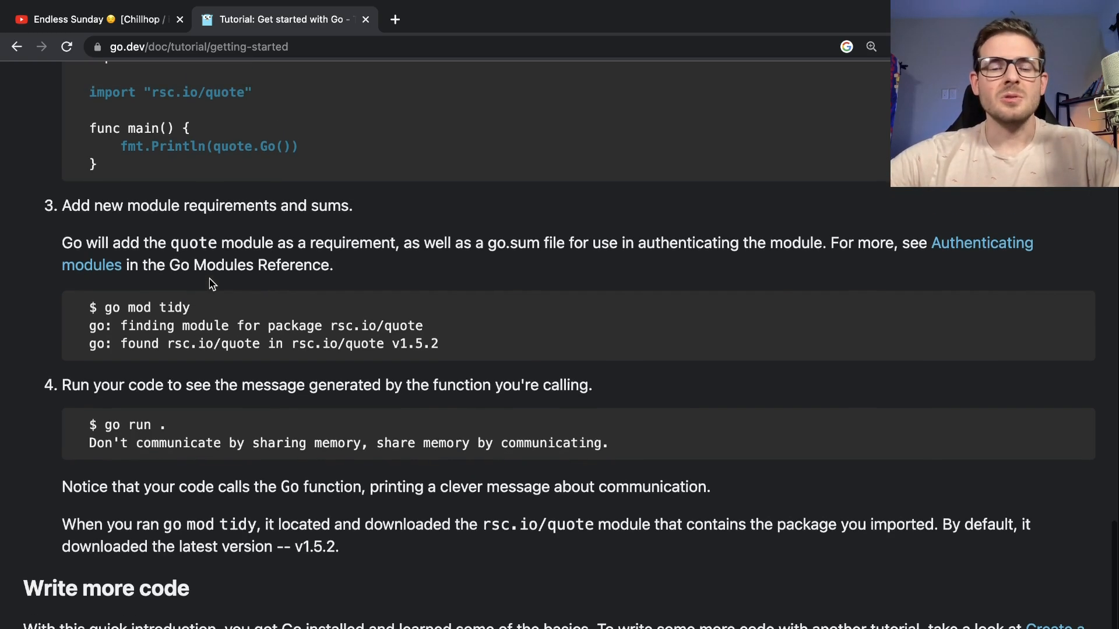
mouse_move(250, 286)
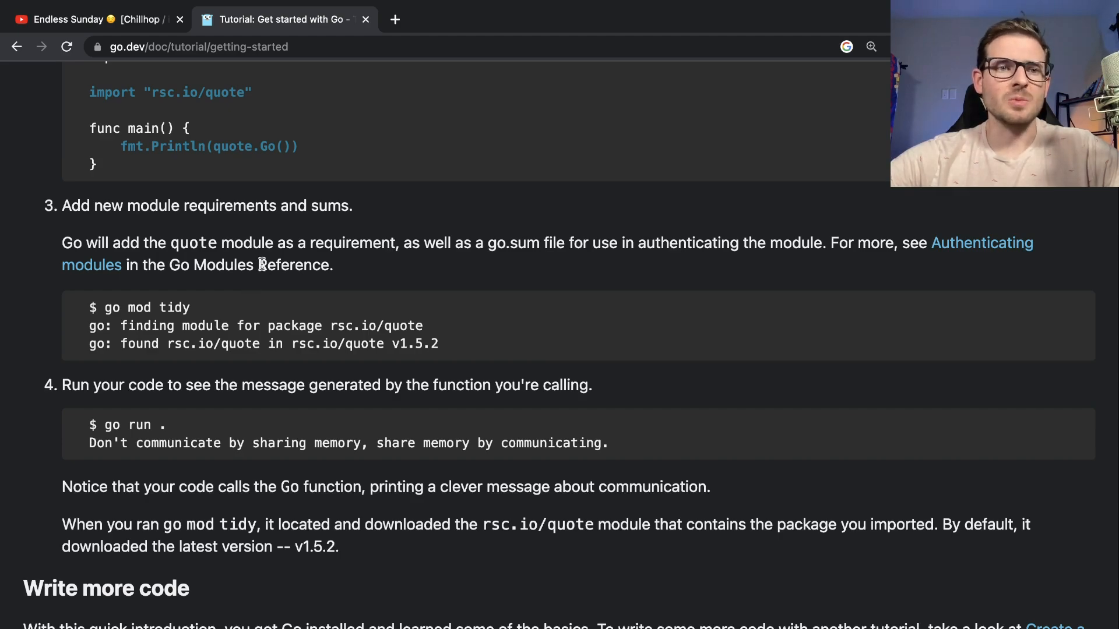
scroll("up", 3)
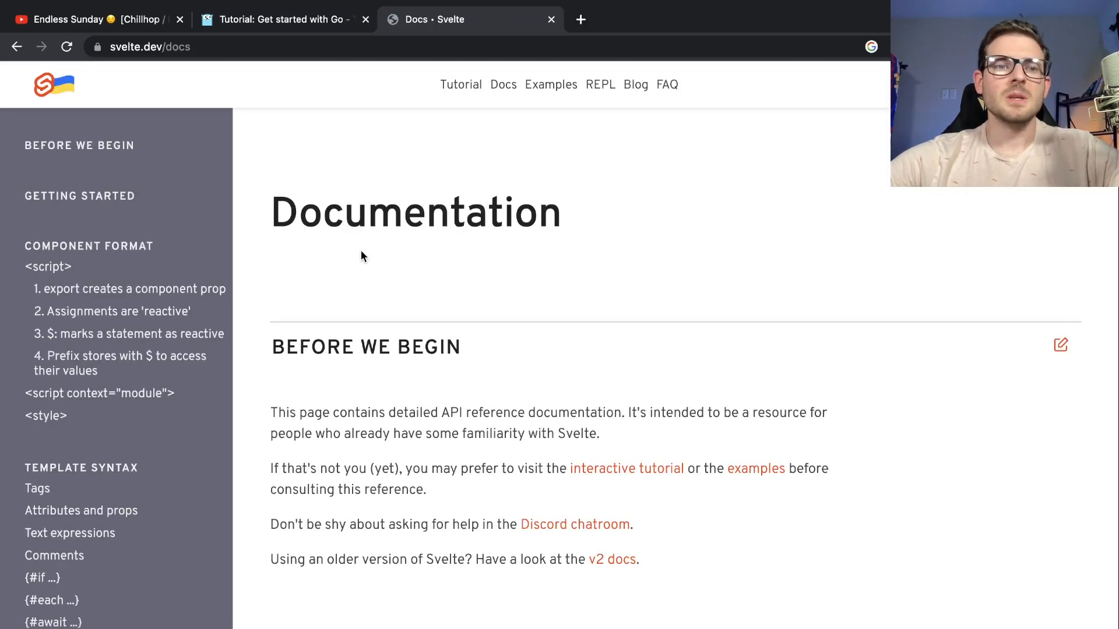
scroll("down", 3)
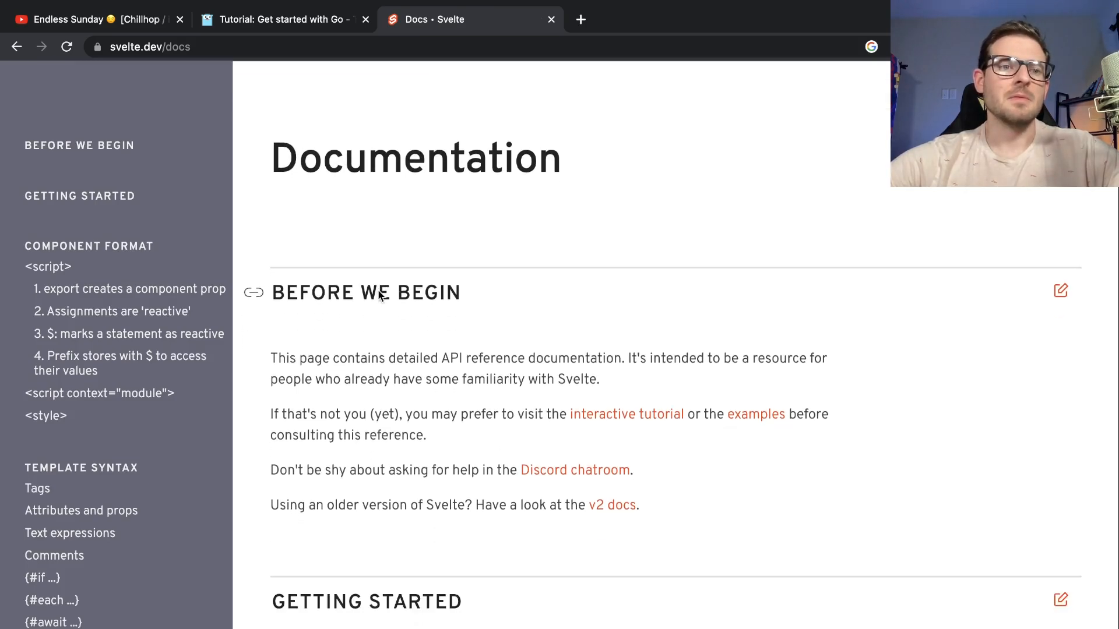
scroll("down", 3)
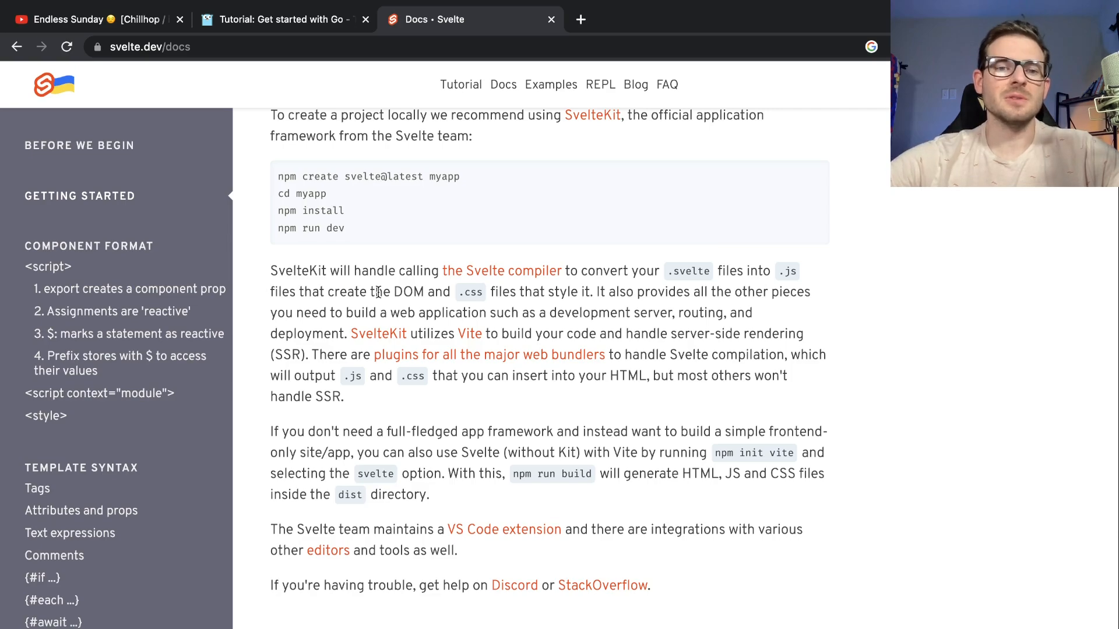
scroll("up", 3)
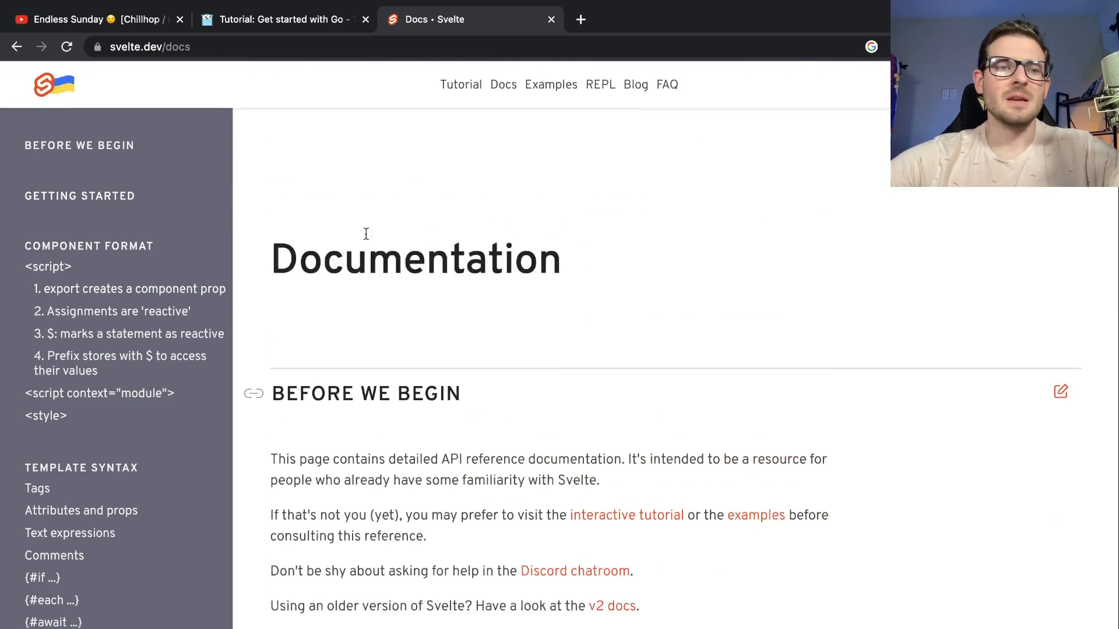
- Open the Svelte interactive tutorial and advance from Basics to the Adding data lesson
left_click(460, 84)
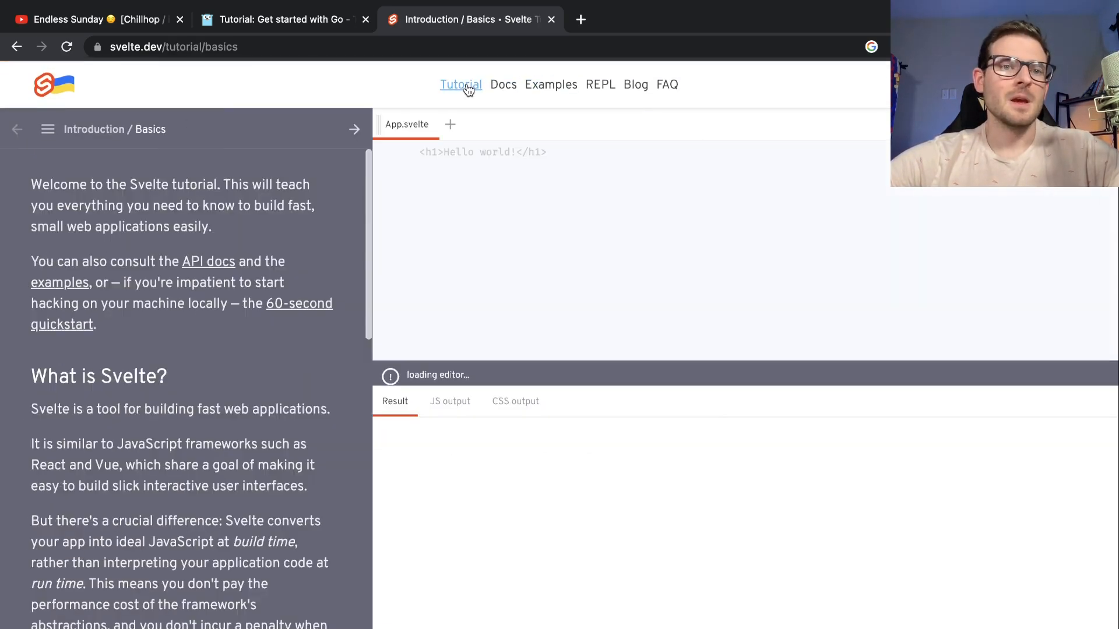
scroll("down", 3)
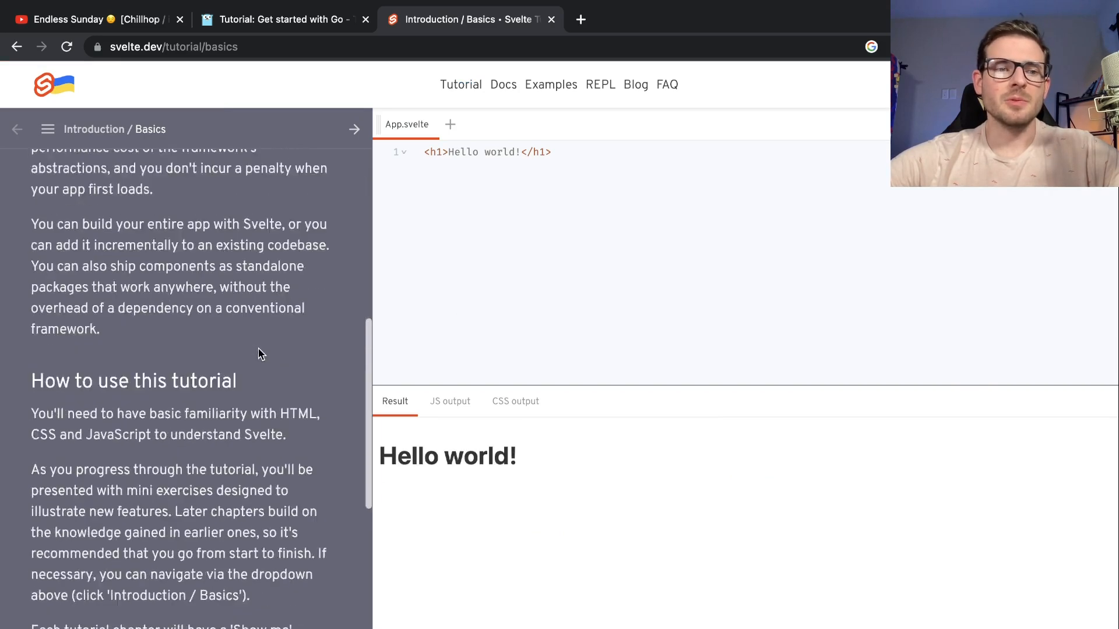
scroll("down", 3)
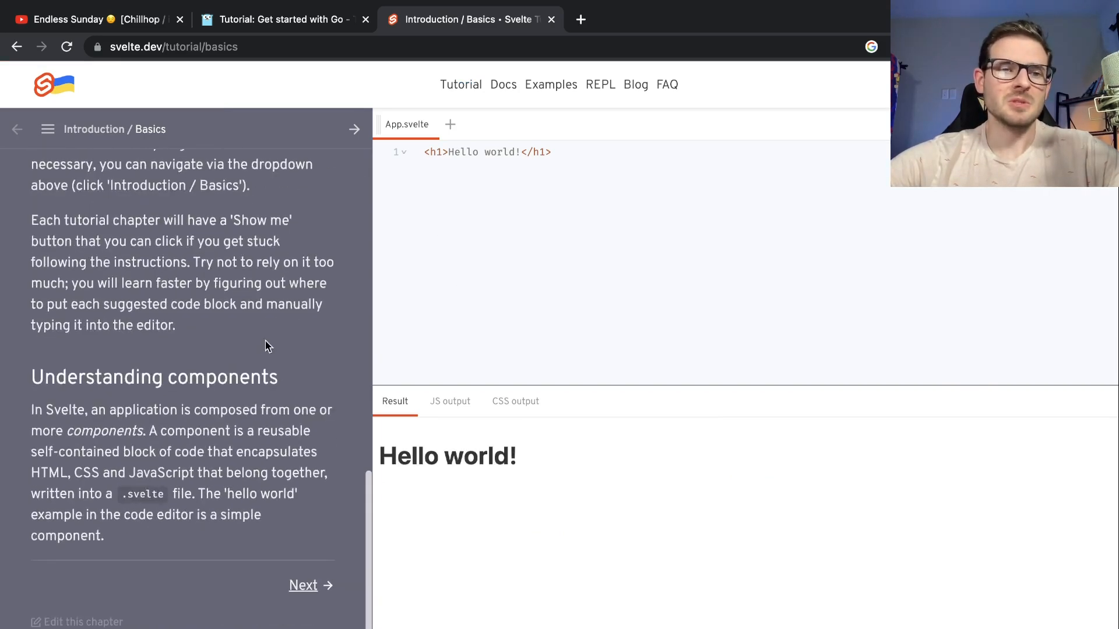
scroll("up", 3)
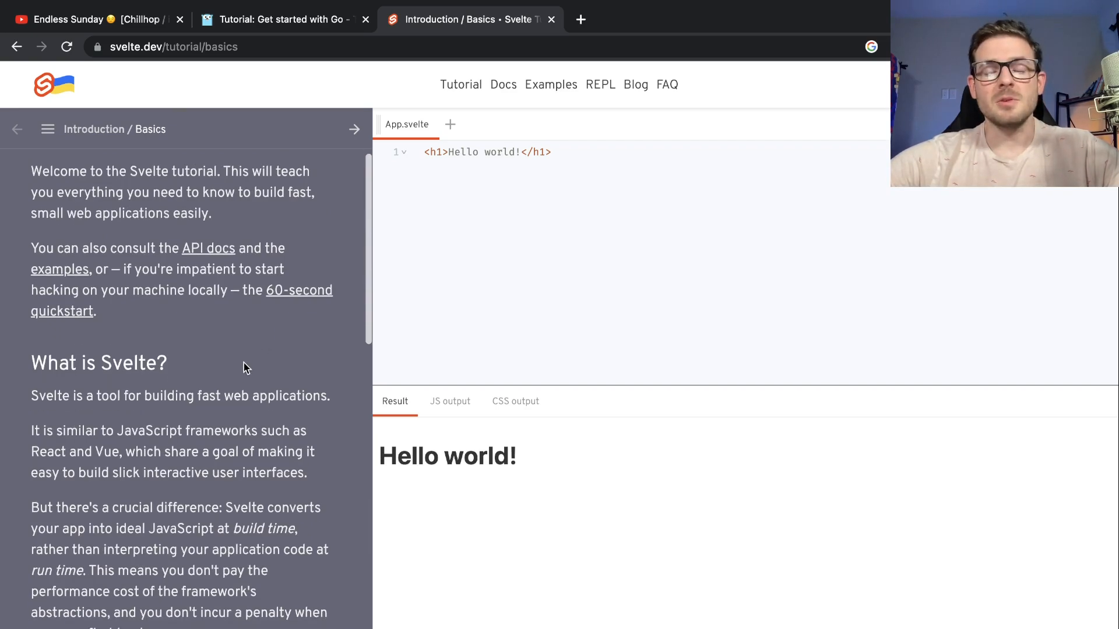
scroll("down", 3)
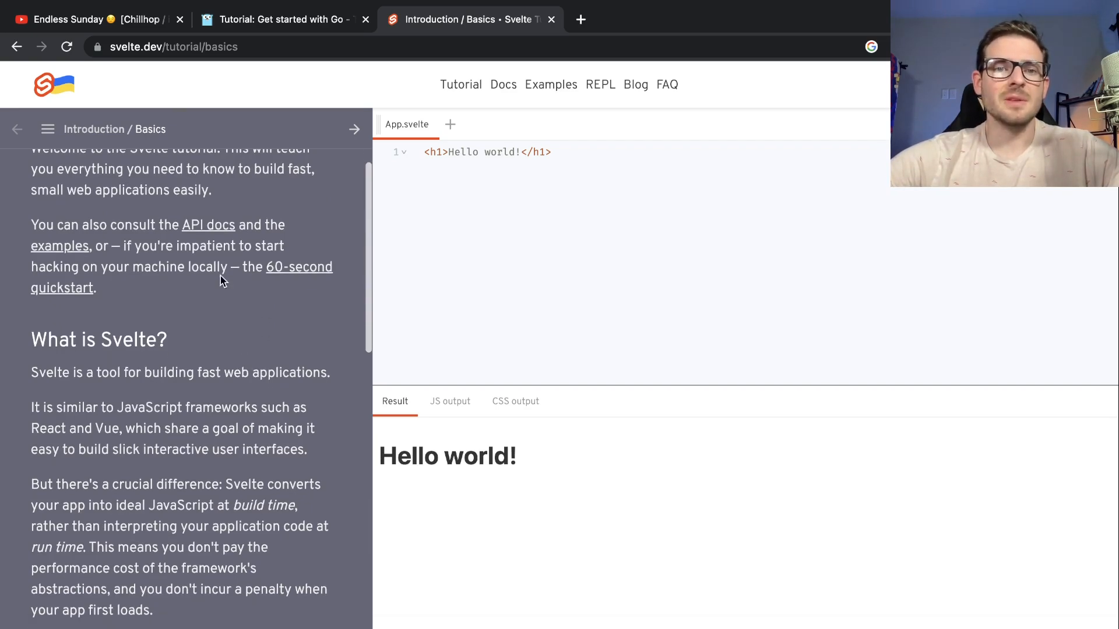
left_click(355, 129)
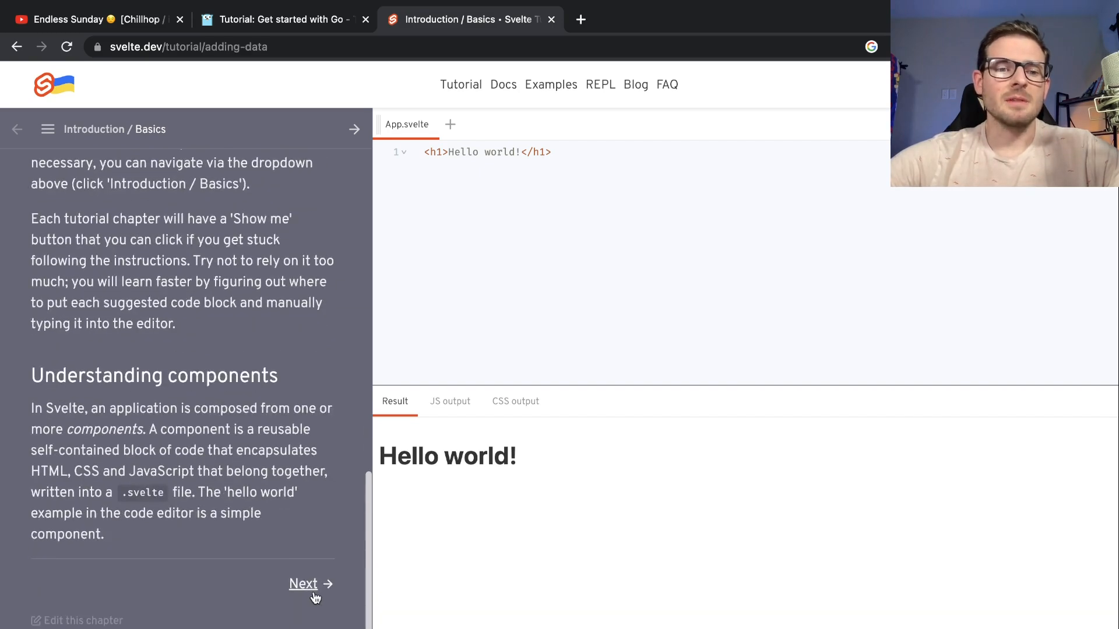
left_click(302, 583)
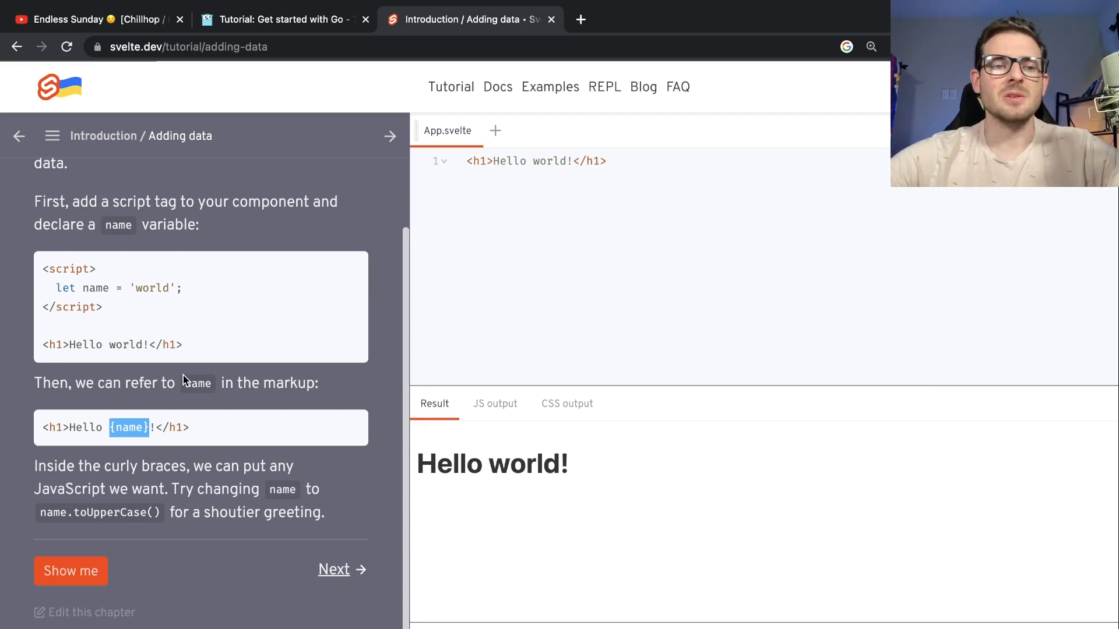
mouse_move(162, 400)
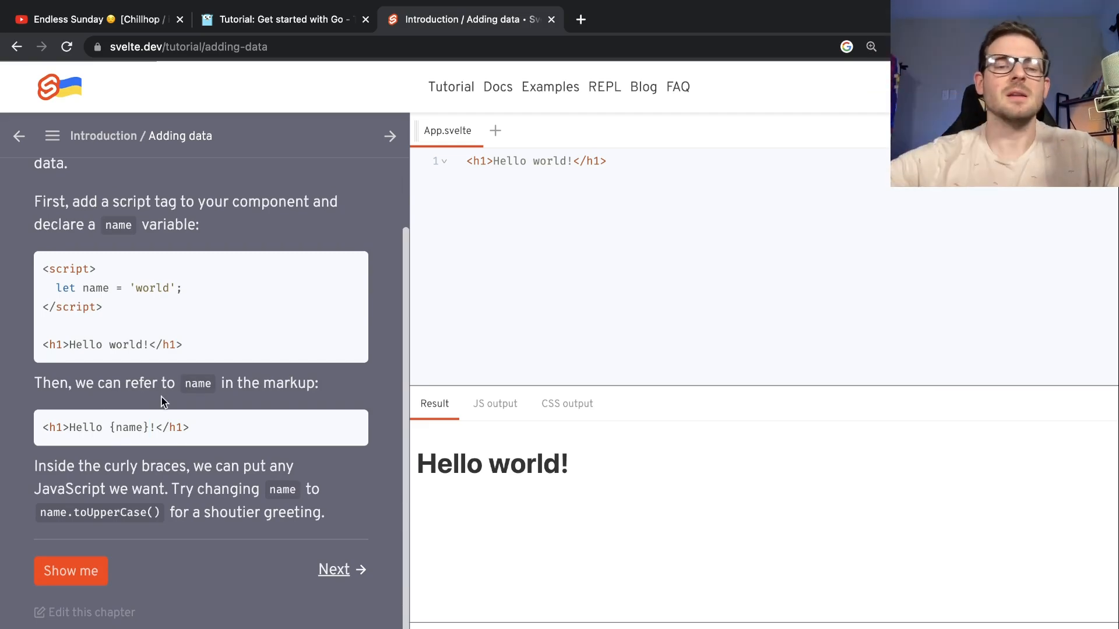
- Return to 'Tutorial: Get started with Go' and scroll to 'Call code in an external package'
left_click(278, 19)
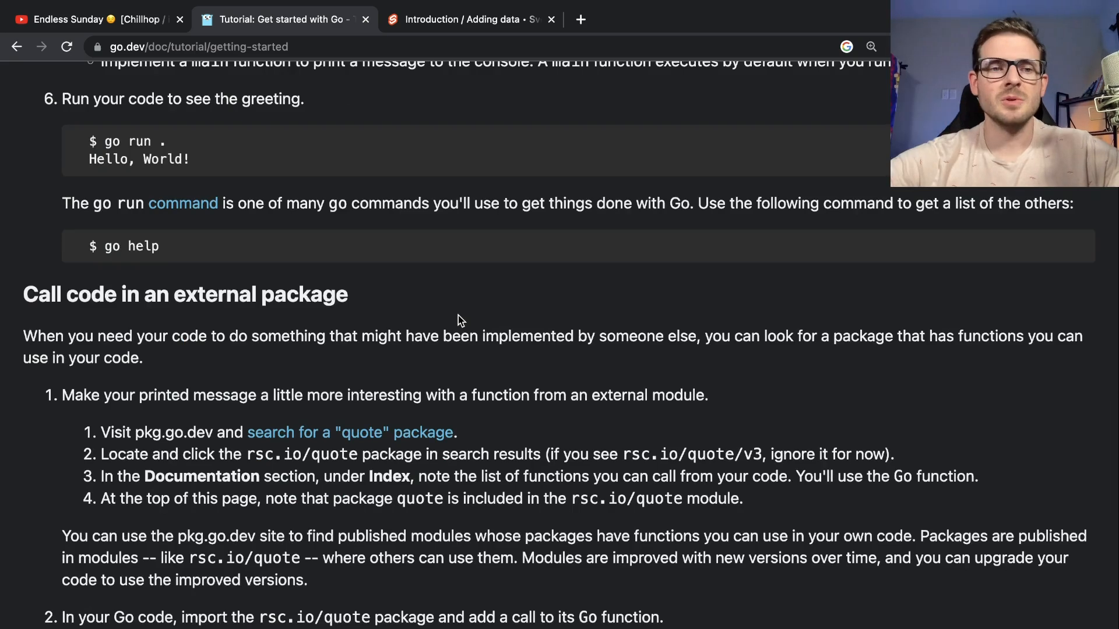
scroll("down", 3)
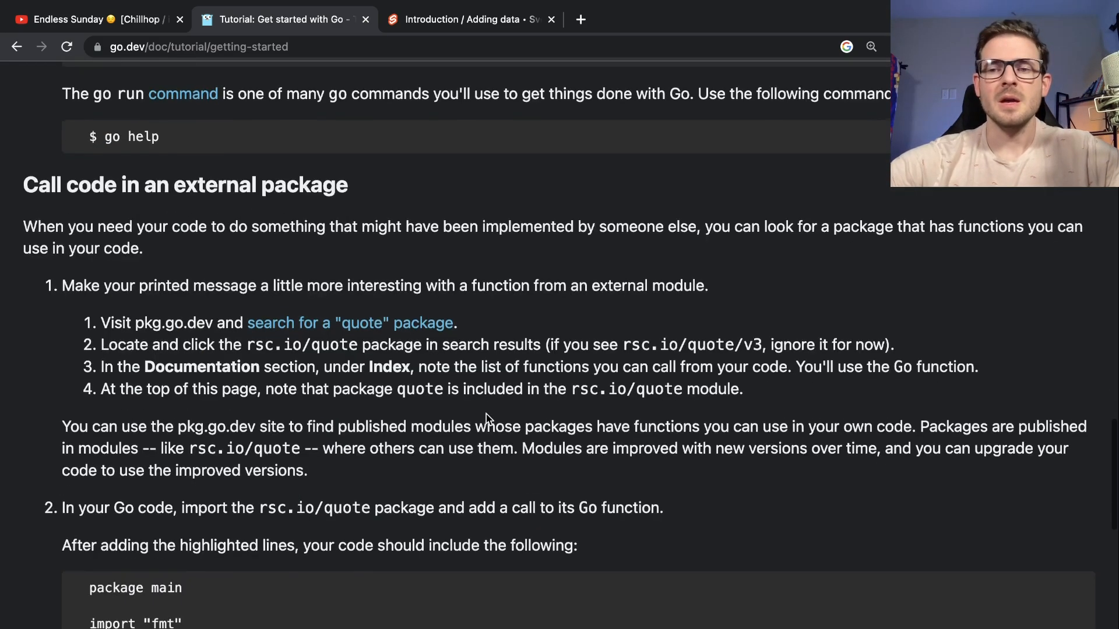
scroll("down", 3)
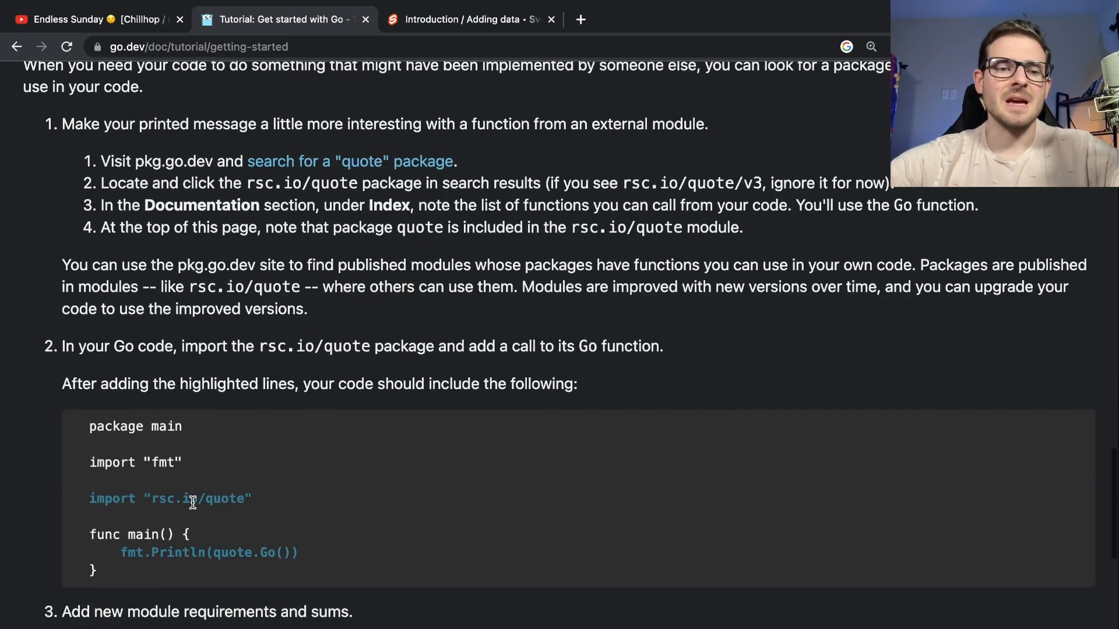
scroll("down", 3)
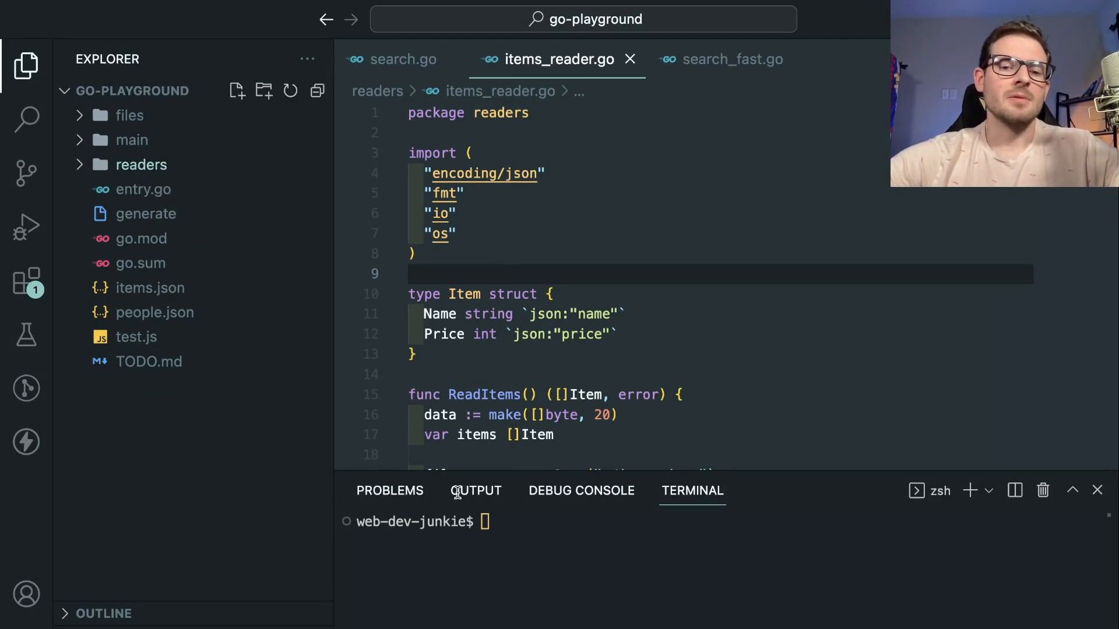
mouse_move(154, 312)
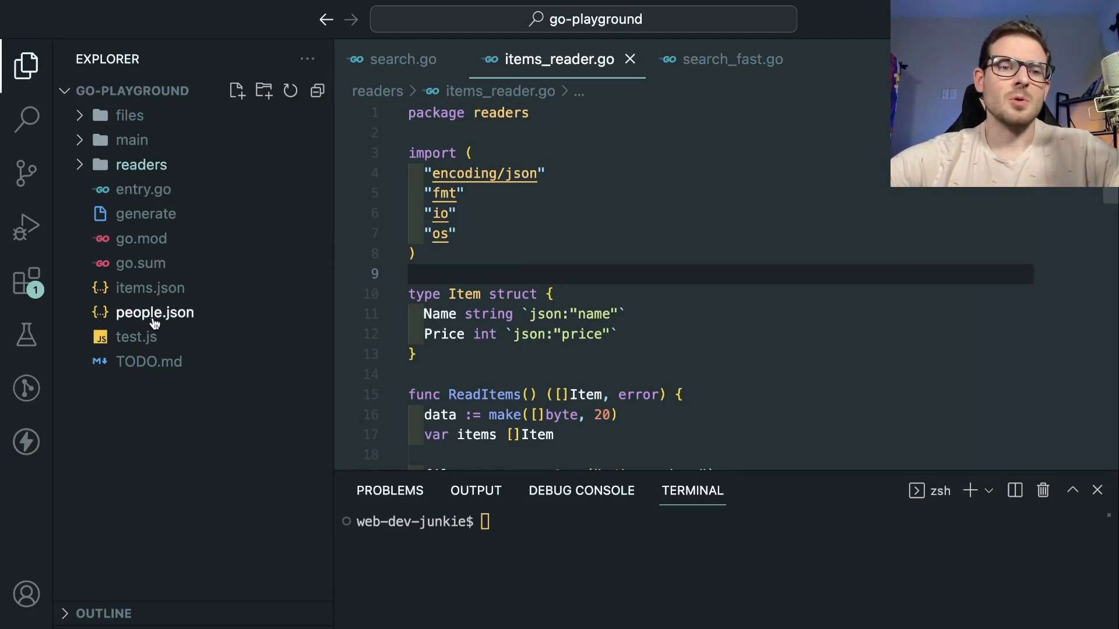
- Open go.mod, showing module example/go-playground with go 1.19
left_click(141, 239)
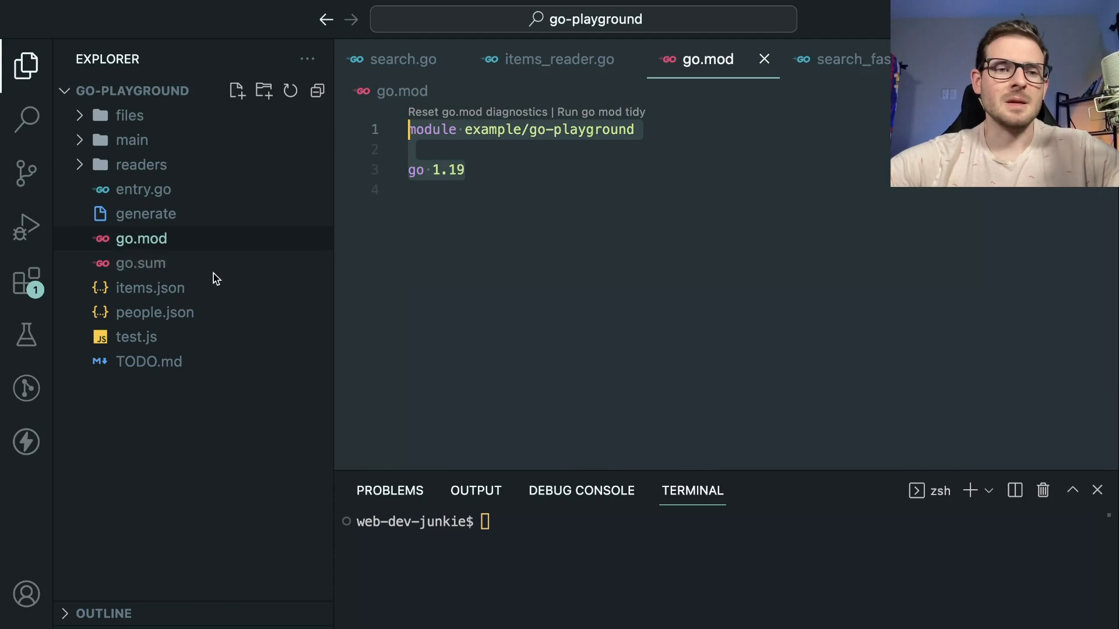
mouse_move(158, 263)
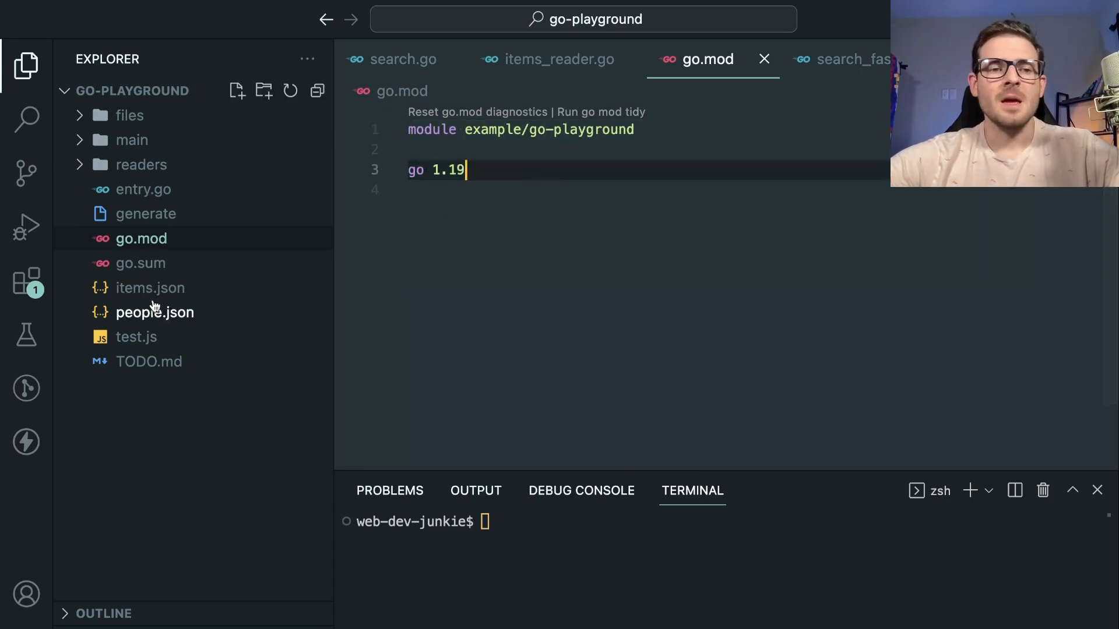
mouse_move(143, 188)
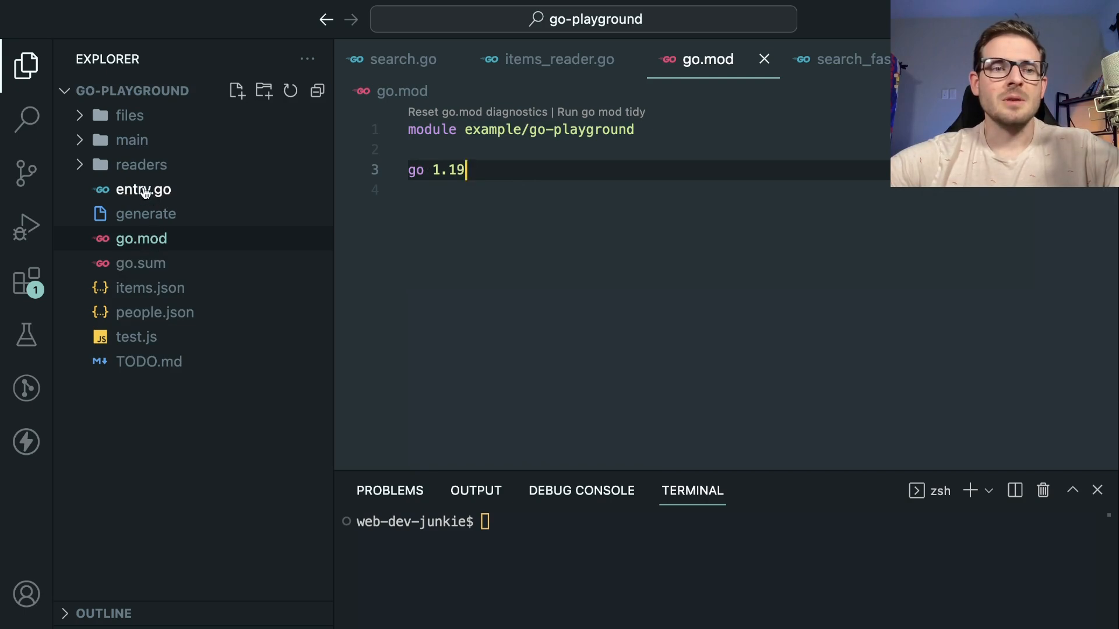
- Review entry.go's main summing item prices, then expand the readers folder
left_click(143, 189)
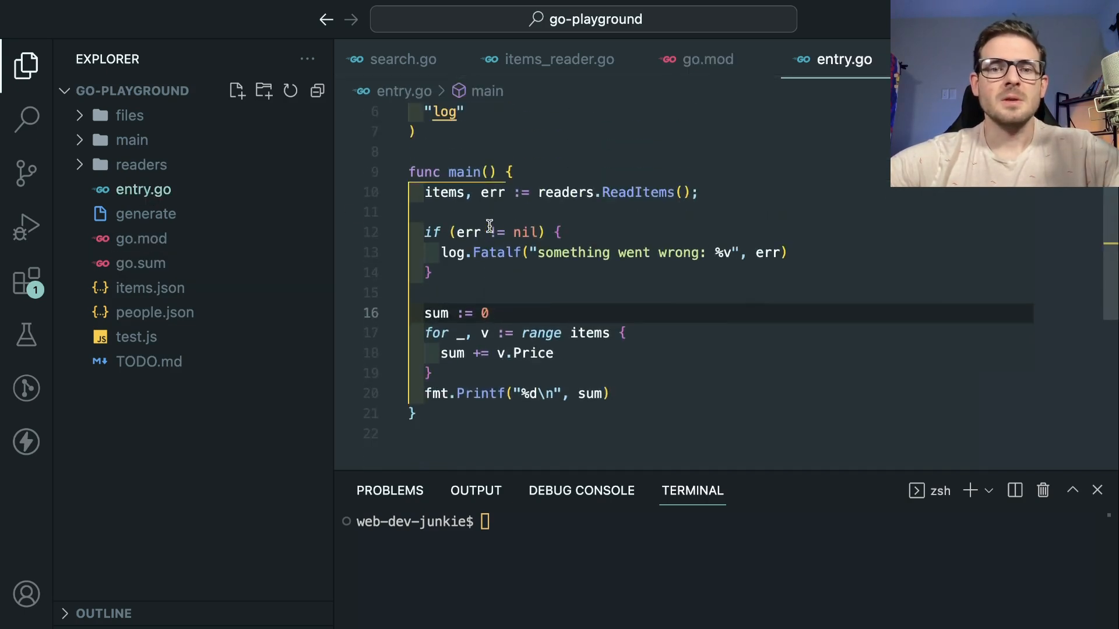
scroll("up", 3)
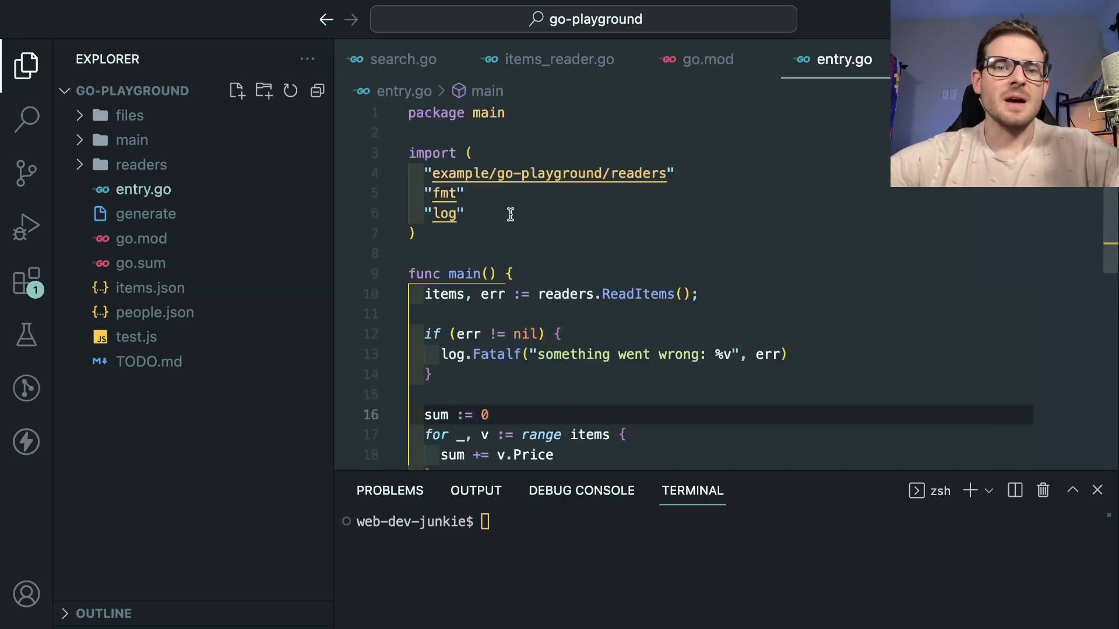
scroll("down", 3)
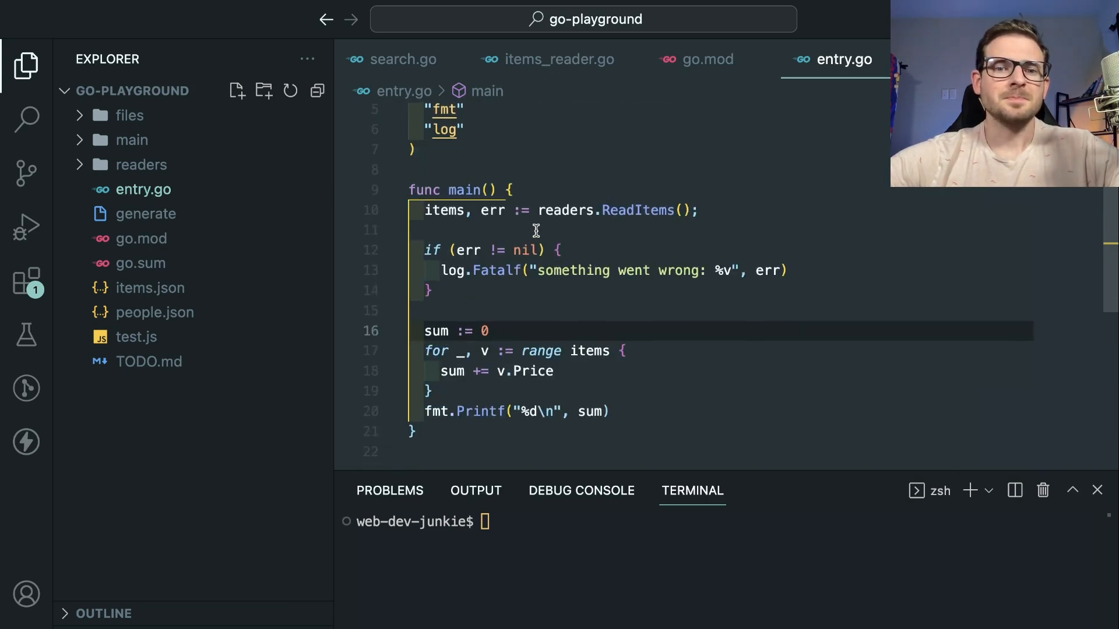
scroll("up", 3)
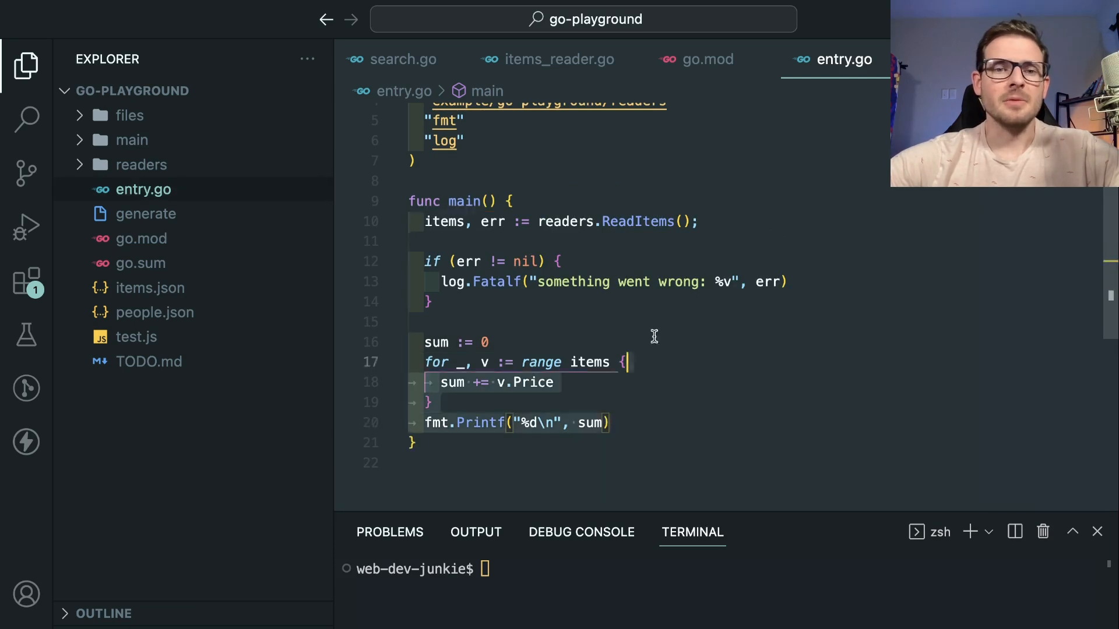
left_click(642, 261)
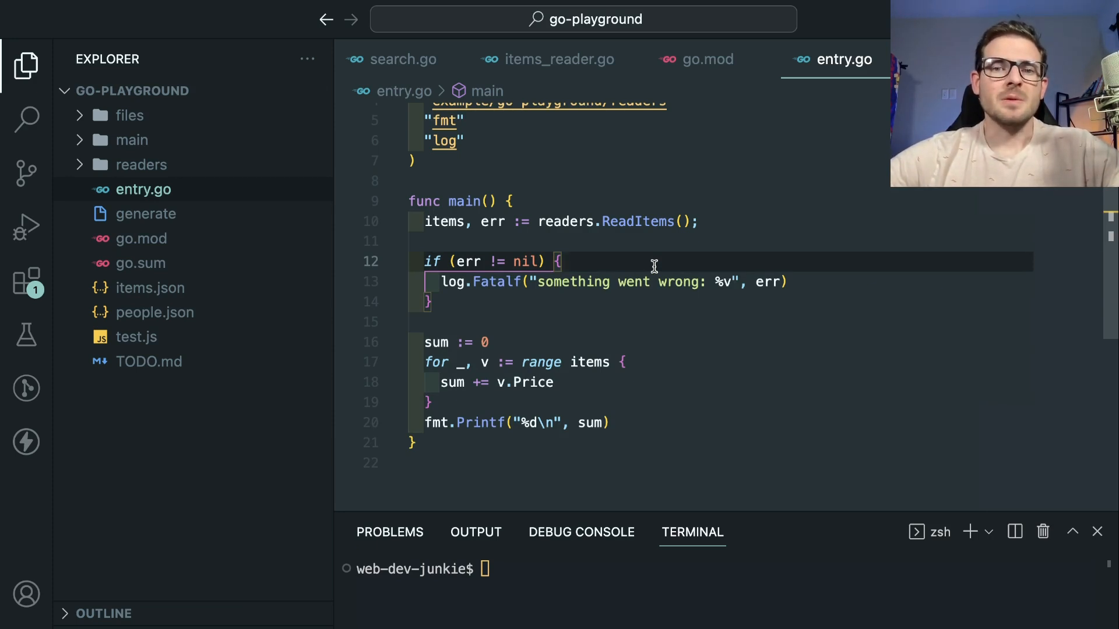
mouse_move(333, 223)
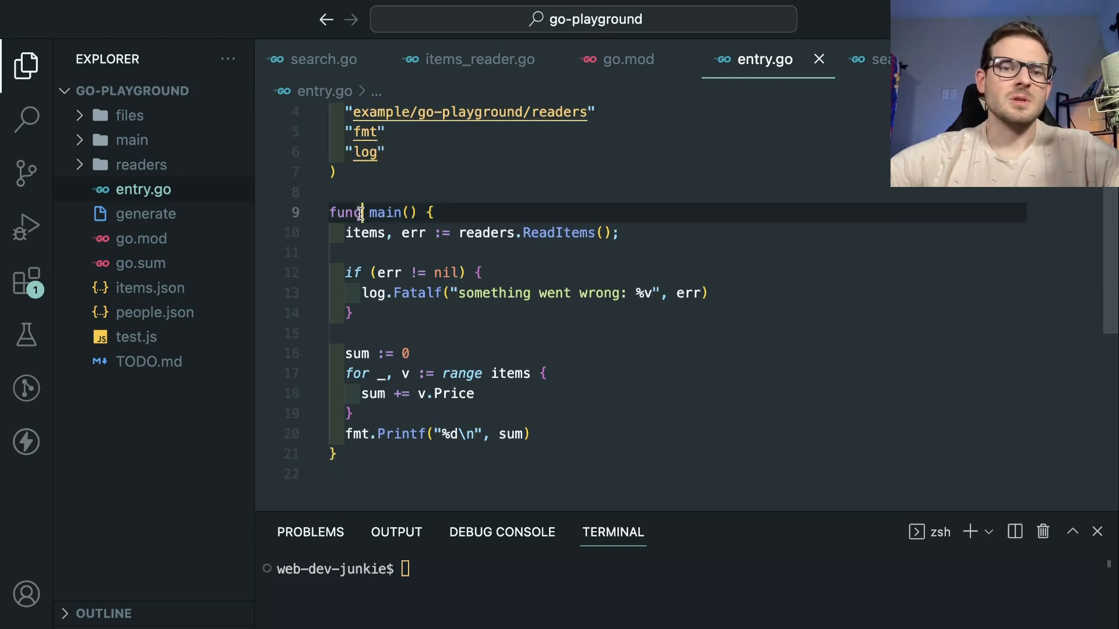
left_click(404, 212)
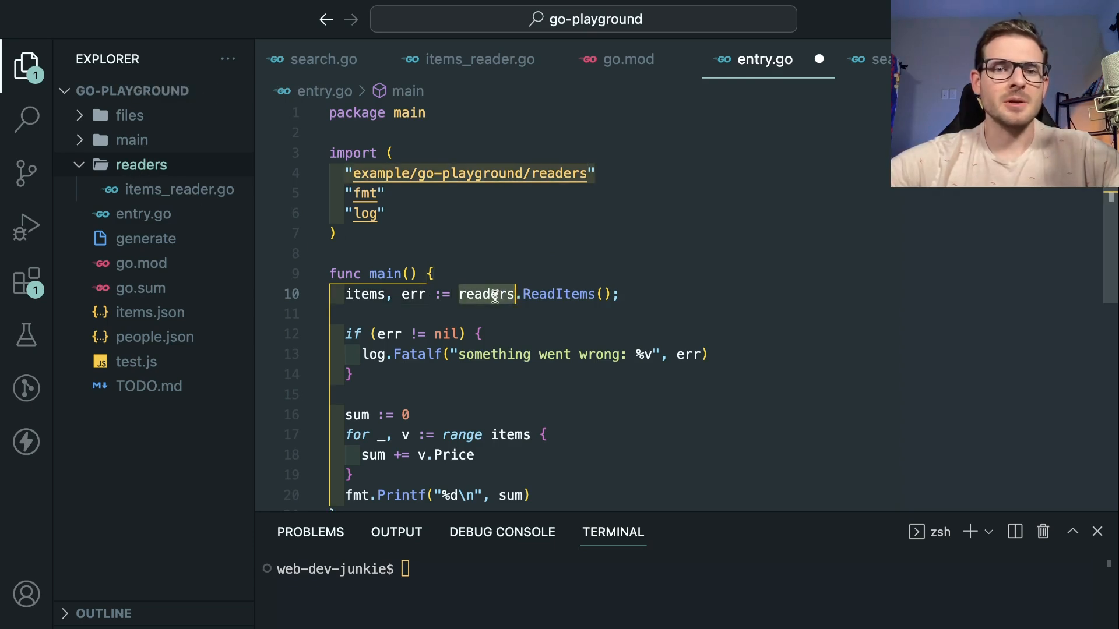
mouse_move(140, 165)
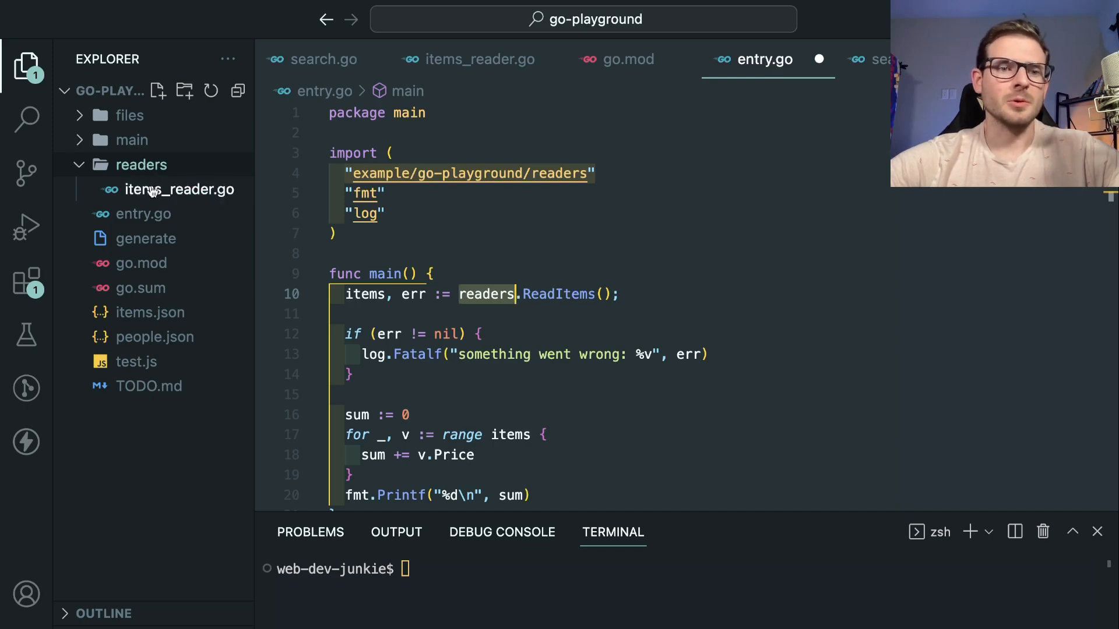
- Show ReadItems in items_reader.go, pointing out the line that opens items.json
left_click(179, 189)
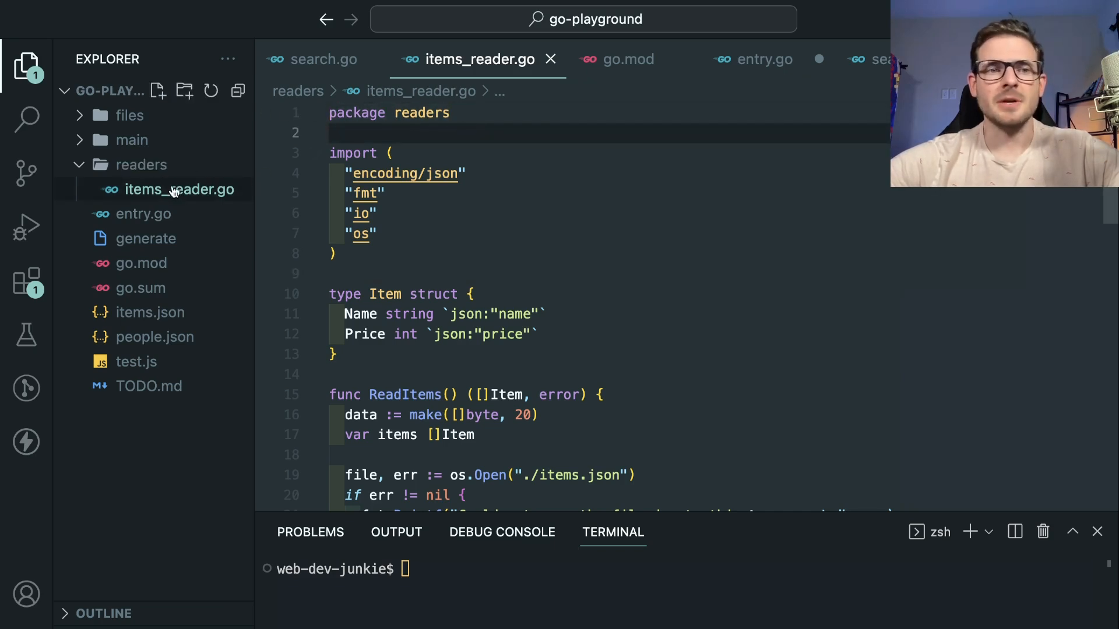
scroll("down", 3)
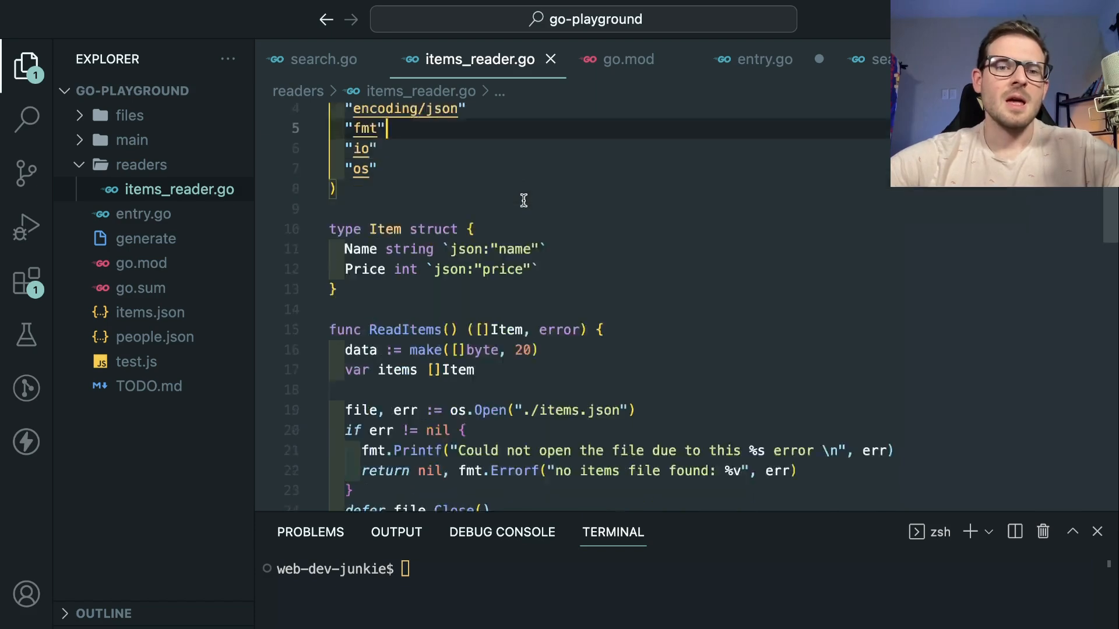
scroll("down", 3)
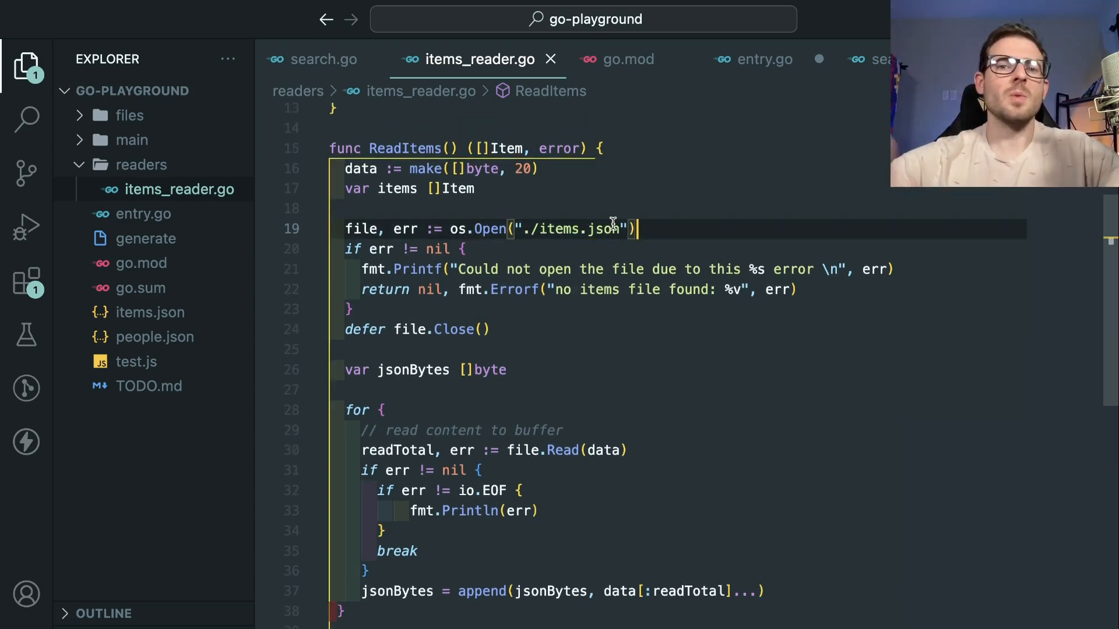
left_click(601, 209)
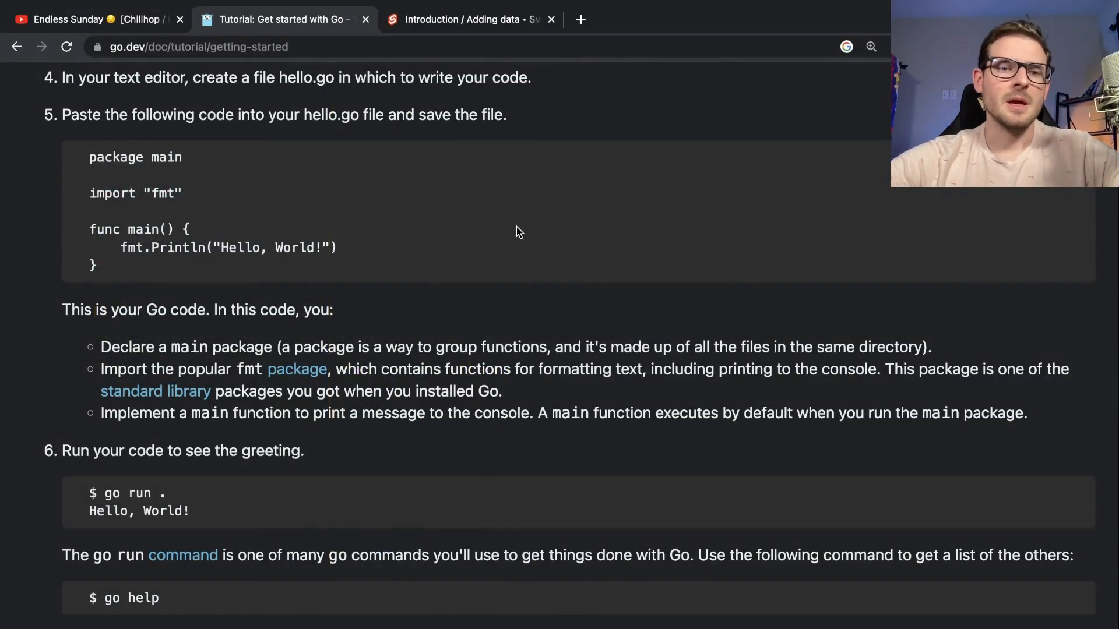
- Search 'how to load in' a file in a new tab and open gobyexample.com/reading-files
left_click(579, 19)
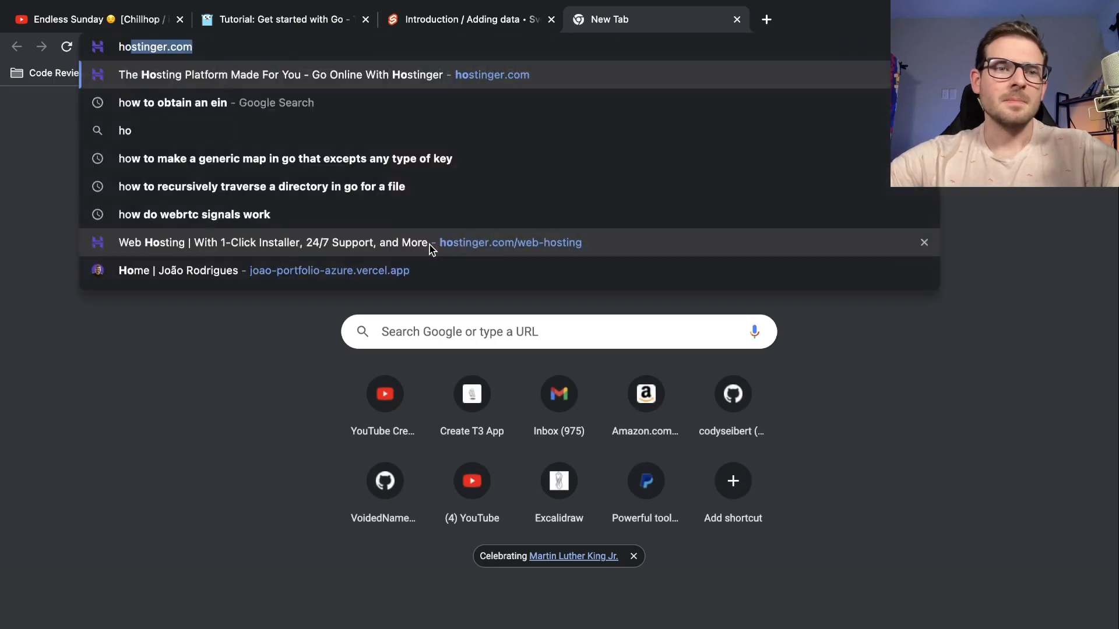
type("how to load in")
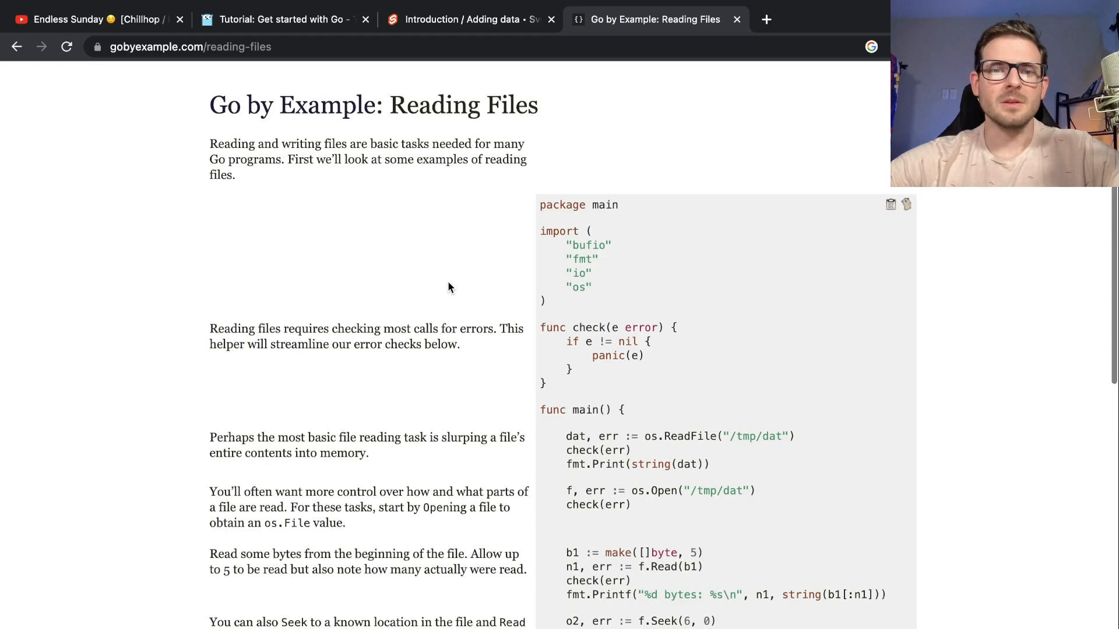
scroll("down", 3)
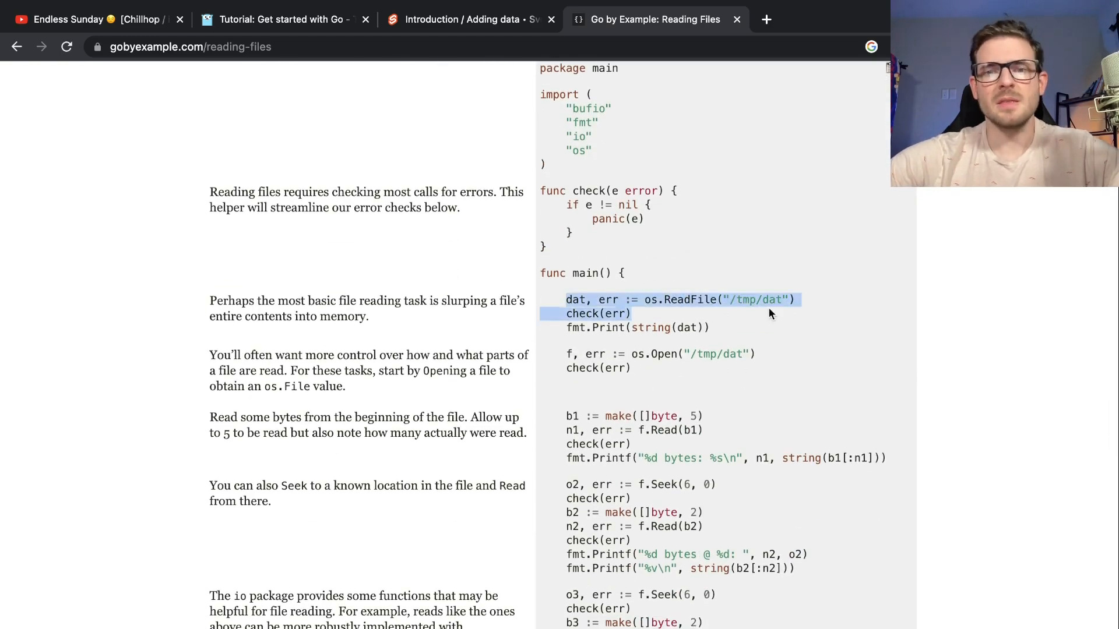
scroll("down", 3)
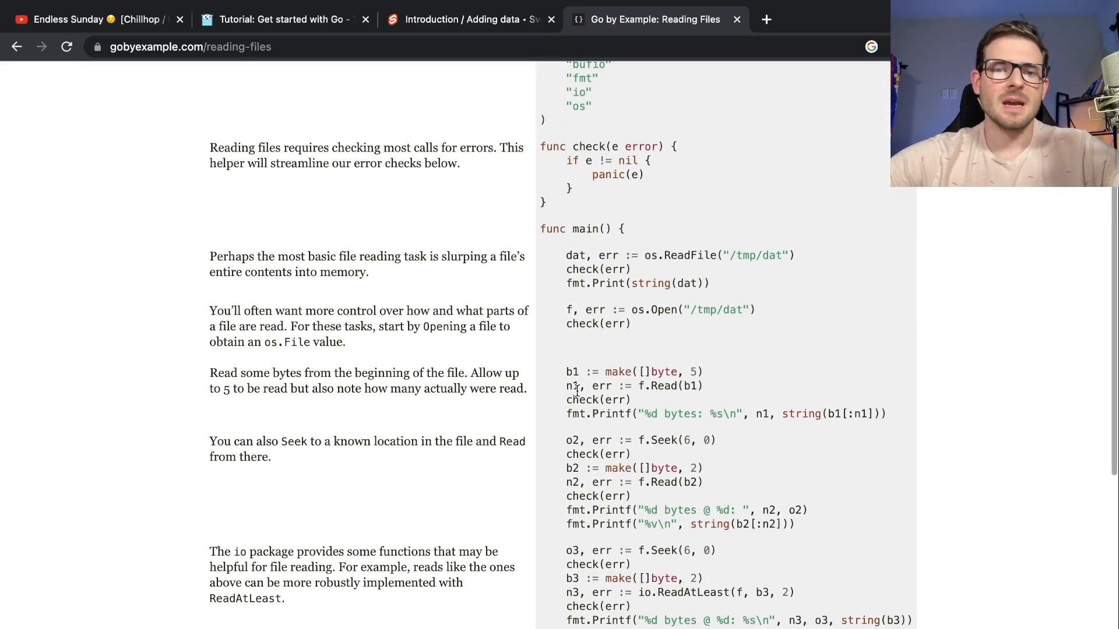
key("alt+tab")
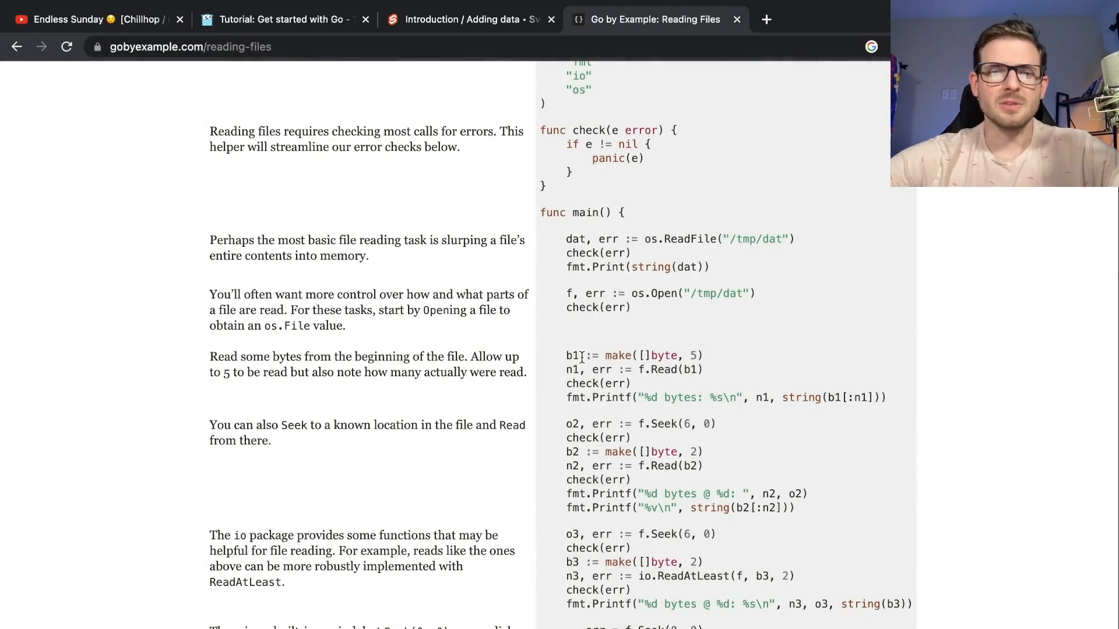
scroll("down", 3)
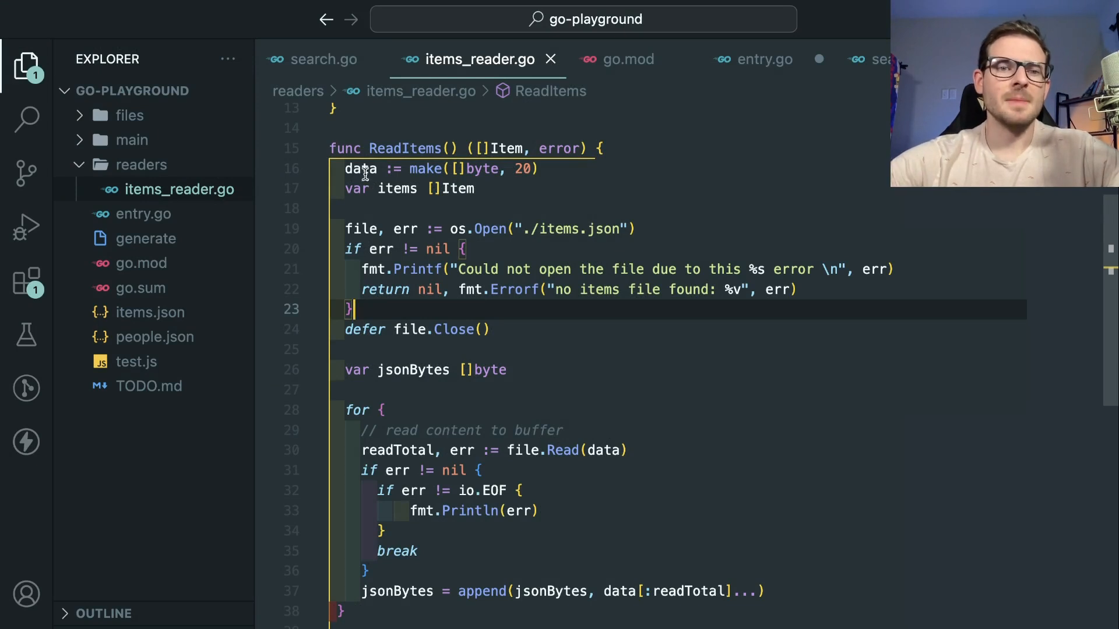
- Walk through ReadItems in items_reader.go, pointing out the deferred file close
left_click(491, 329)
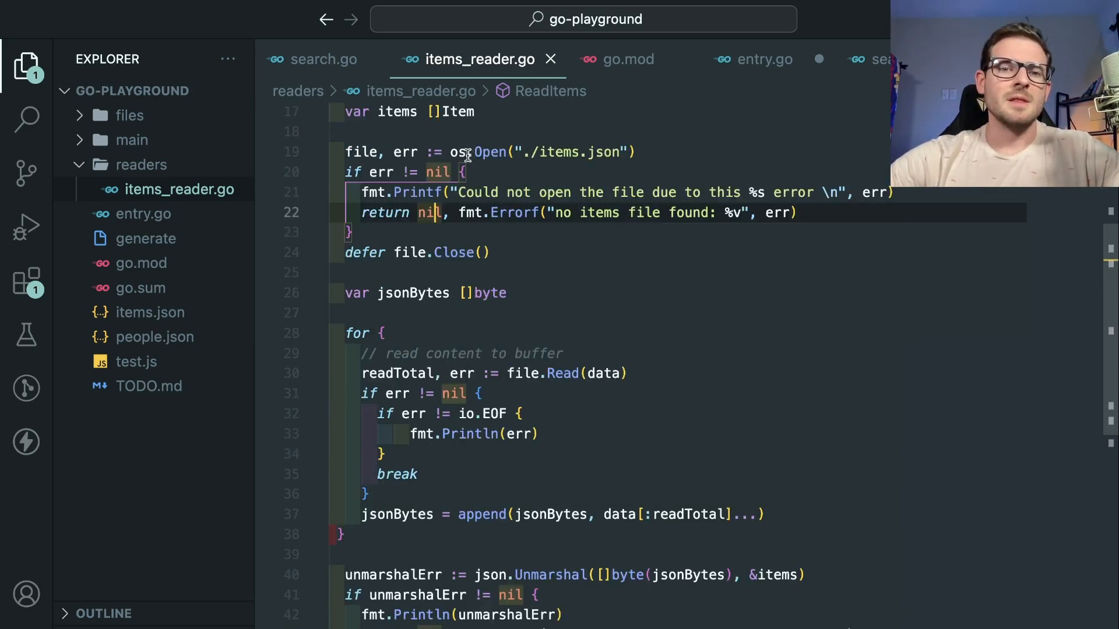
mouse_move(363, 152)
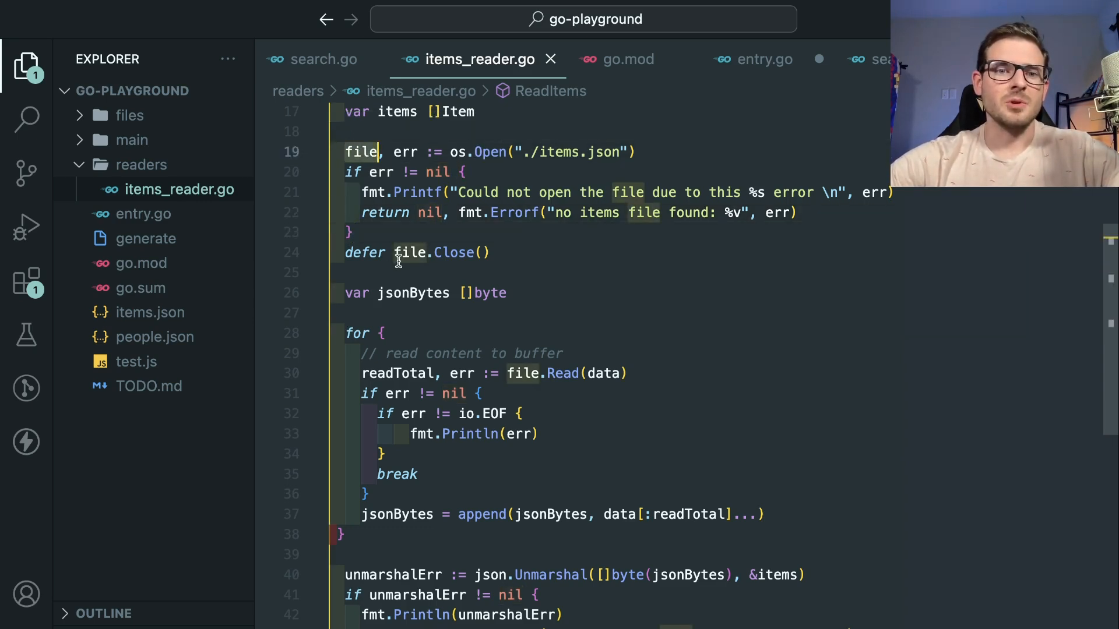
left_click(490, 251)
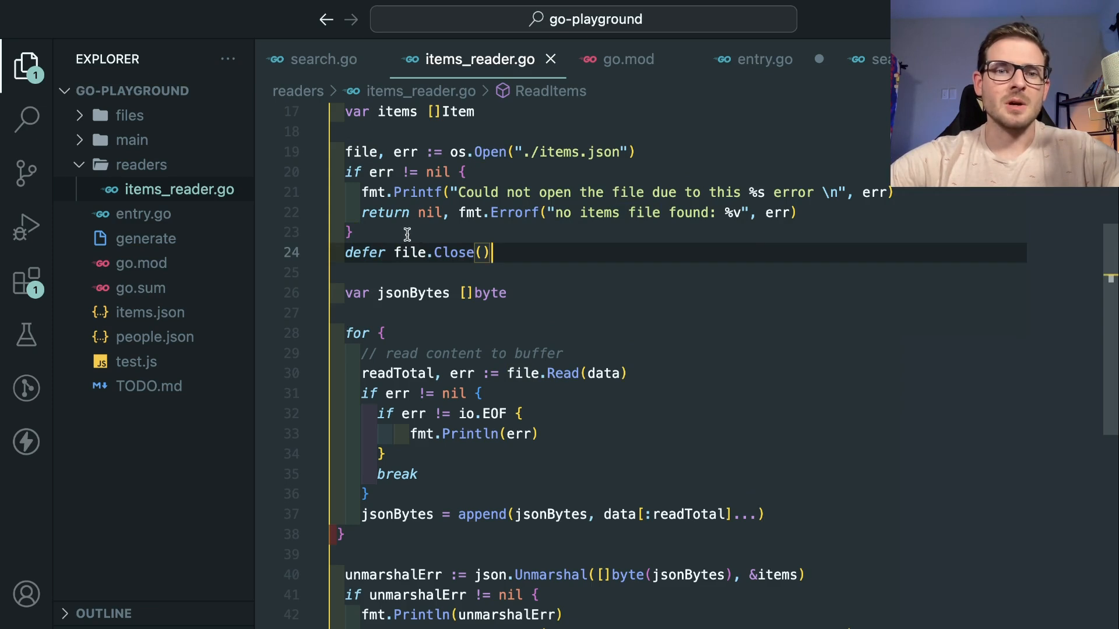
scroll("down", 3)
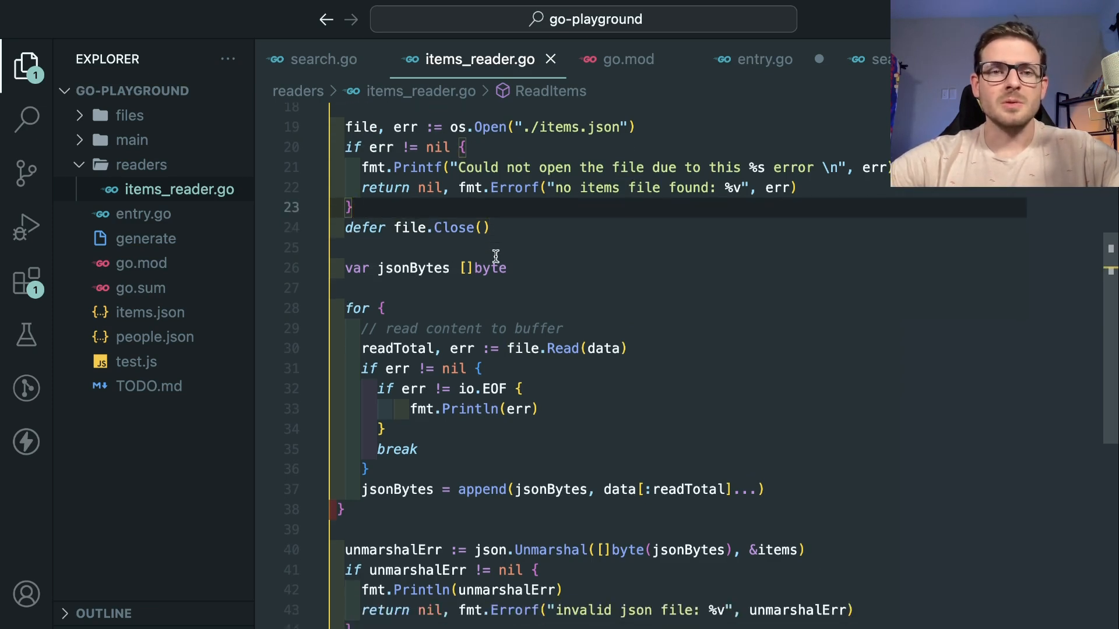
mouse_move(360, 127)
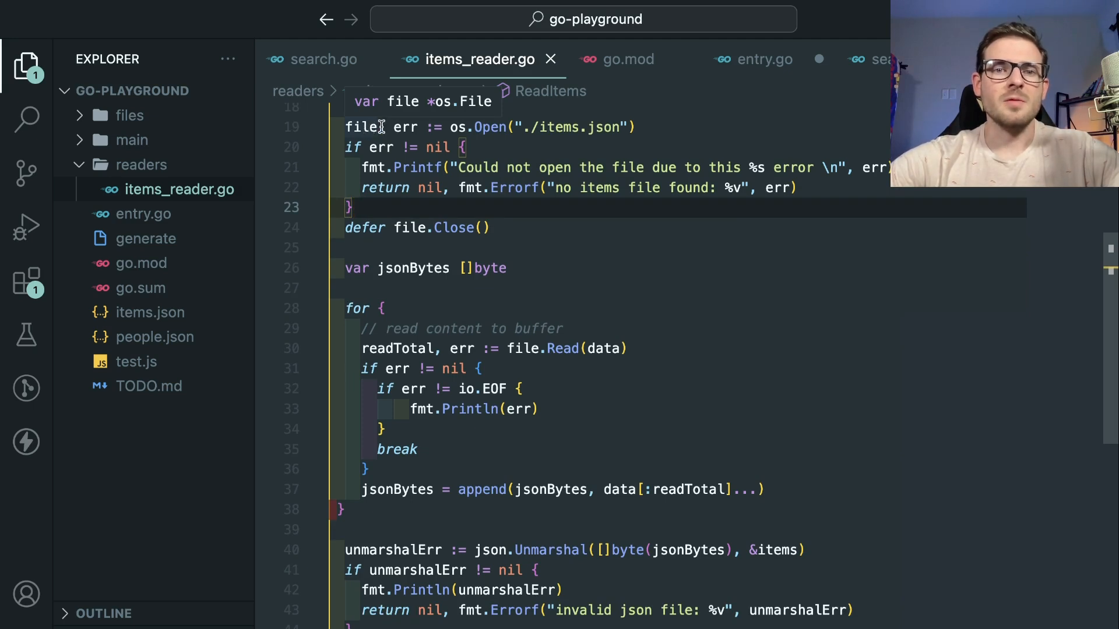
scroll("down", 3)
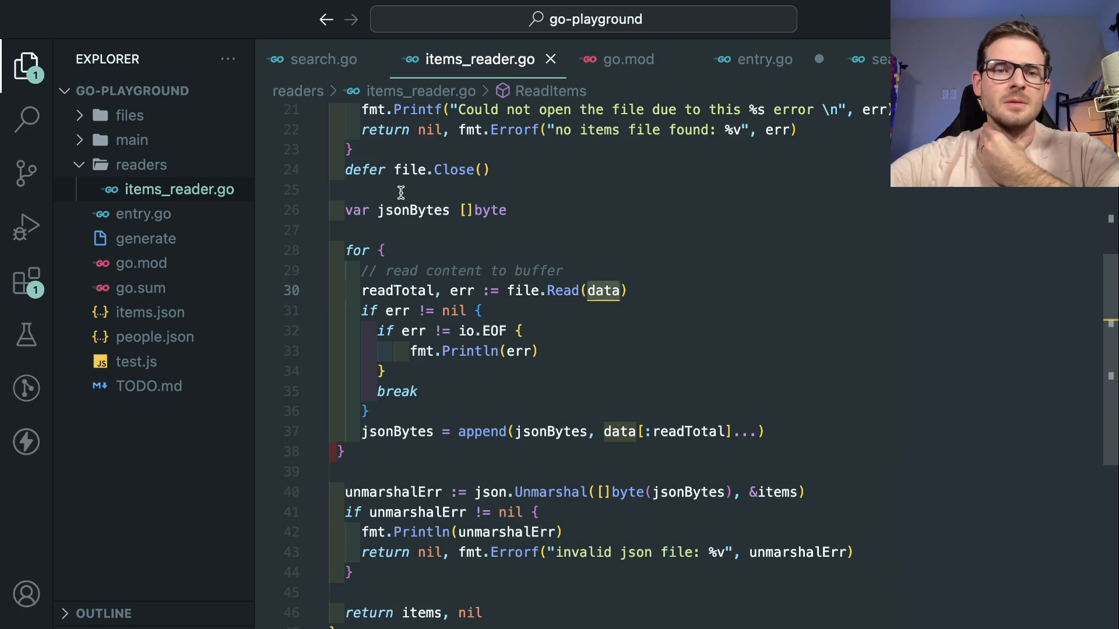
mouse_move(624, 290)
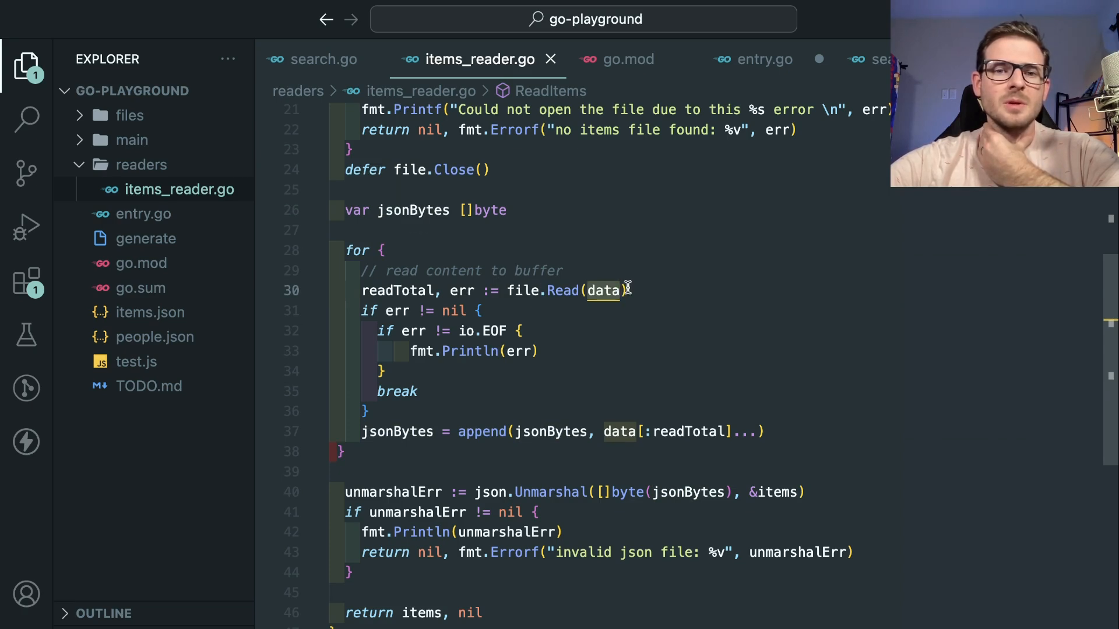
scroll("down", 3)
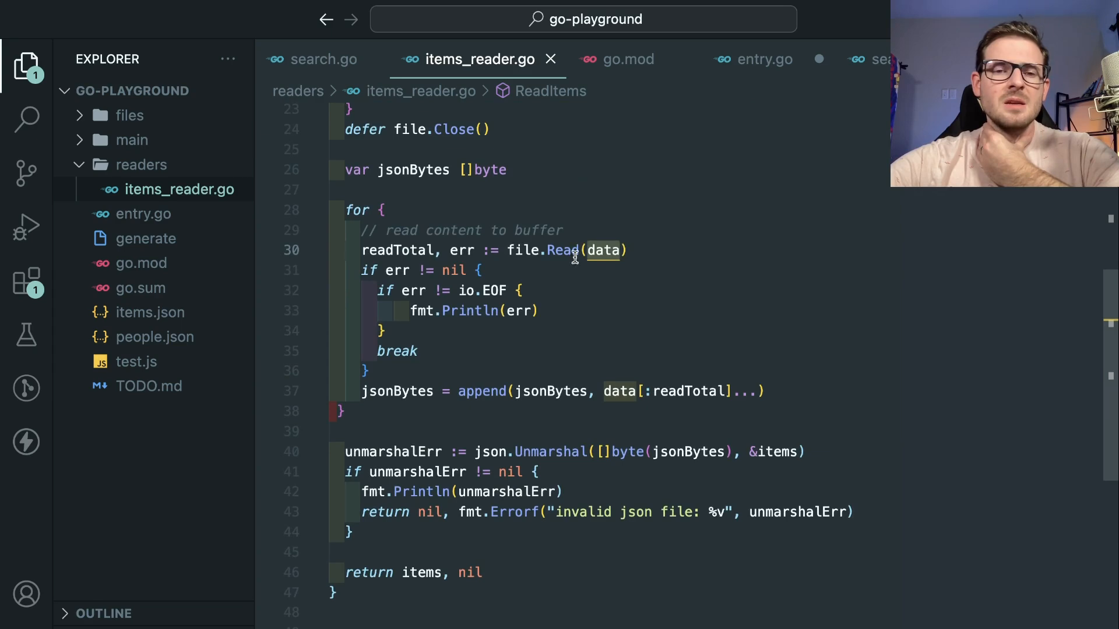
scroll("up", 3)
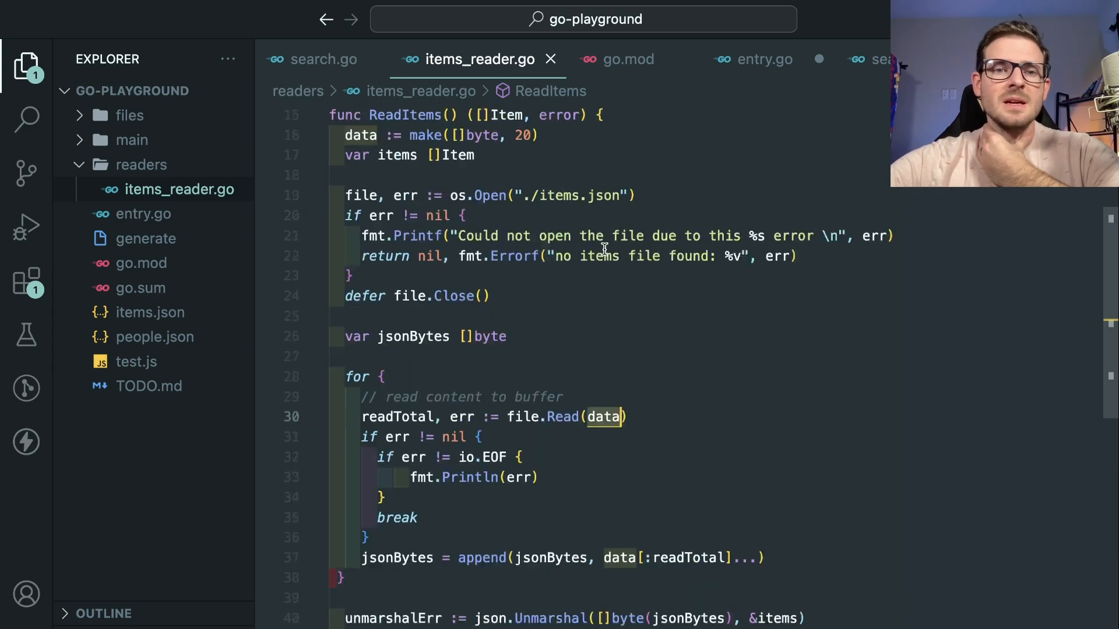
scroll("up", 3)
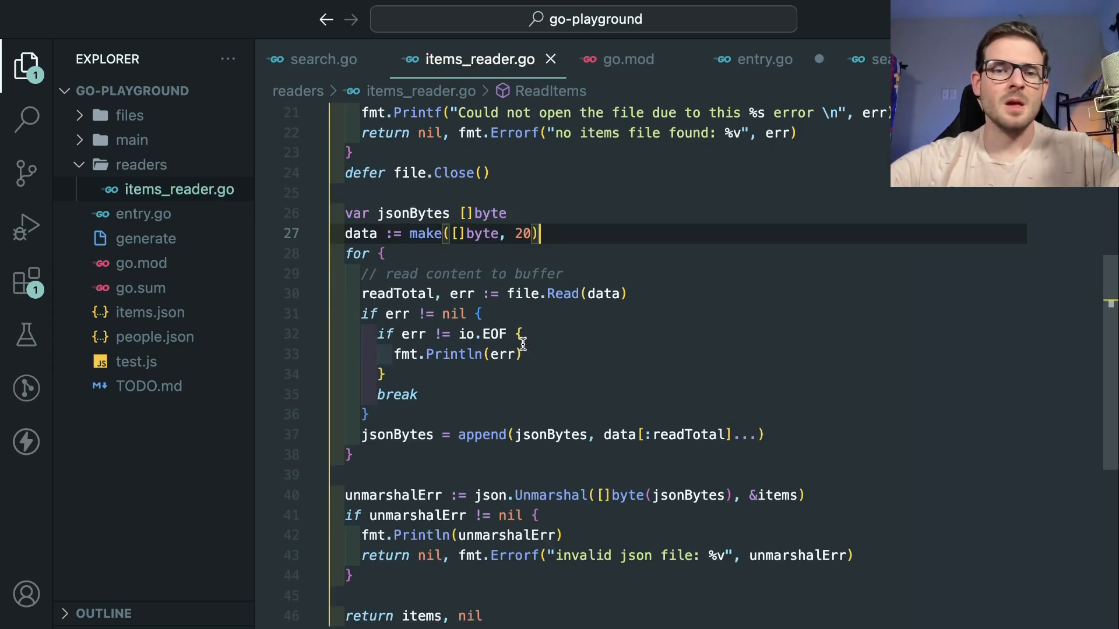
mouse_move(535, 285)
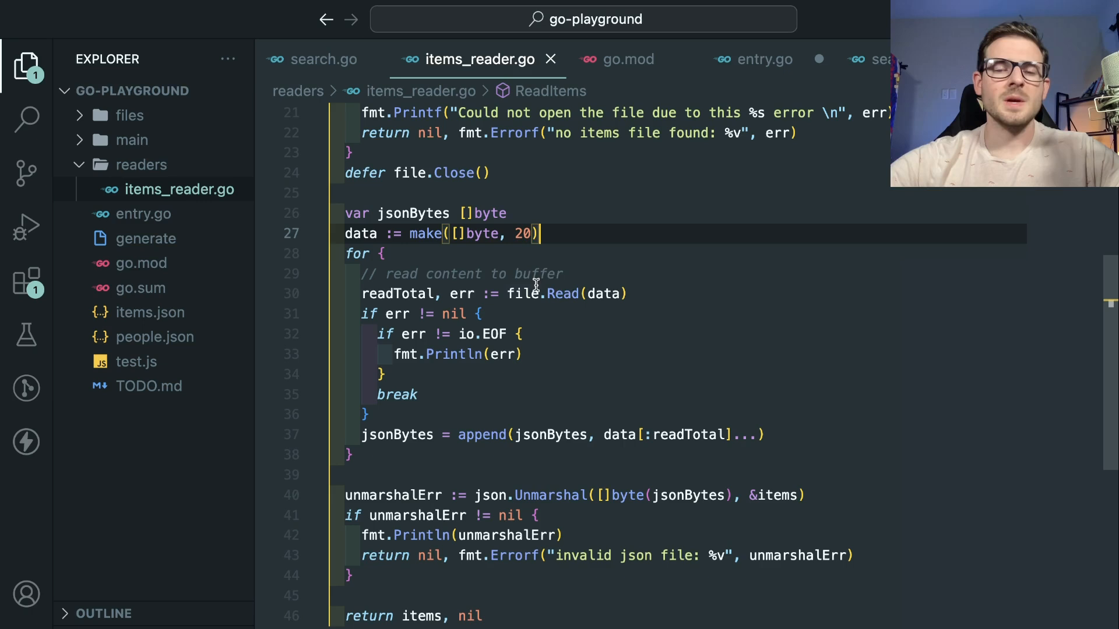
- Move the 20-byte data buffer above the read loop, then open items.json
left_click(574, 314)
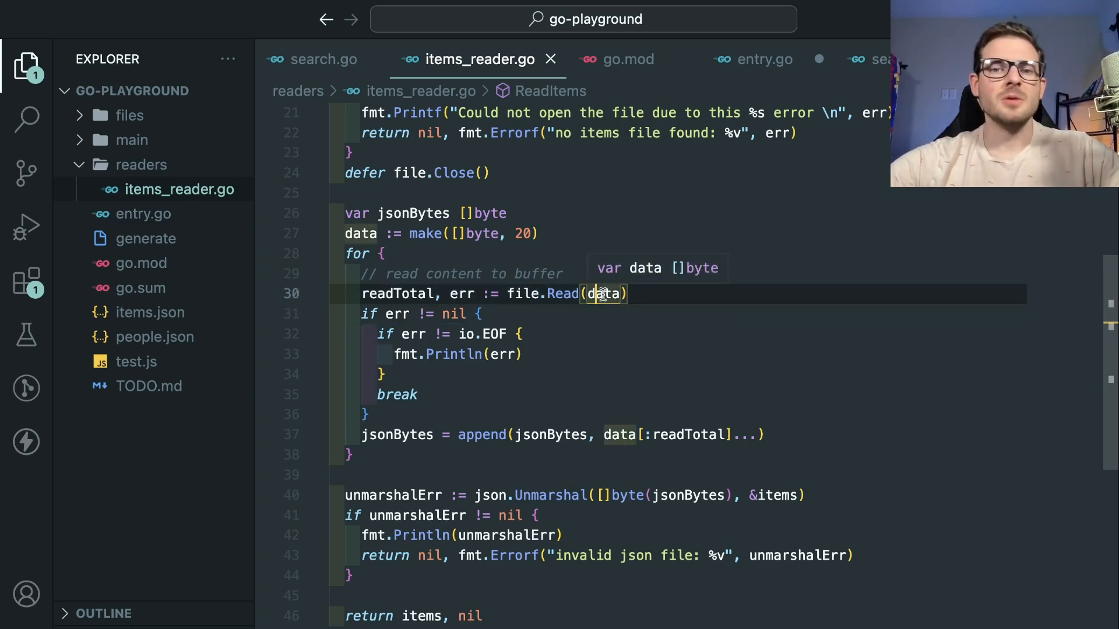
scroll("down", 3)
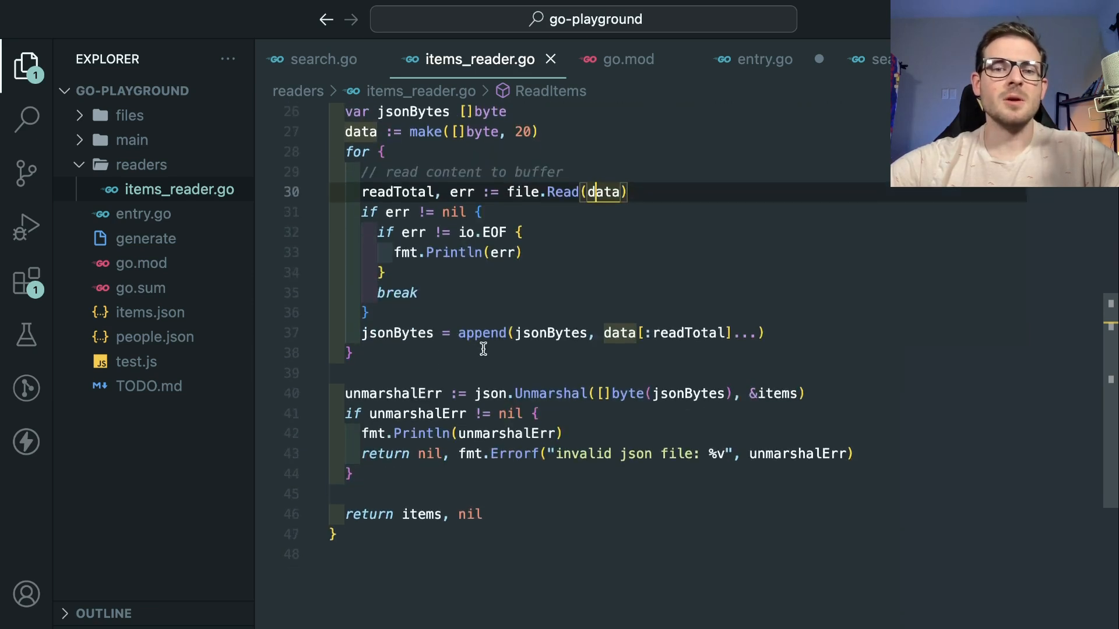
mouse_move(578, 302)
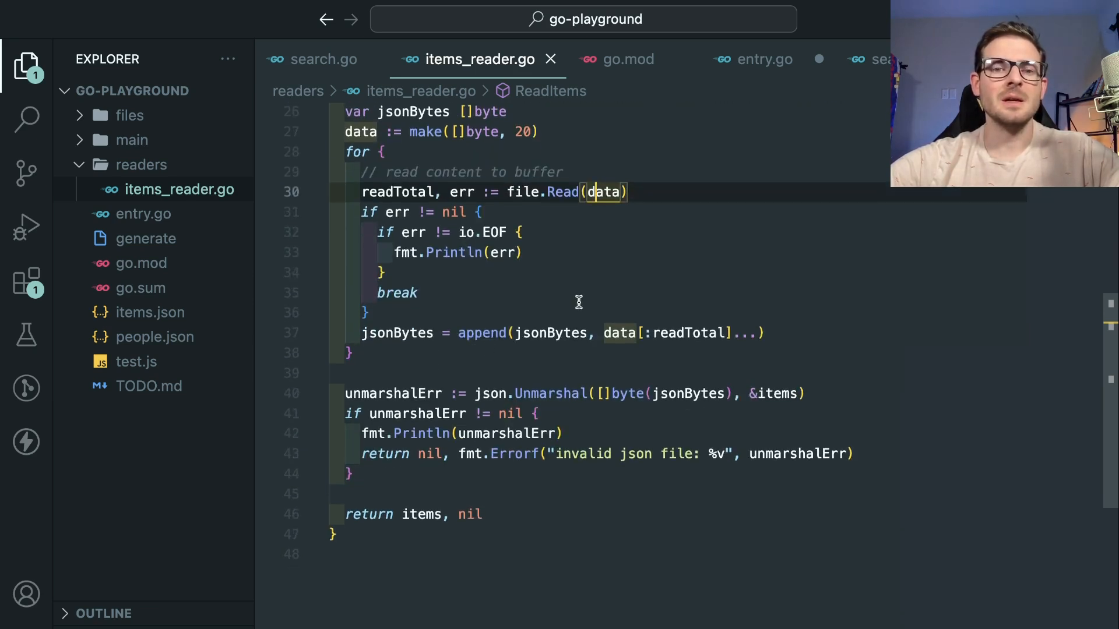
mouse_move(551, 333)
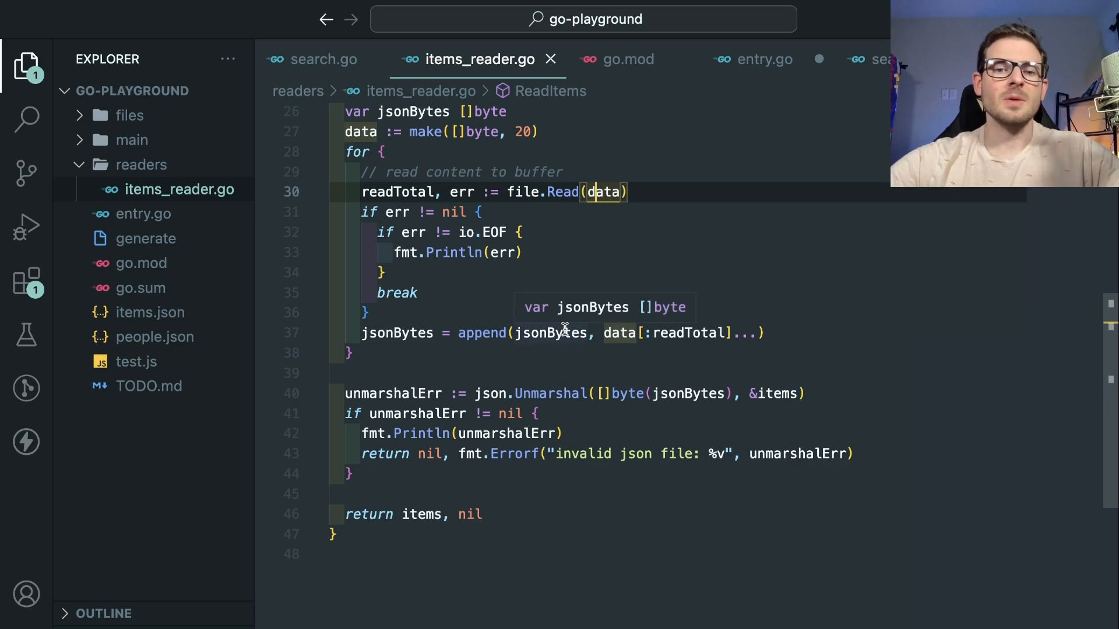
left_click(482, 333)
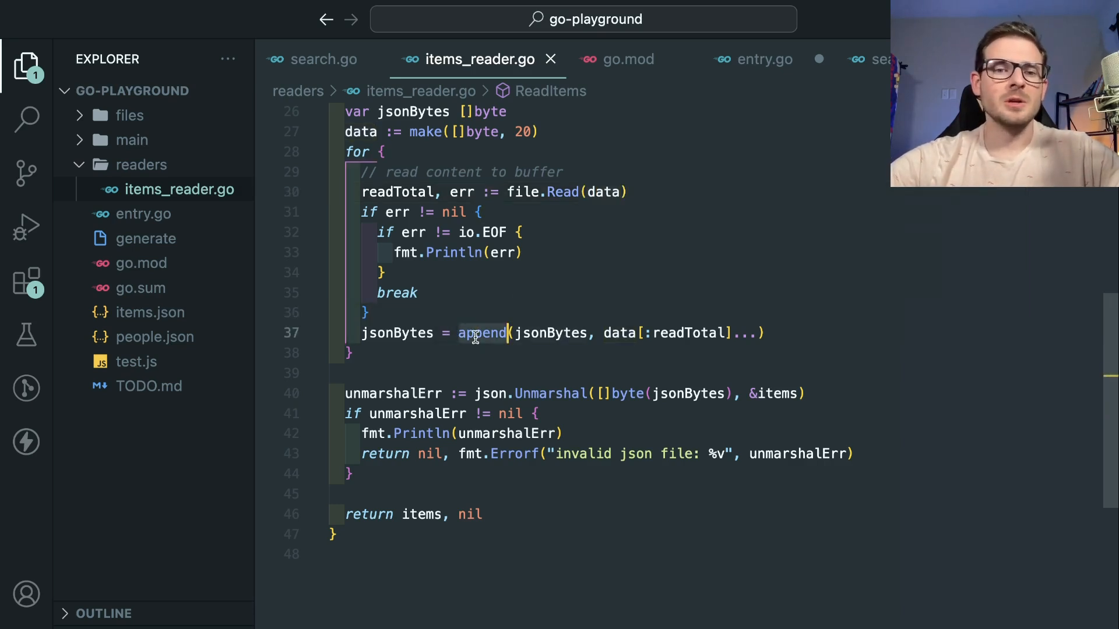
left_click(412, 333)
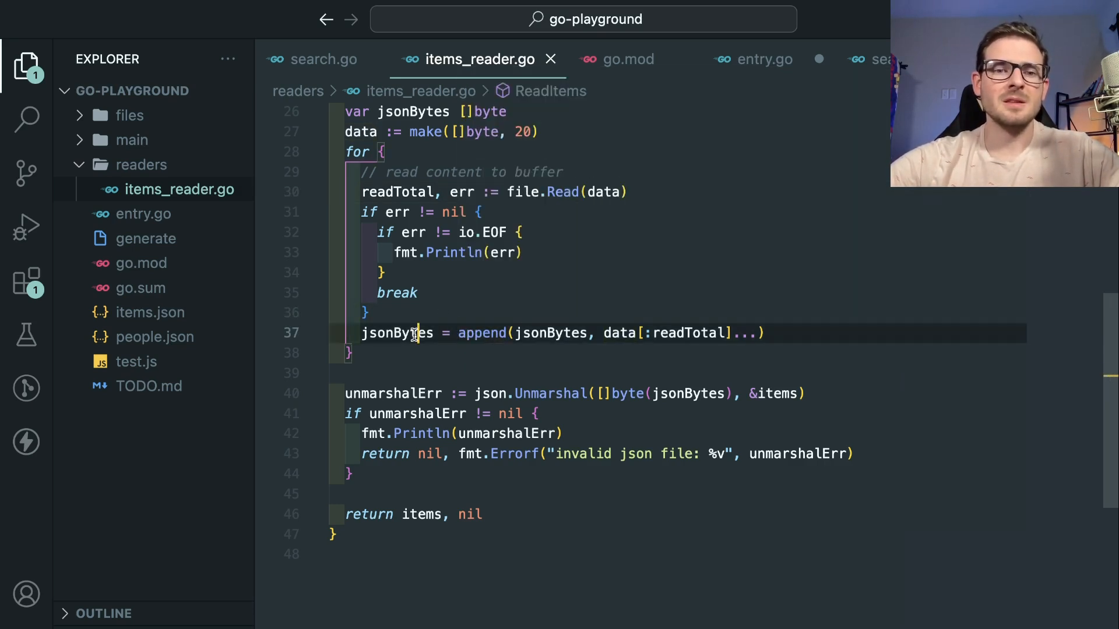
scroll("down", 3)
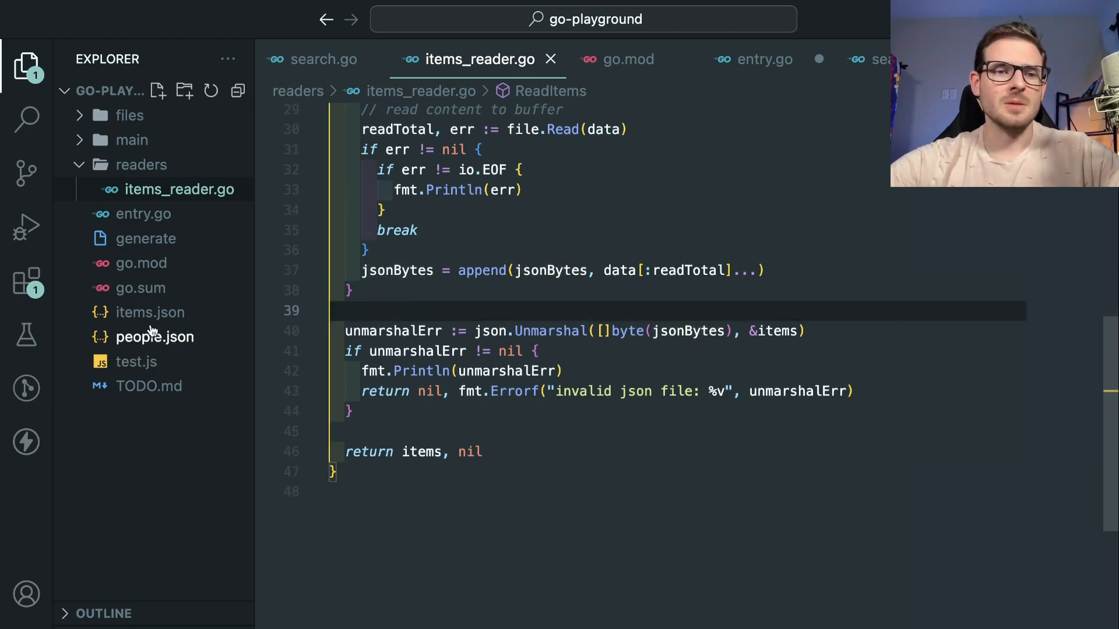
left_click(149, 311)
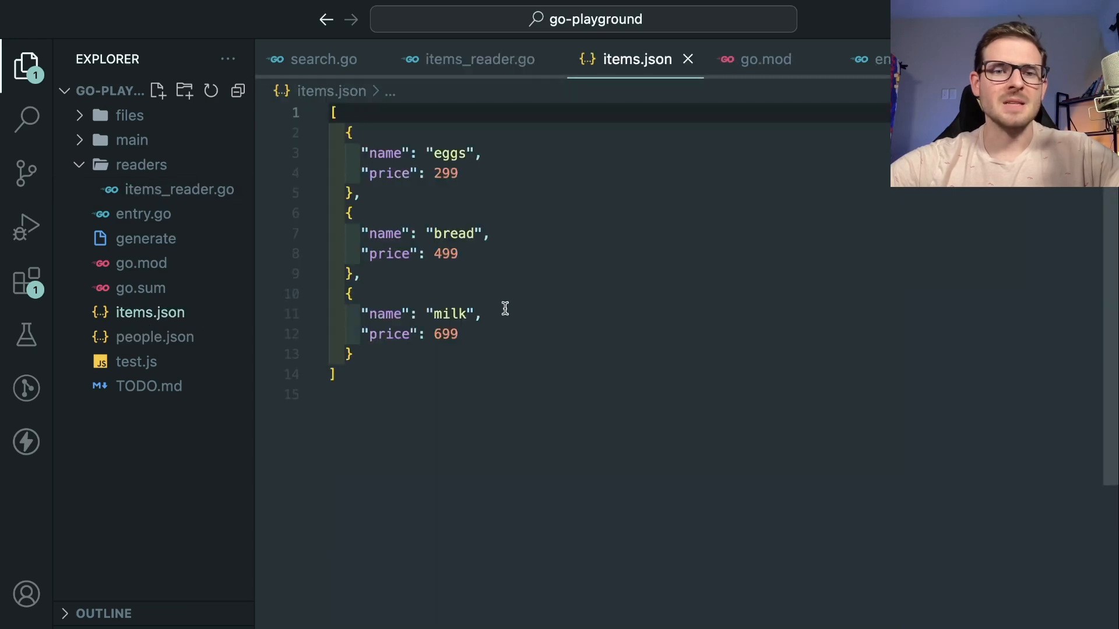
mouse_move(360, 174)
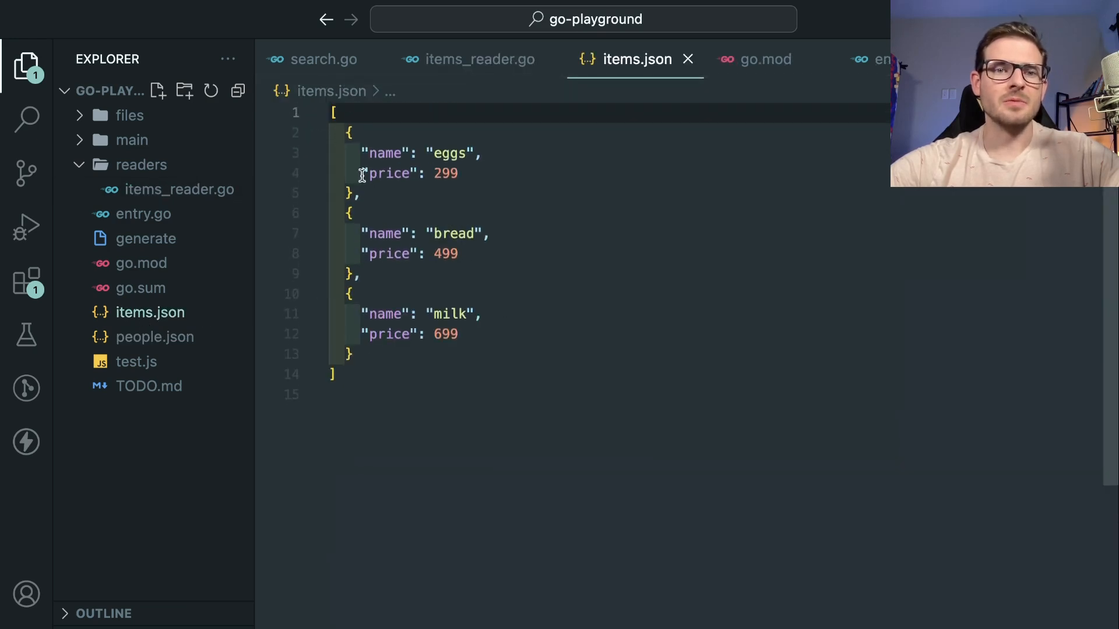
mouse_move(430, 287)
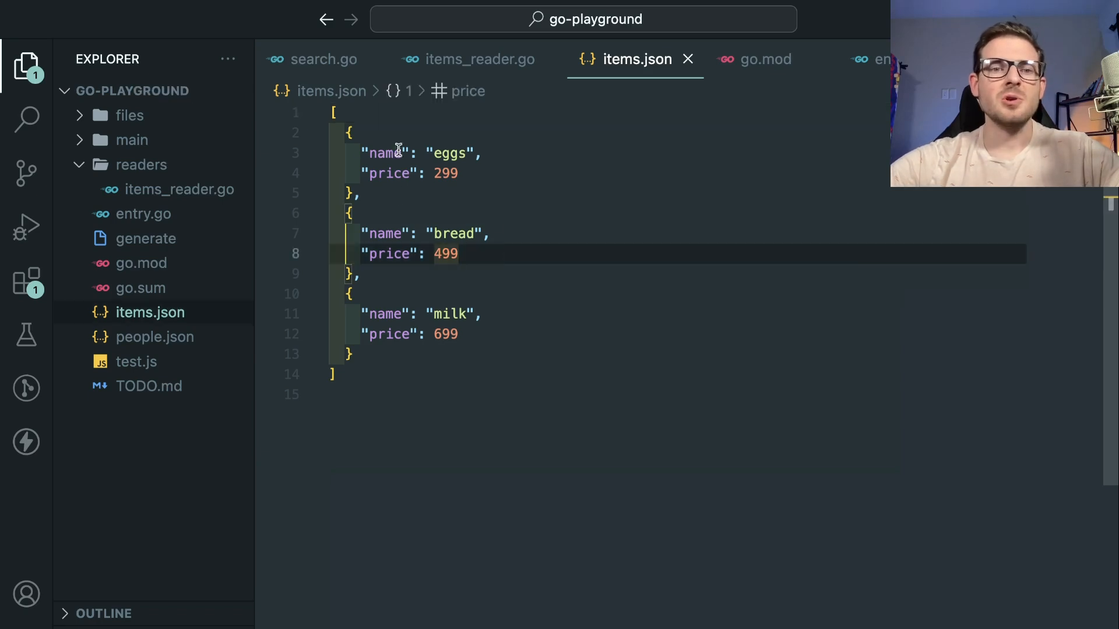
- Switch back to the items_reader.go tab showing json.Unmarshal and its error handling
left_click(477, 58)
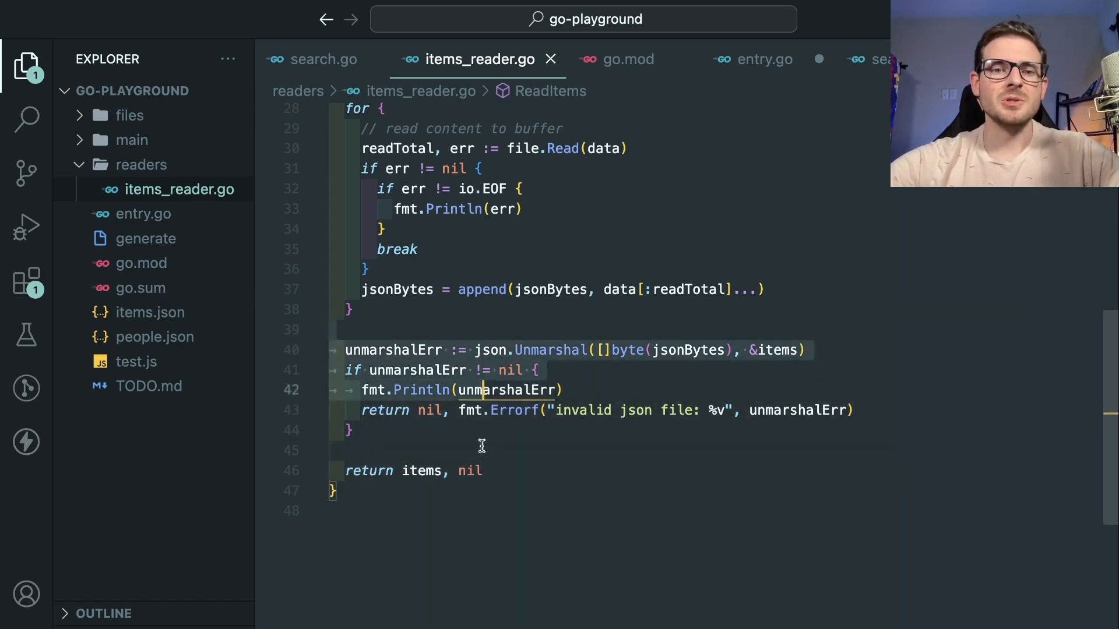
left_click(350, 429)
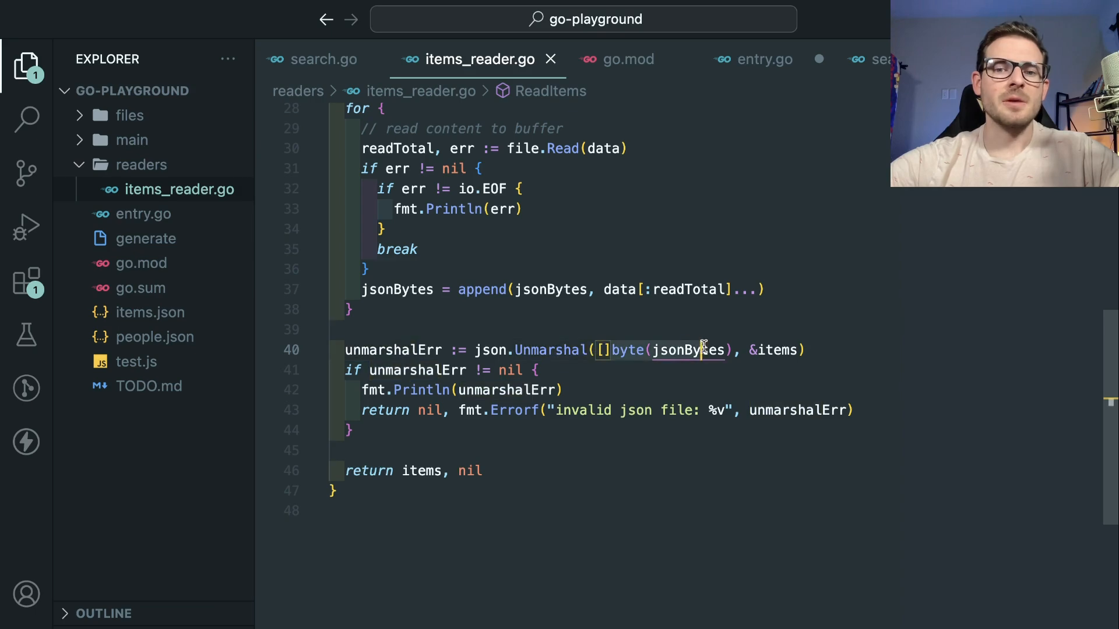
scroll("up", 3)
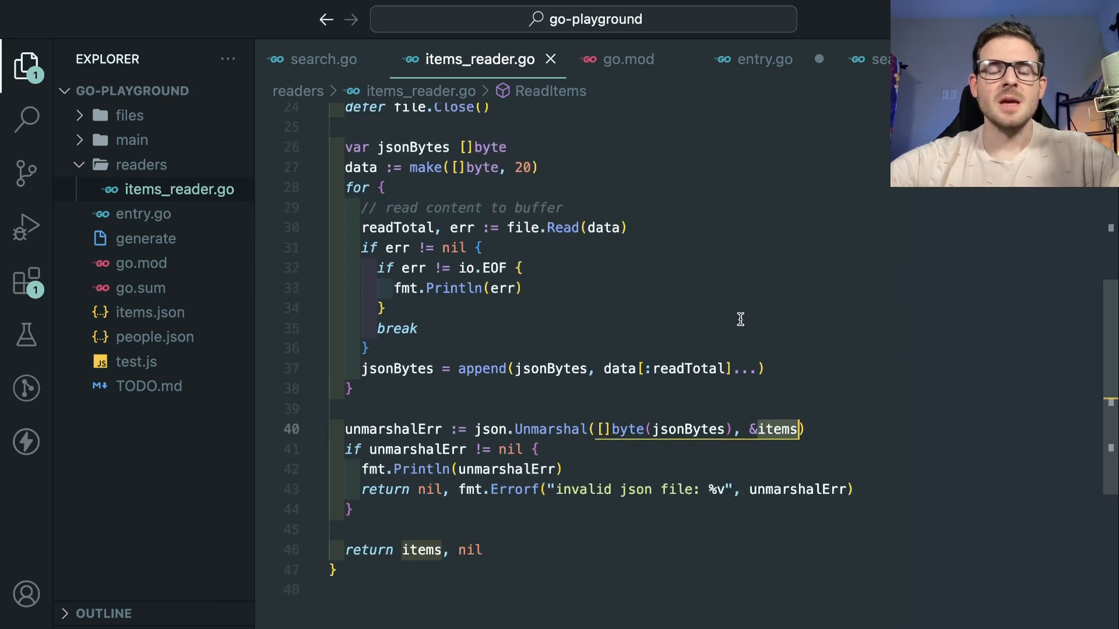
scroll("up", 3)
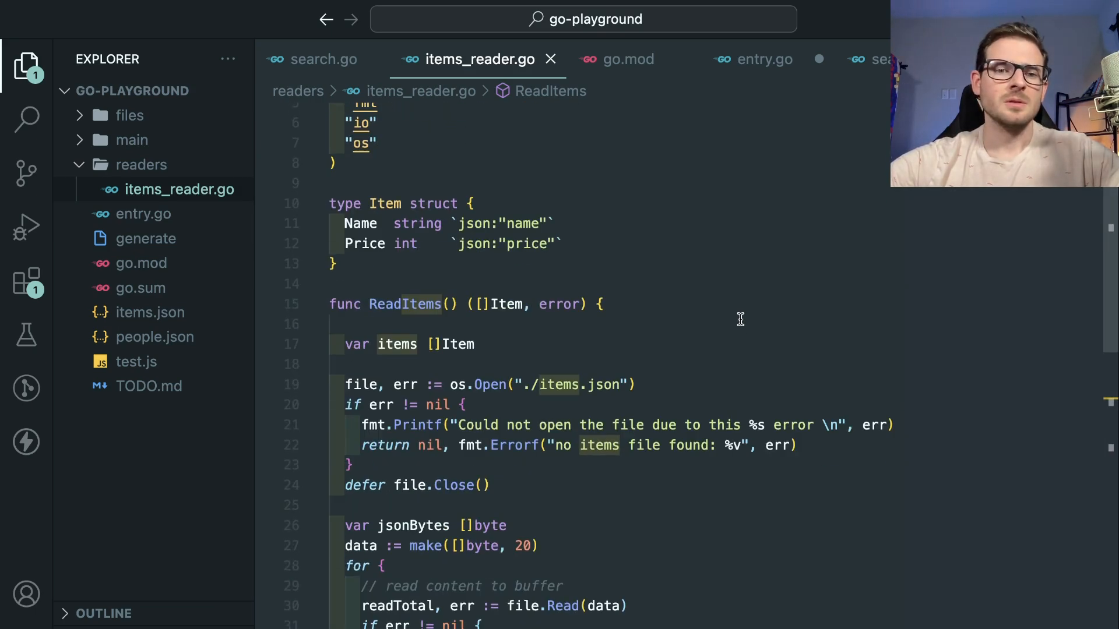
scroll("down", 3)
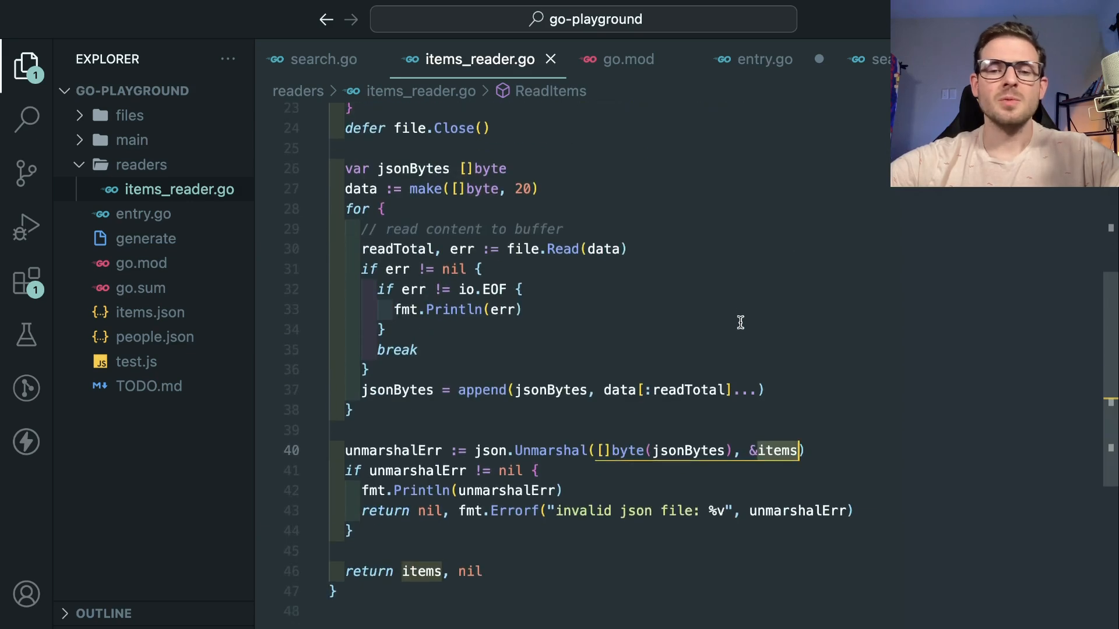
scroll("up", 3)
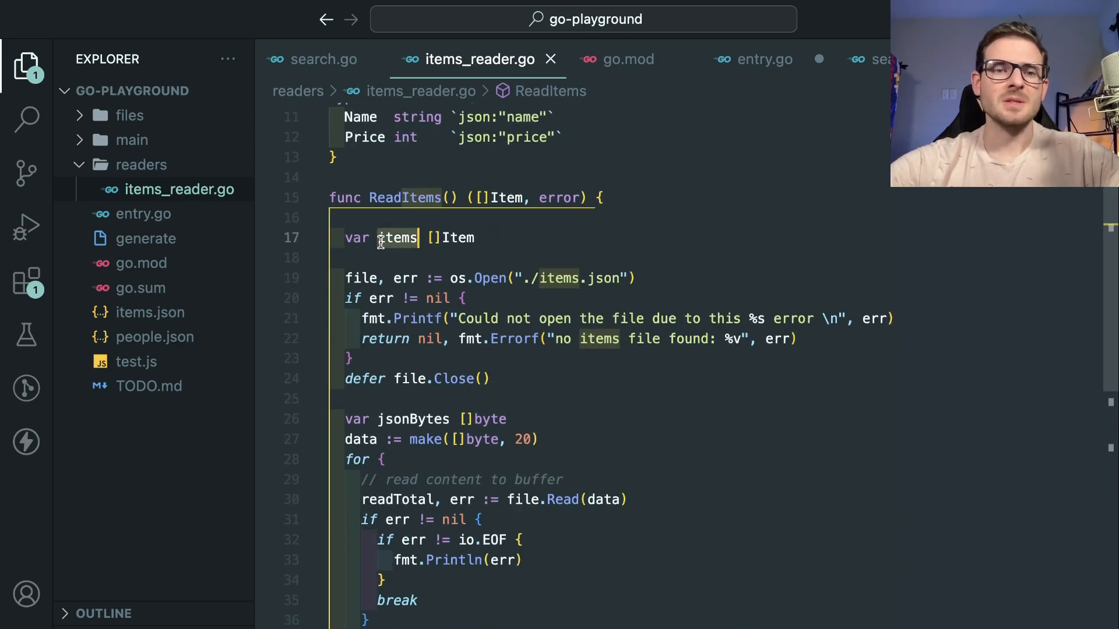
scroll("up", 3)
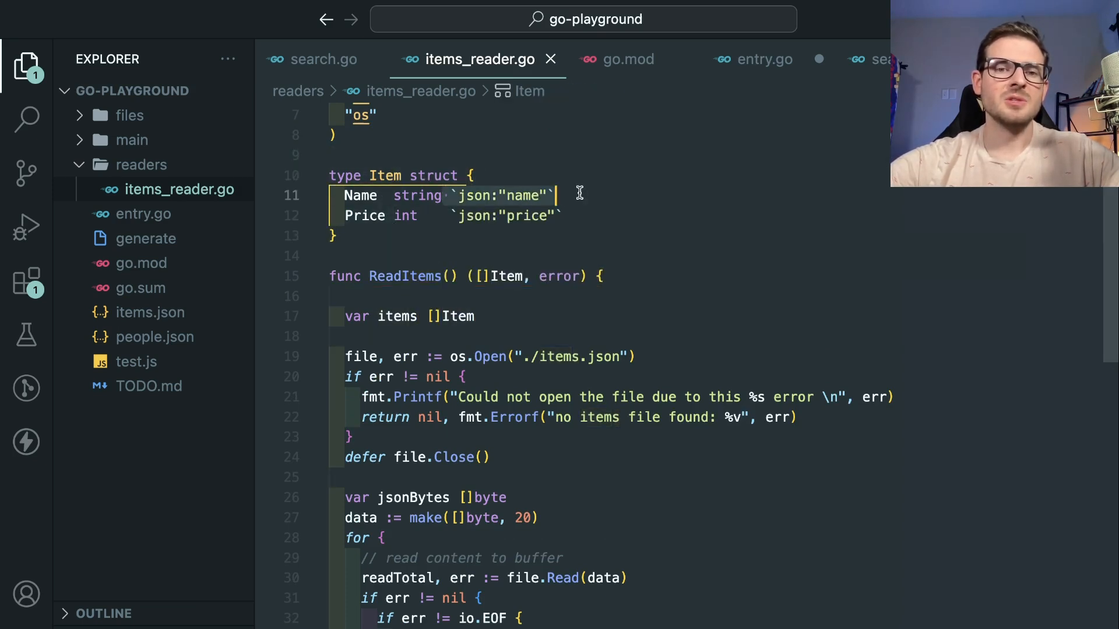
left_click(438, 195)
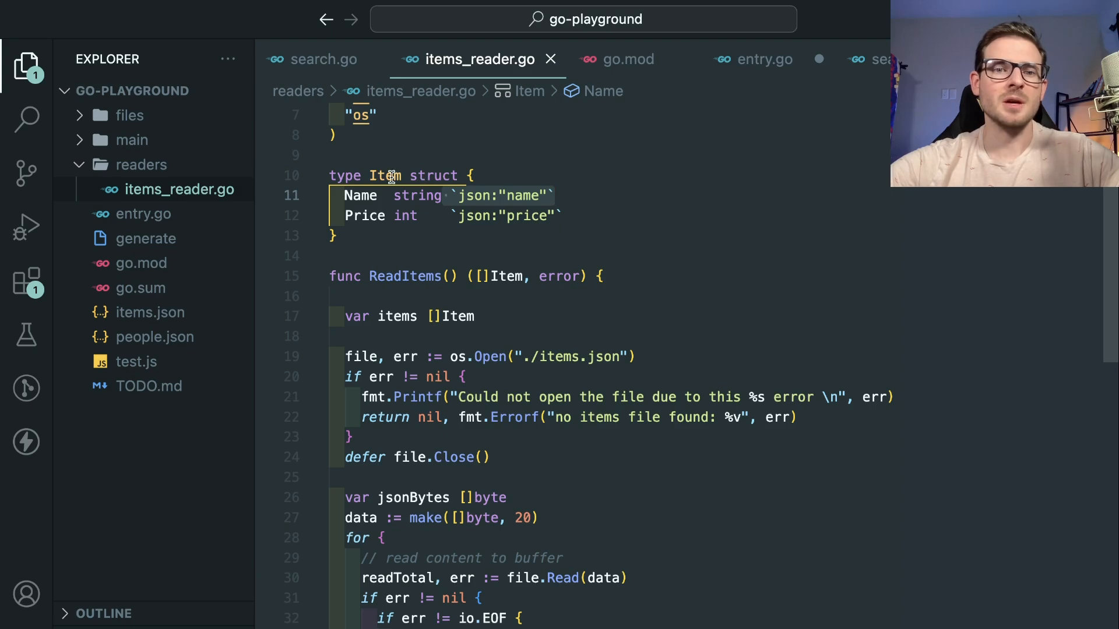
scroll("down", 3)
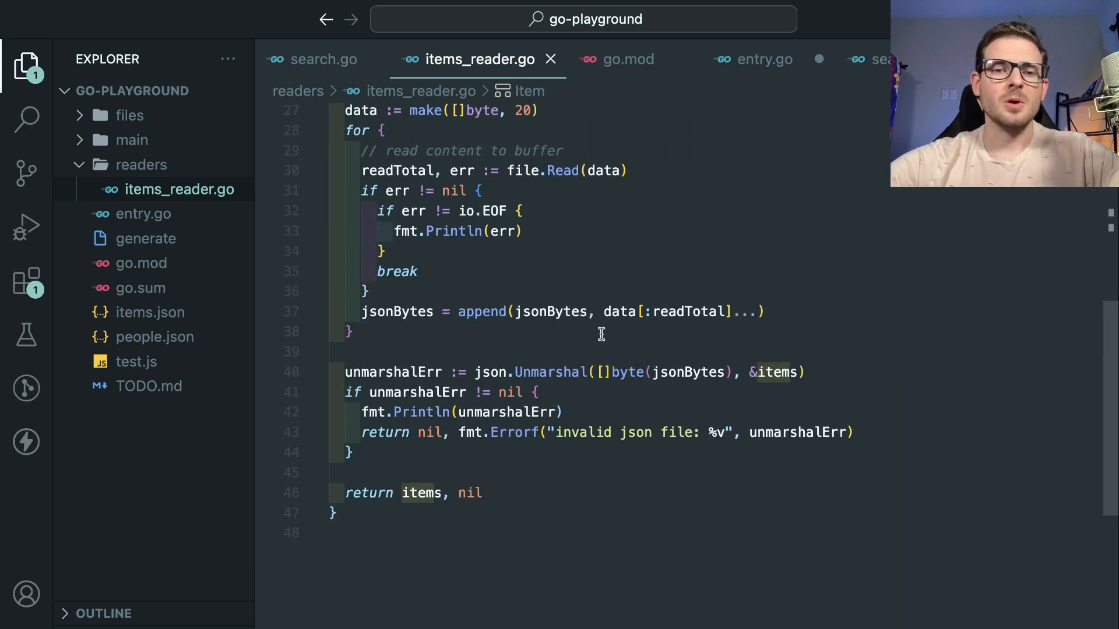
mouse_move(548, 372)
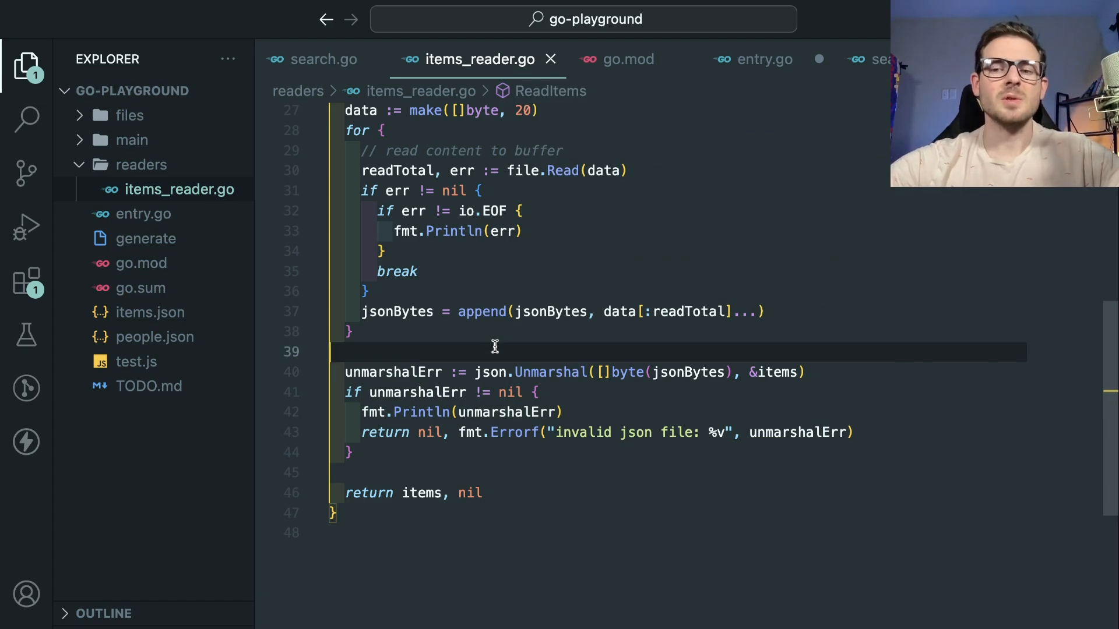
scroll("up", 3)
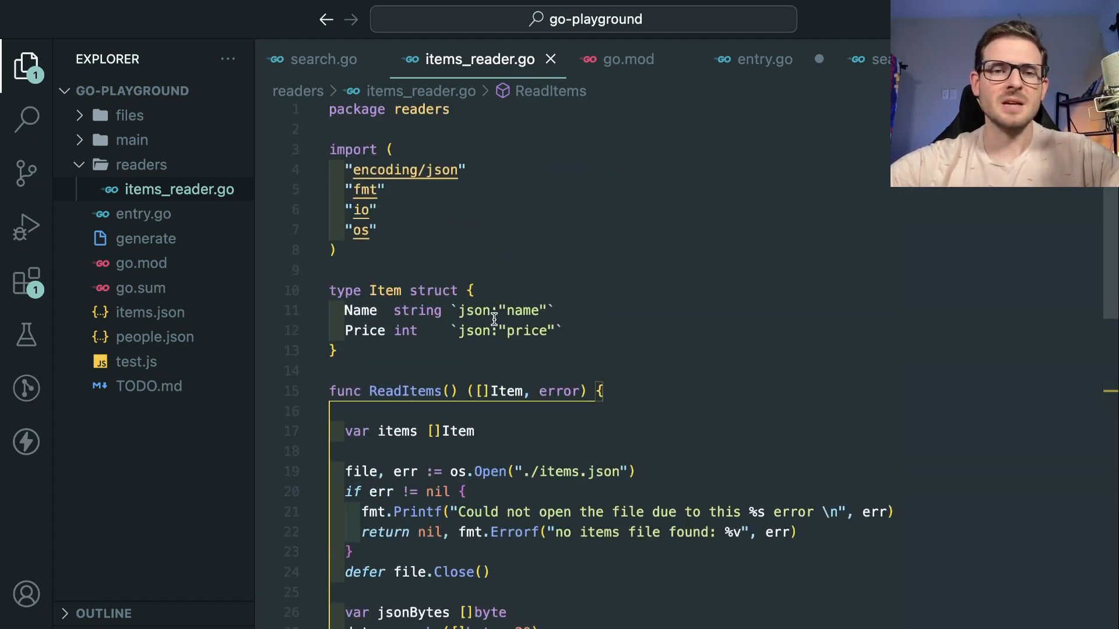
scroll("down", 3)
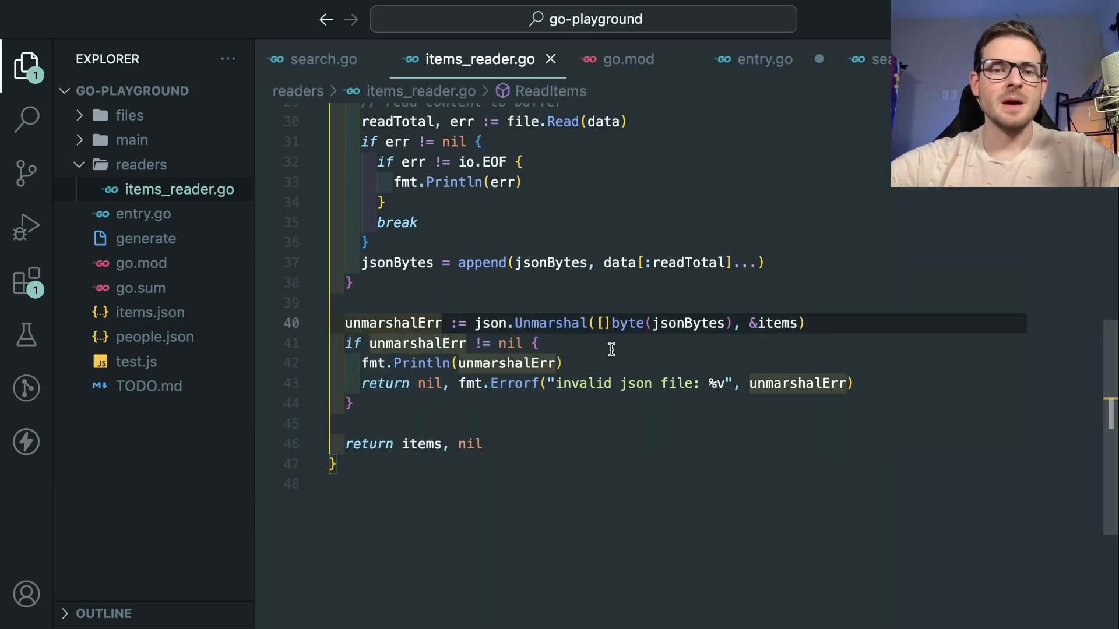
mouse_move(778, 324)
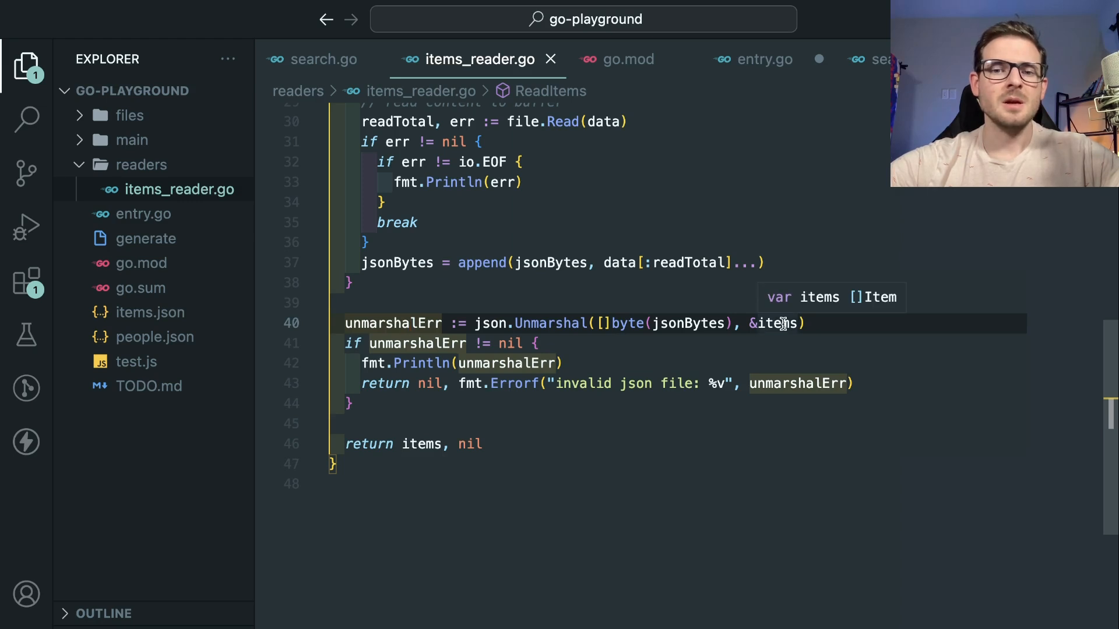
mouse_move(478, 362)
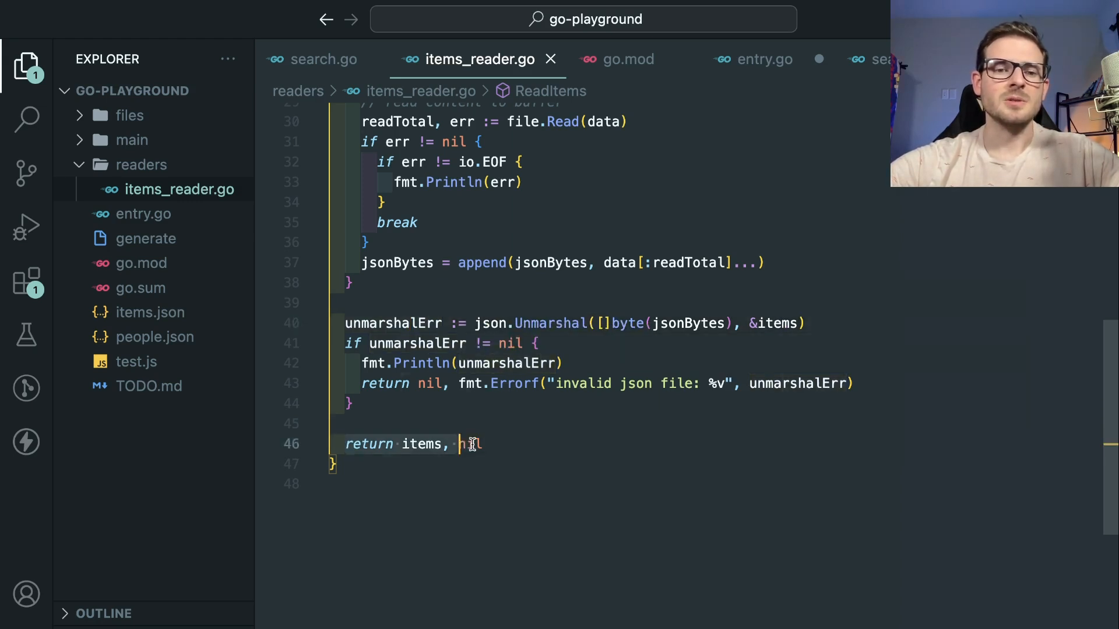
scroll("up", 3)
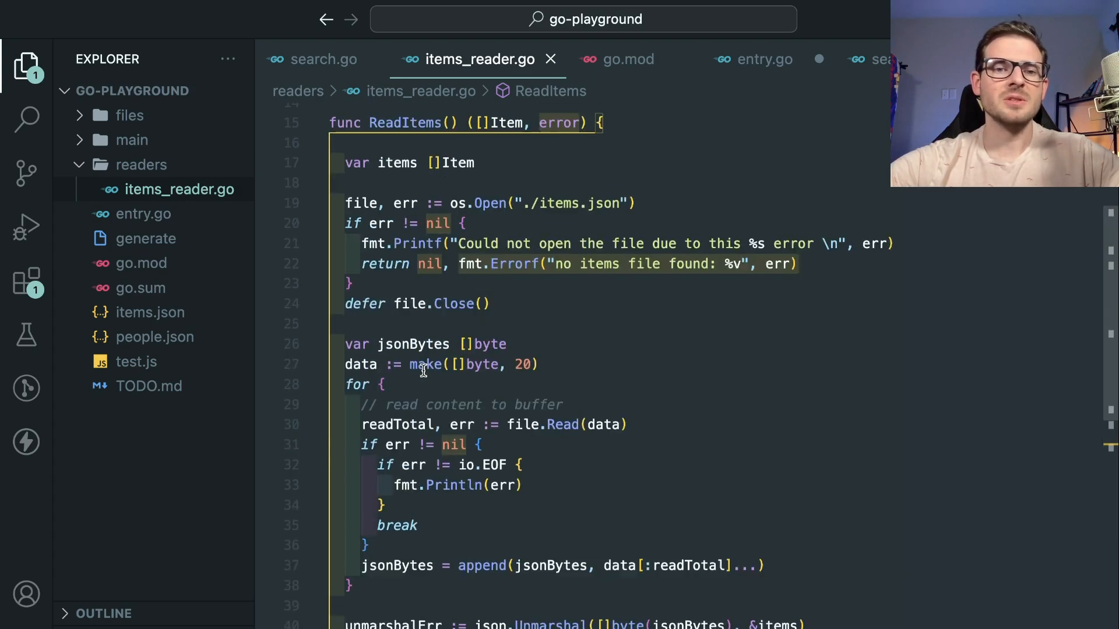
scroll("down", 3)
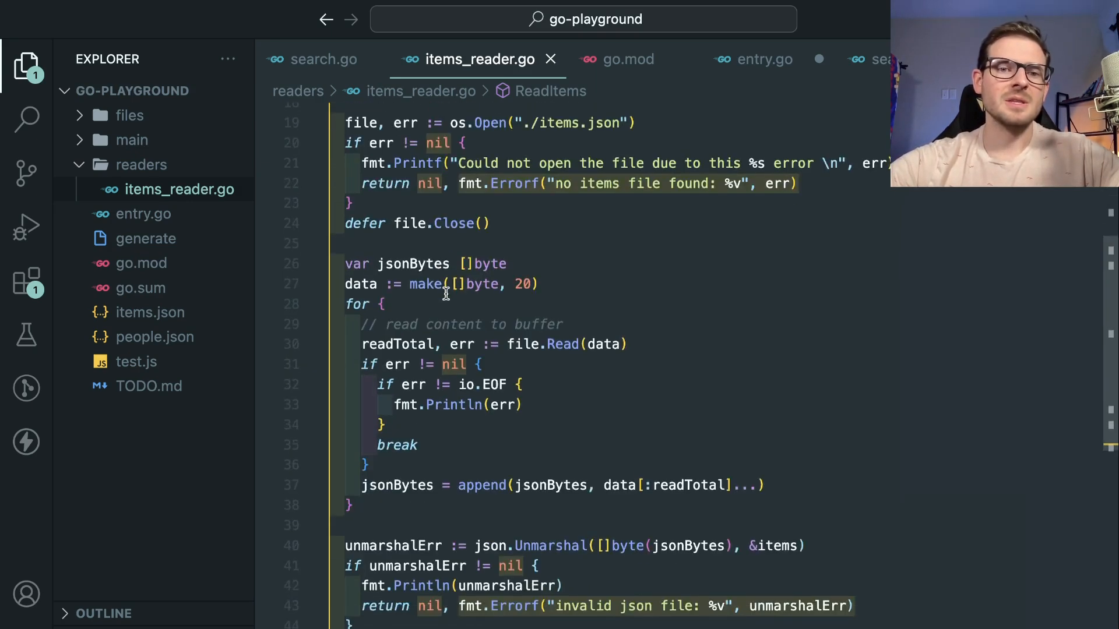
scroll("up", 3)
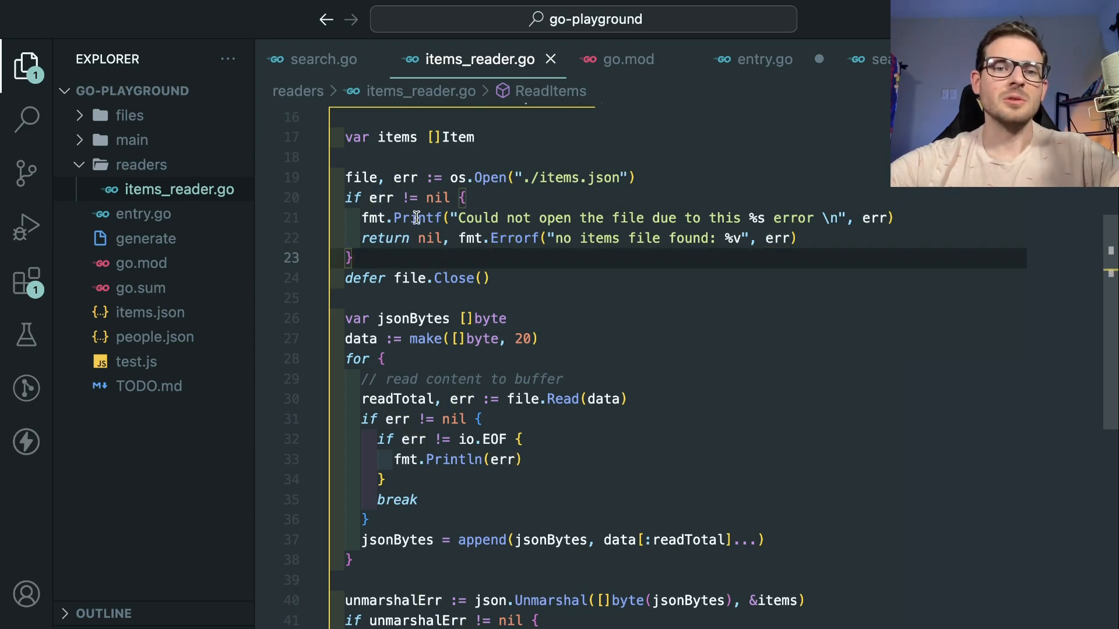
mouse_move(427, 198)
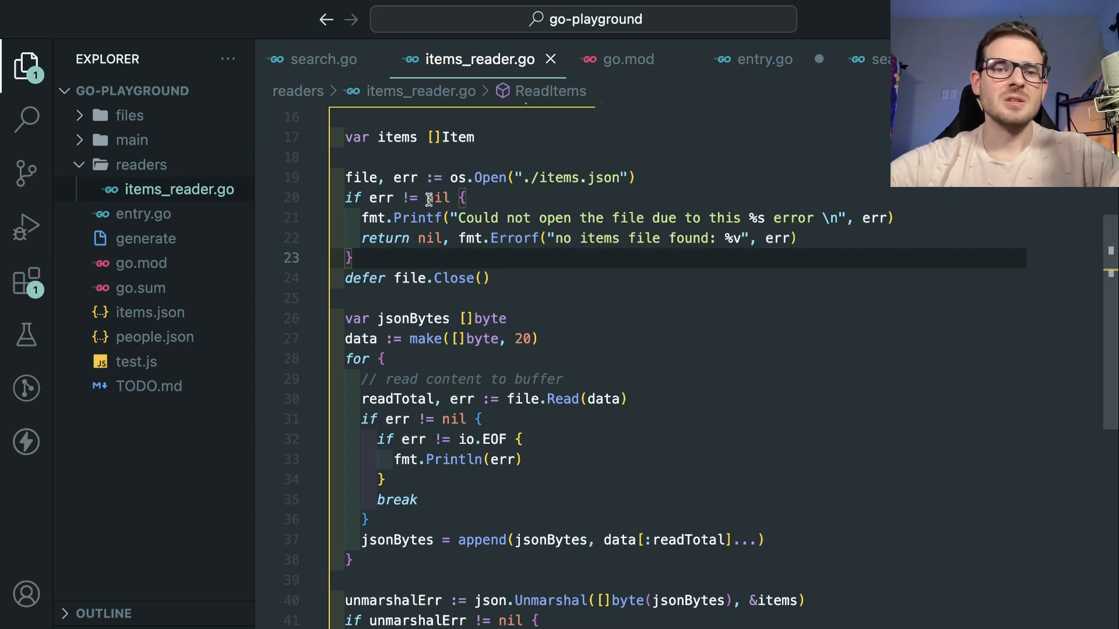
scroll("down", 3)
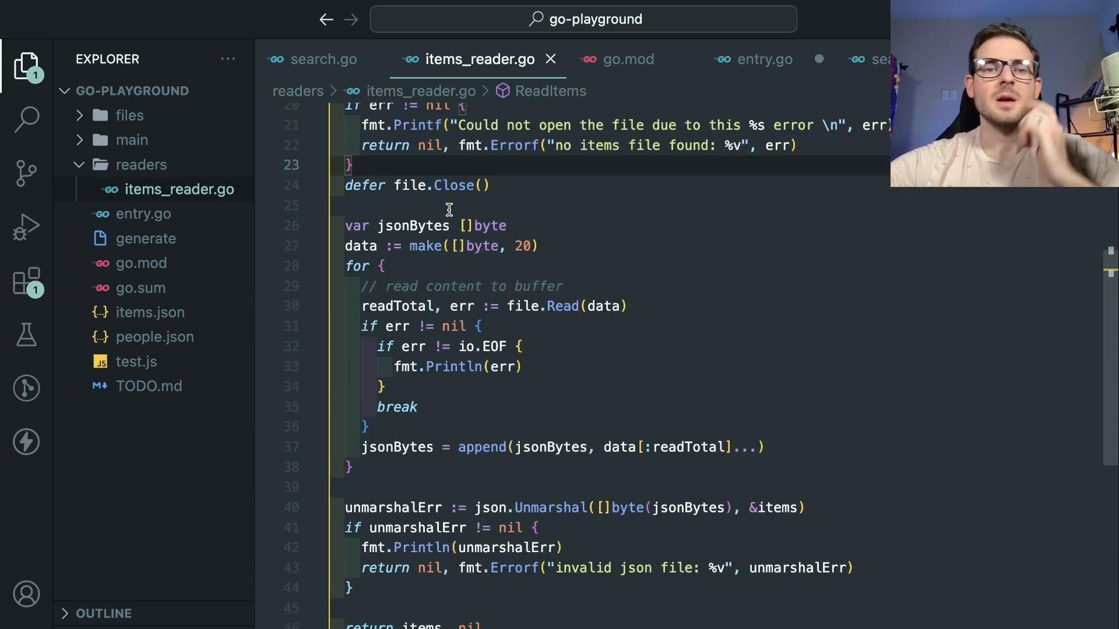
scroll("up", 3)
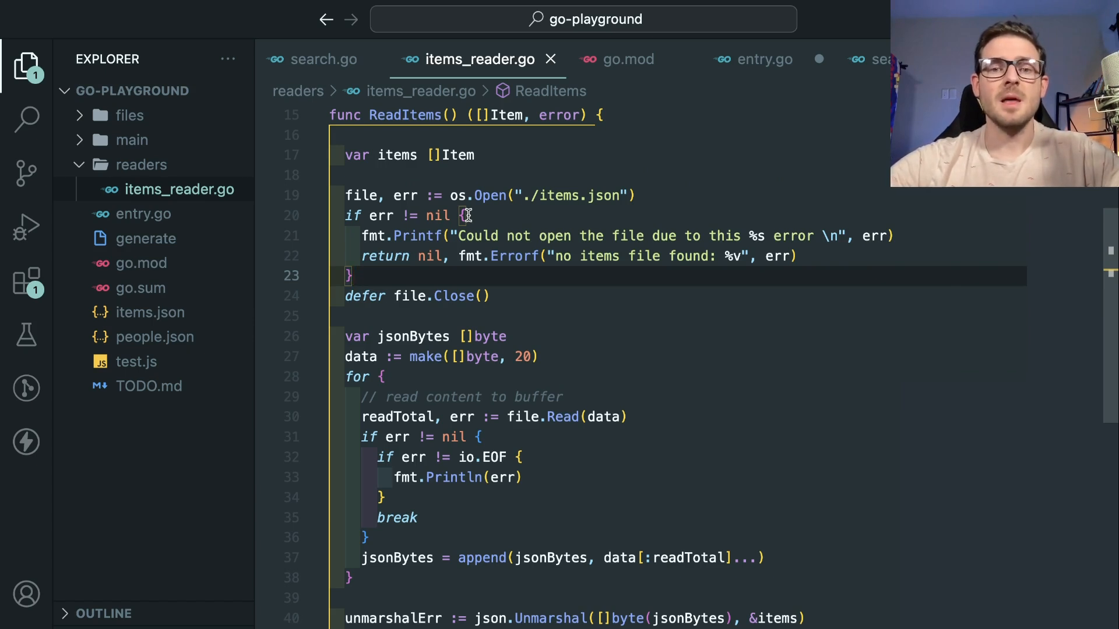
scroll("up", 3)
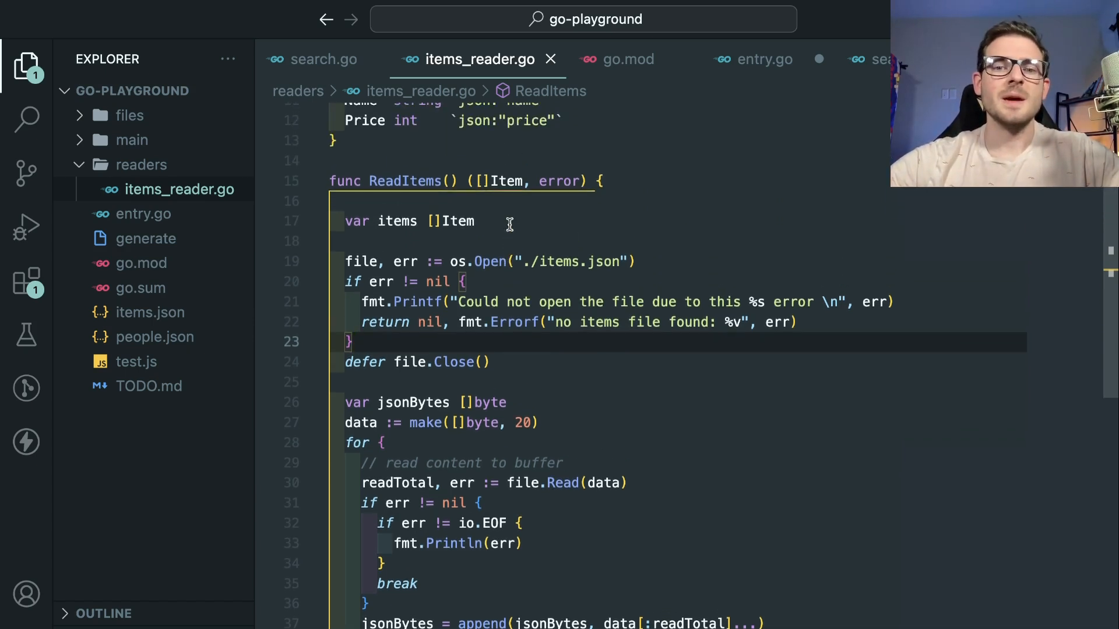
left_click(486, 321)
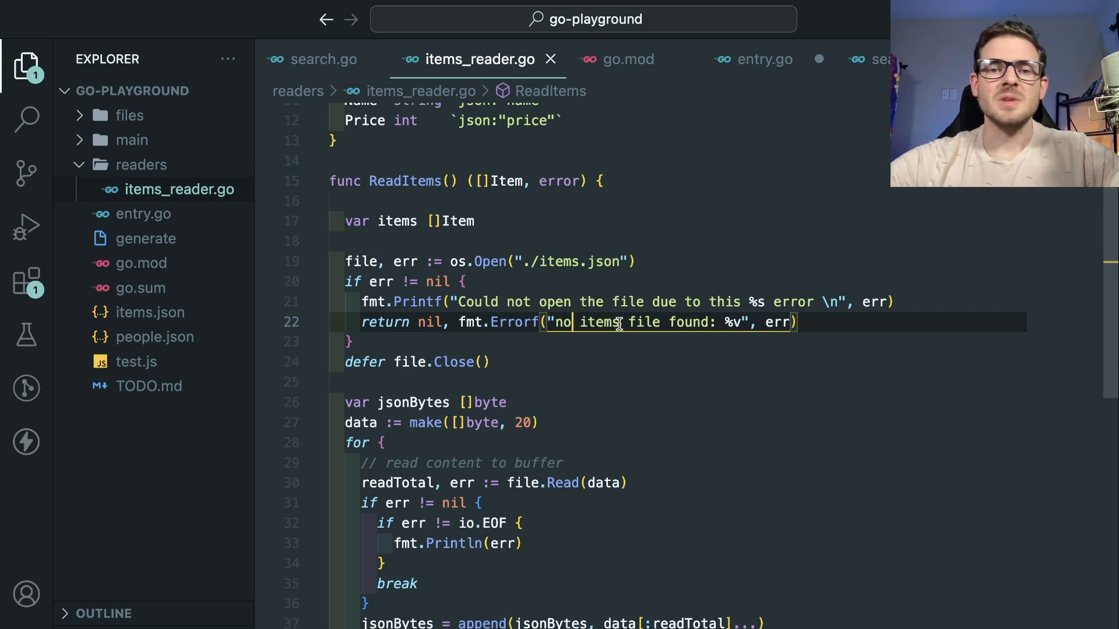
scroll("down", 3)
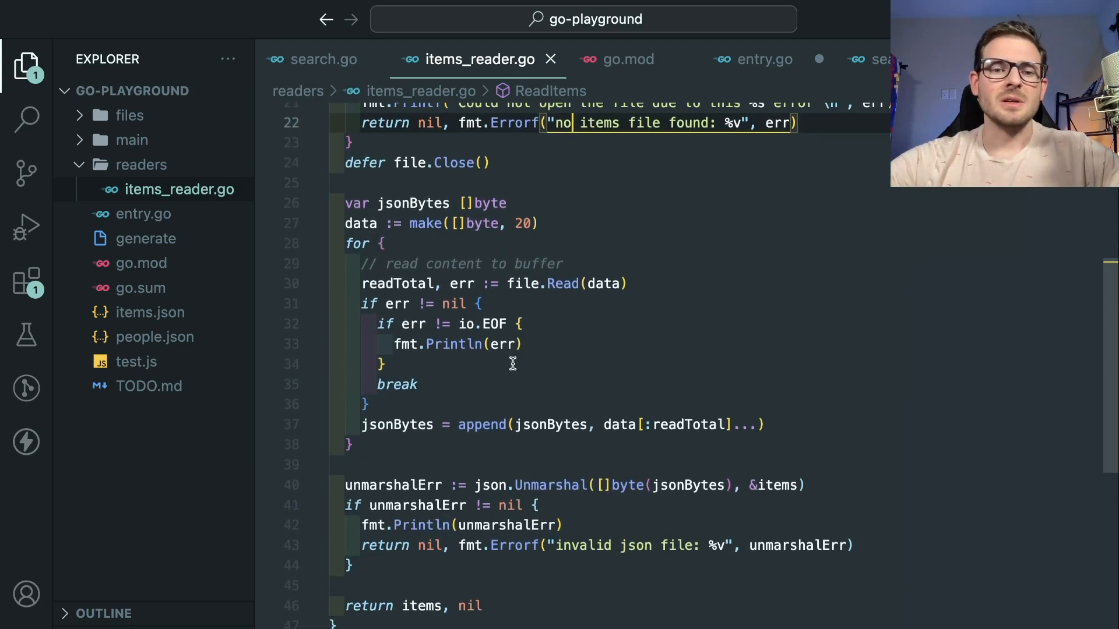
type("panic()")
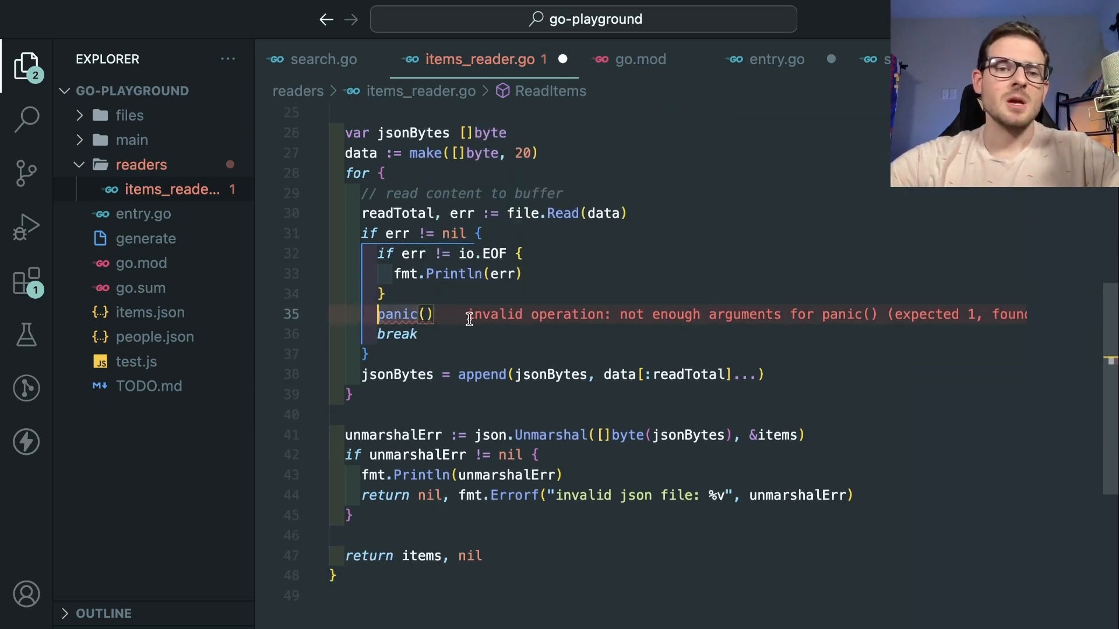
type("log.")
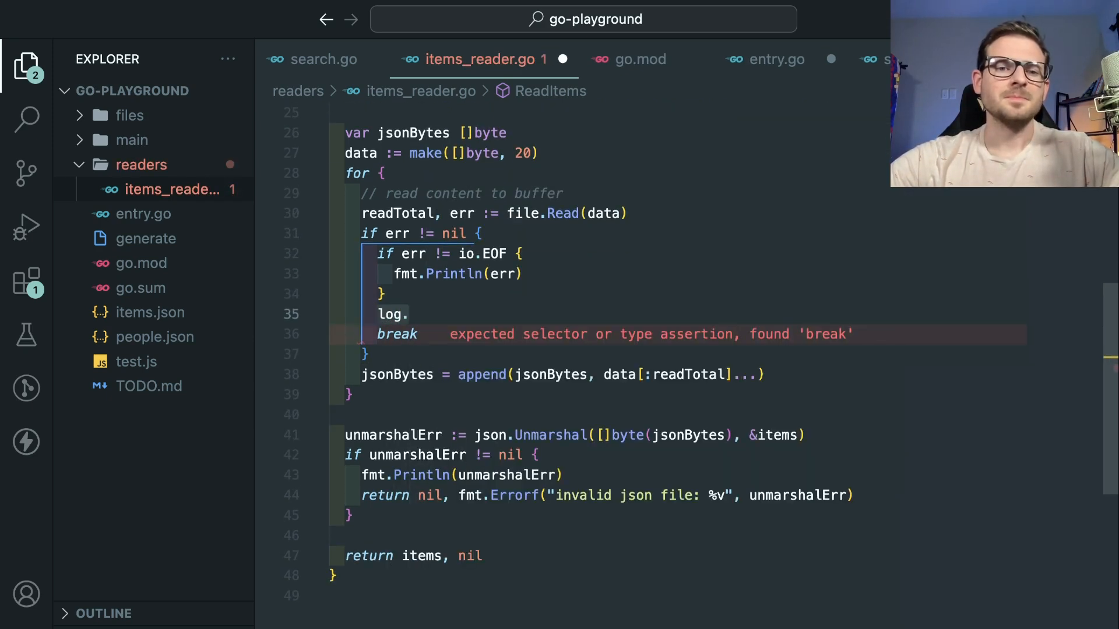
type(".f")
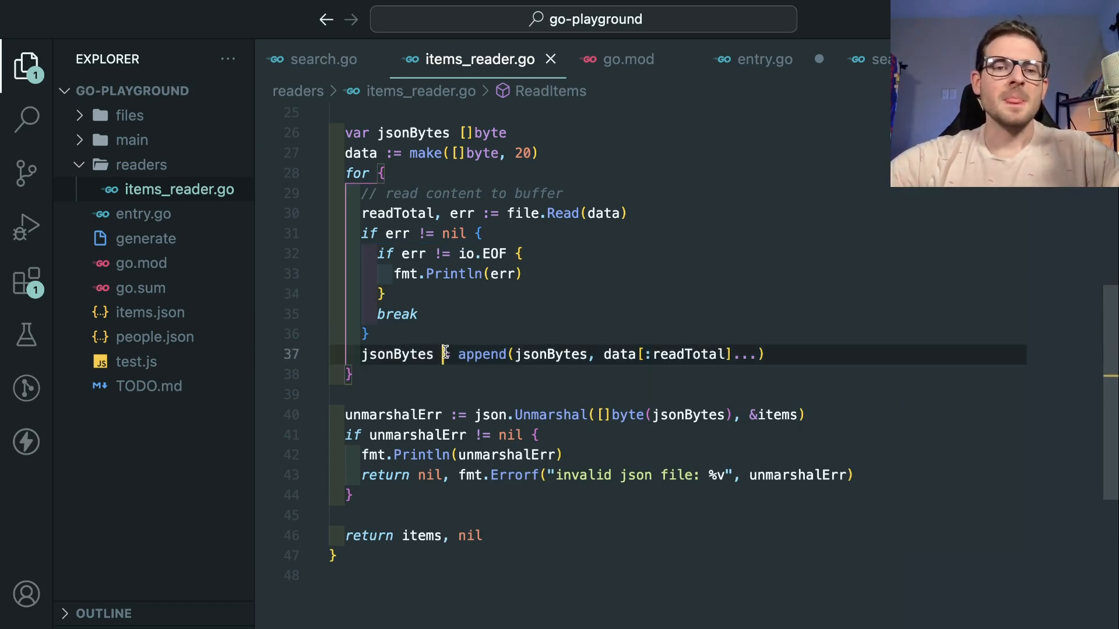
scroll("up", 3)
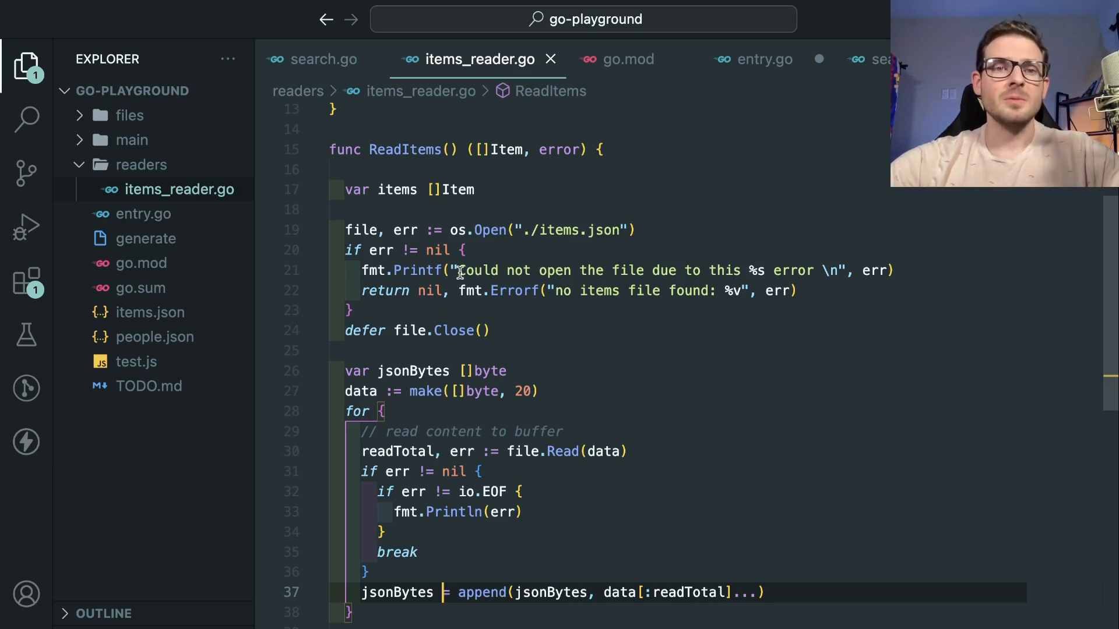
left_click(150, 312)
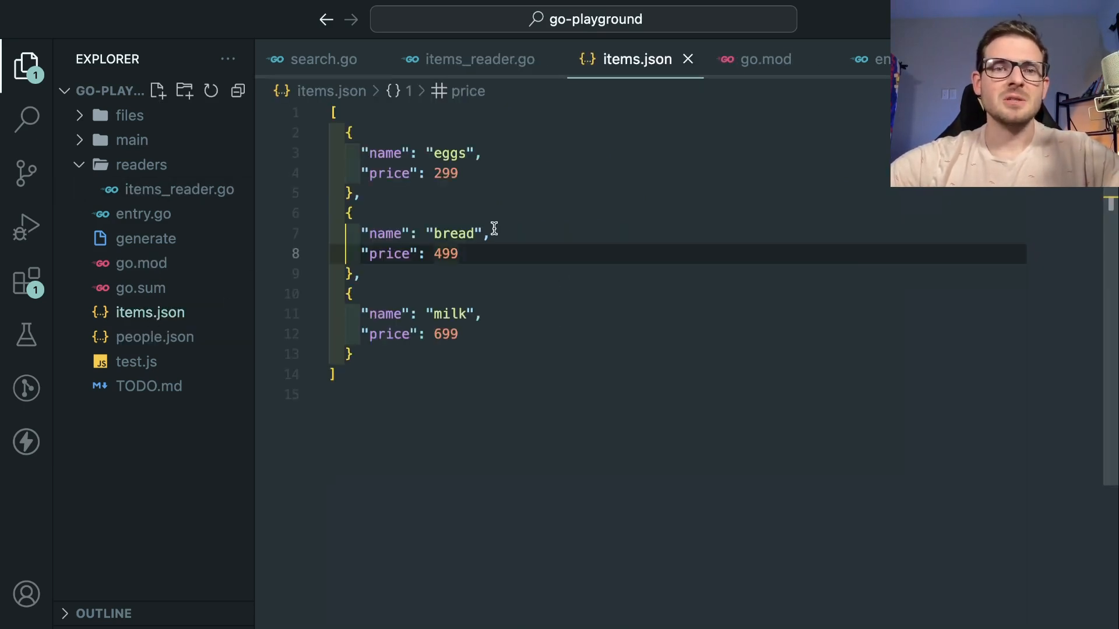
mouse_move(473, 59)
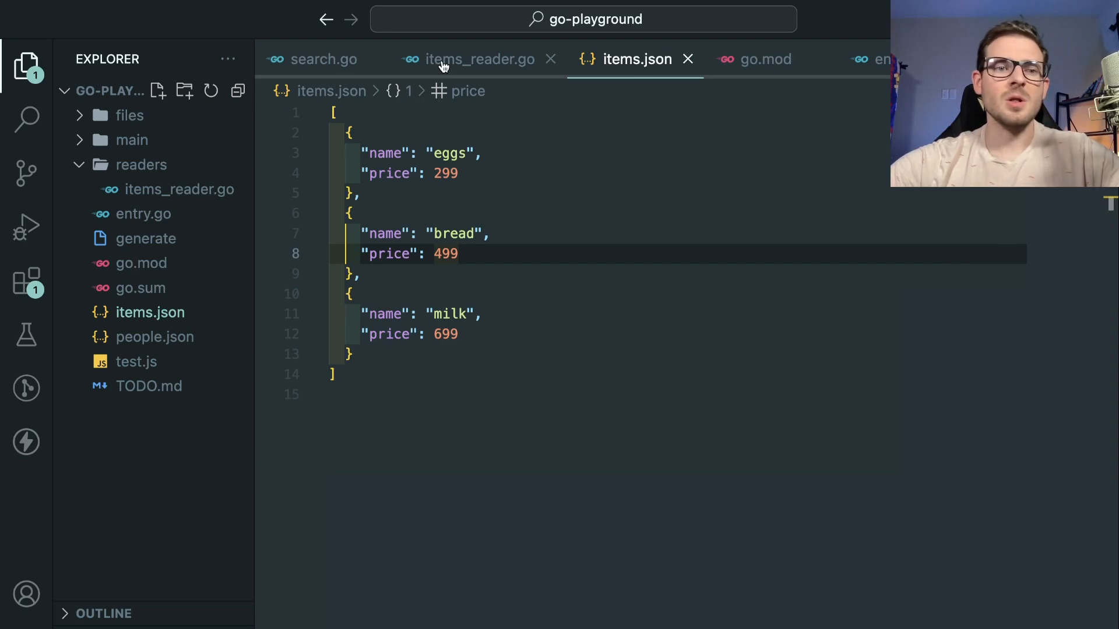
left_click(323, 59)
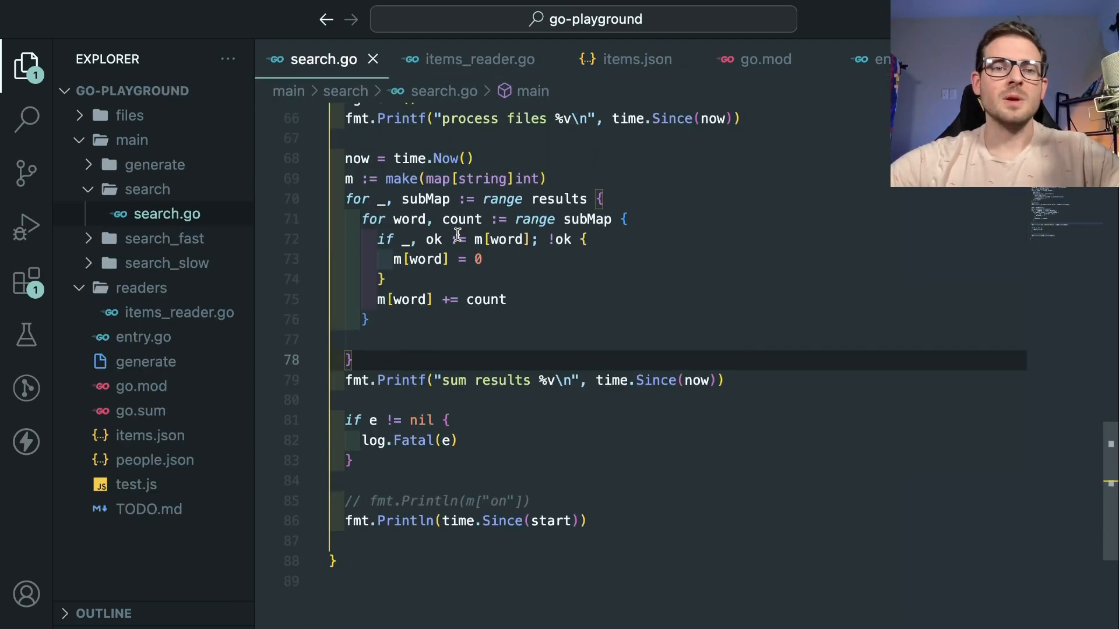
scroll("up", 3)
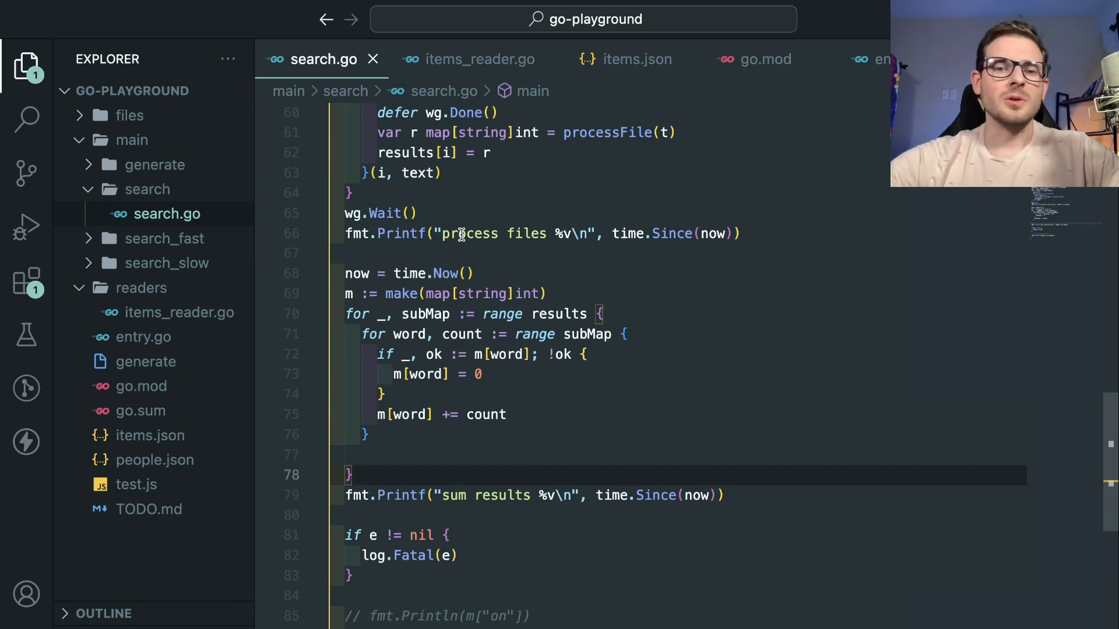
scroll("down", 3)
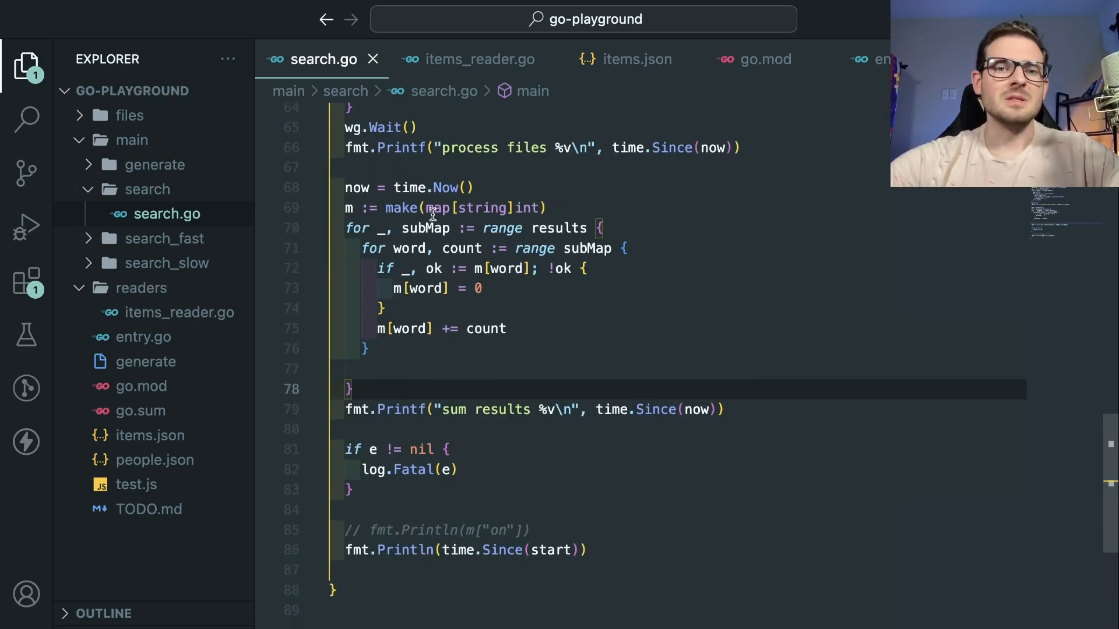
left_click(470, 59)
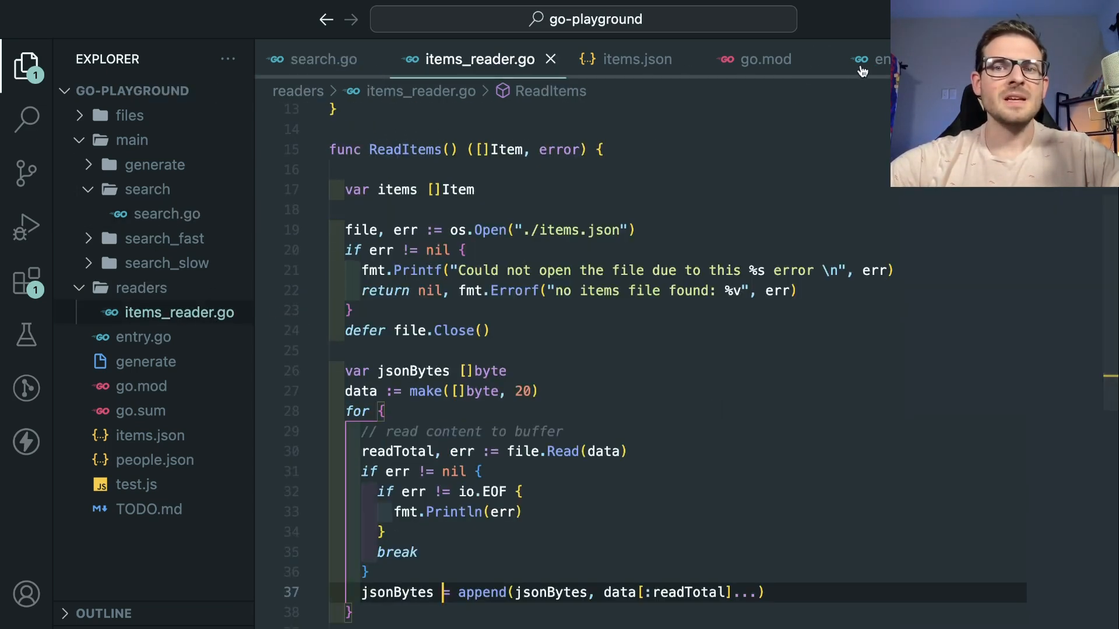
left_click(143, 336)
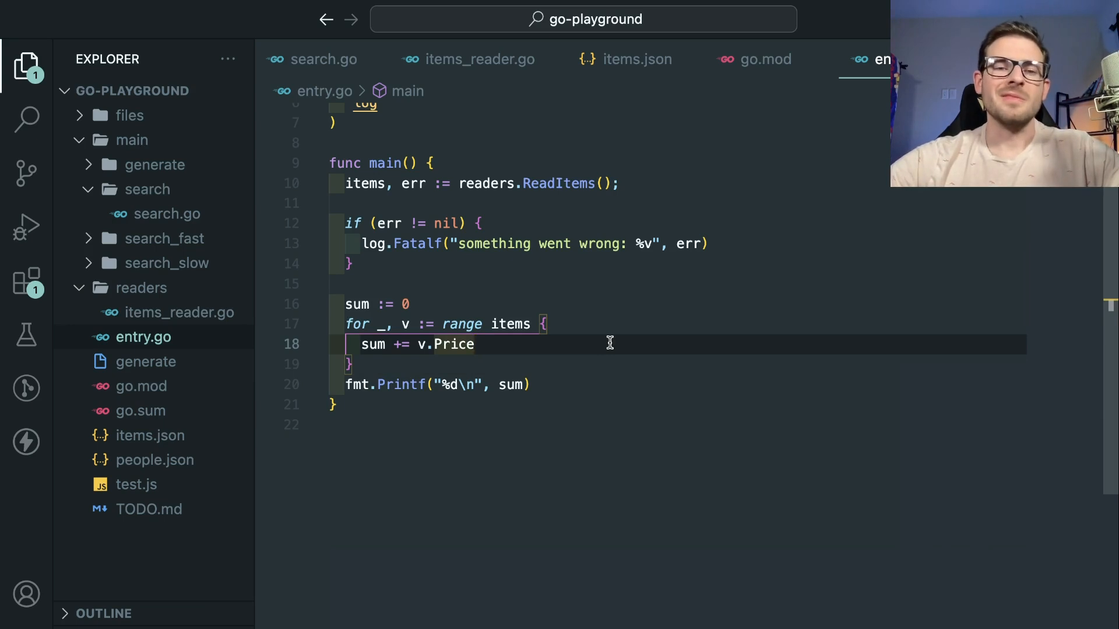
scroll("up", 3)
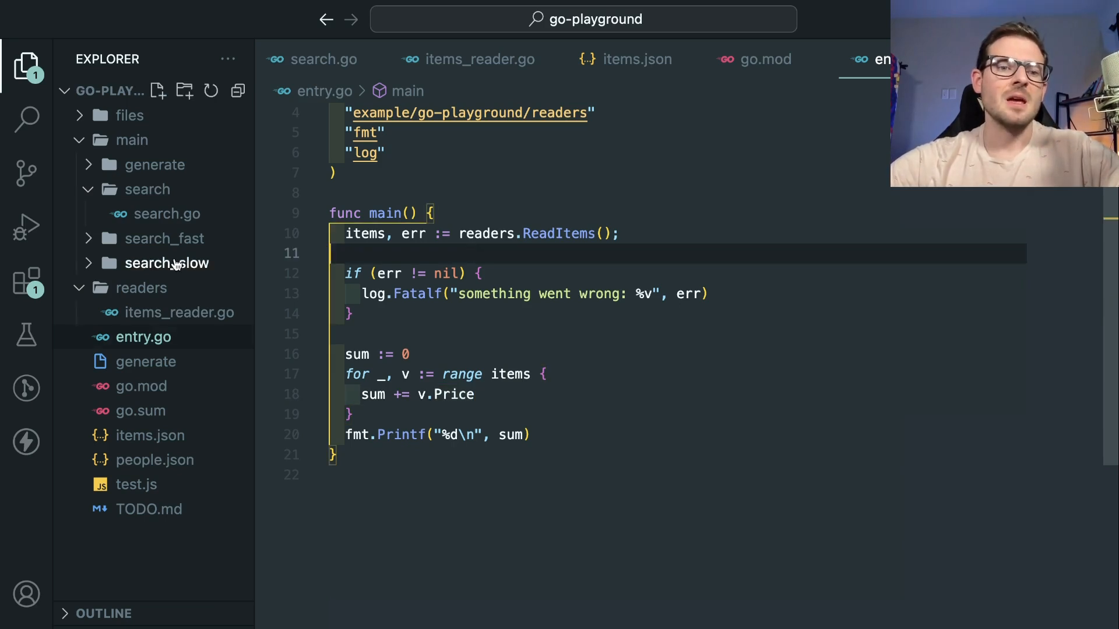
- Expand the search folders and open search_fast.go to view its worker and channel code
left_click(165, 238)
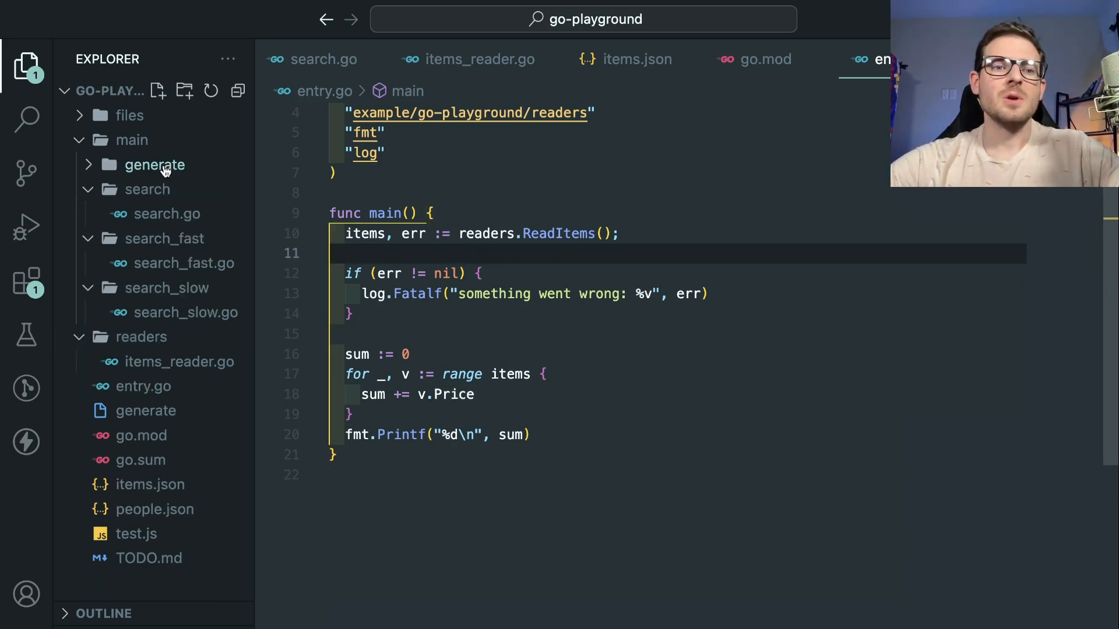
left_click(185, 263)
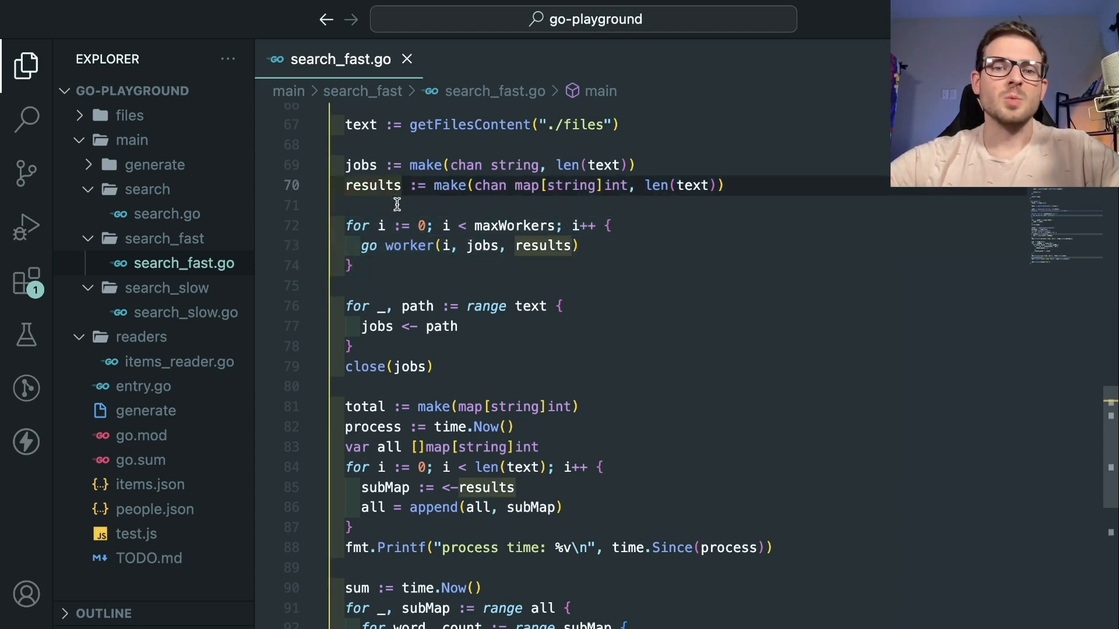
scroll("down", 3)
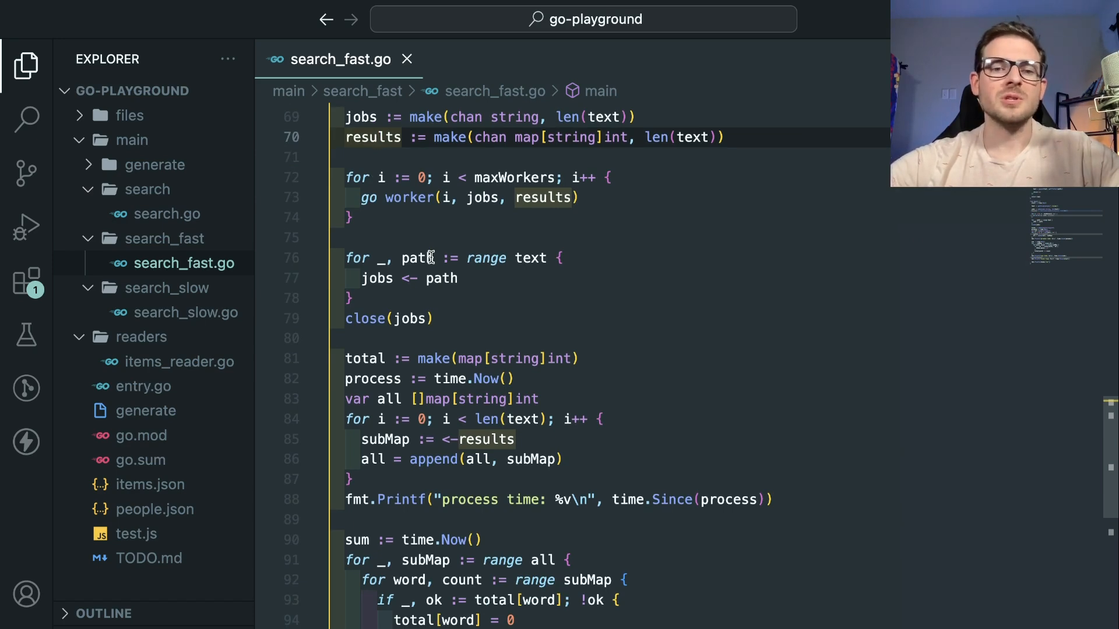
scroll("up", 3)
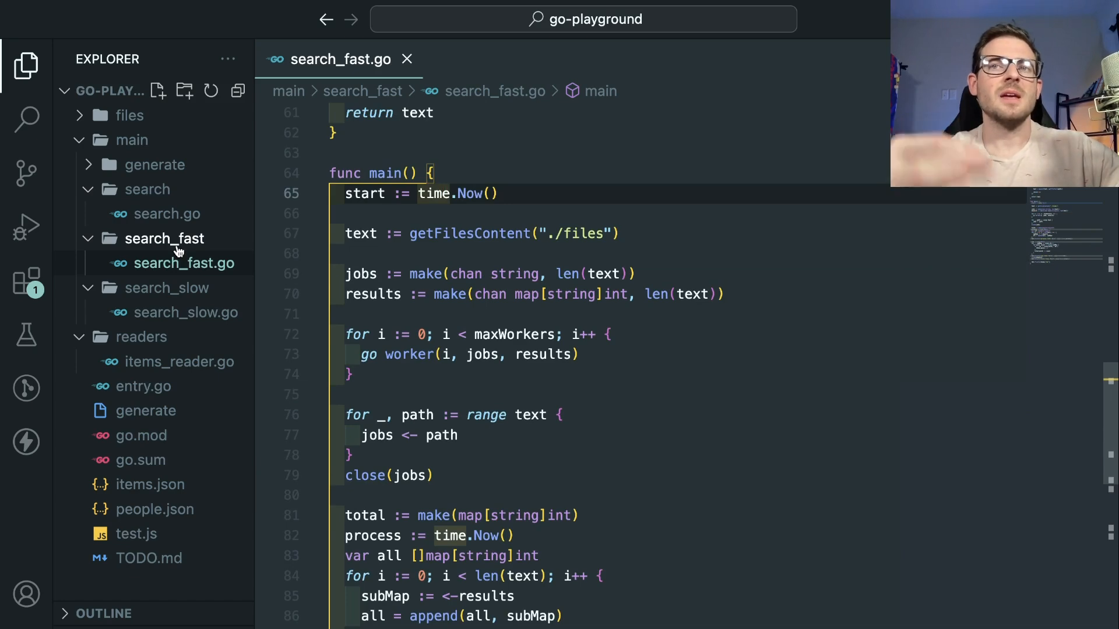
left_click(129, 115)
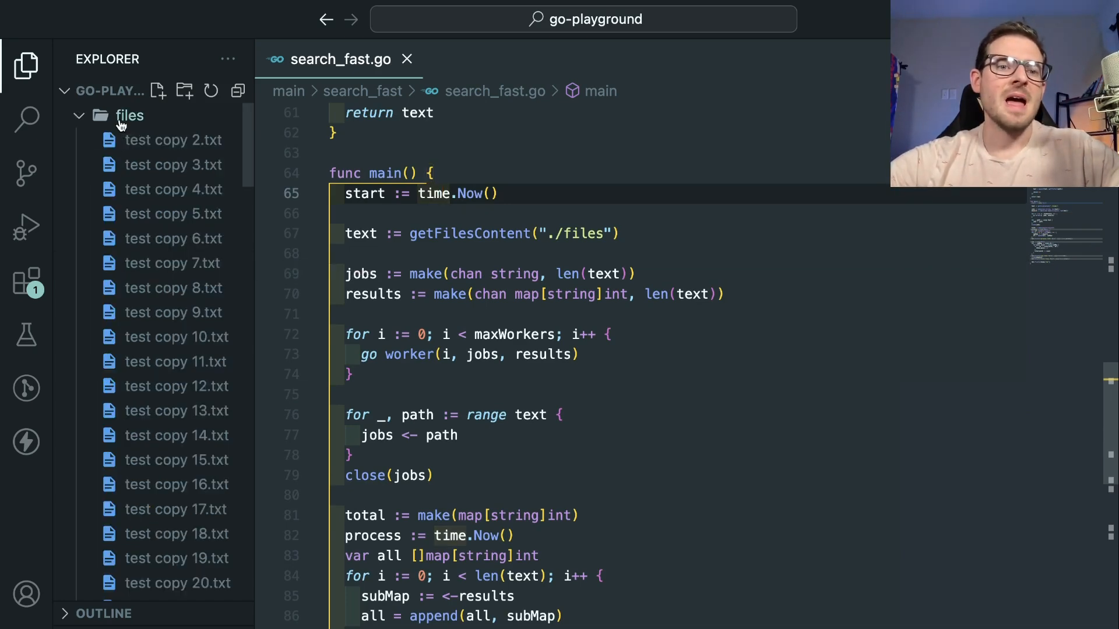
left_click(173, 188)
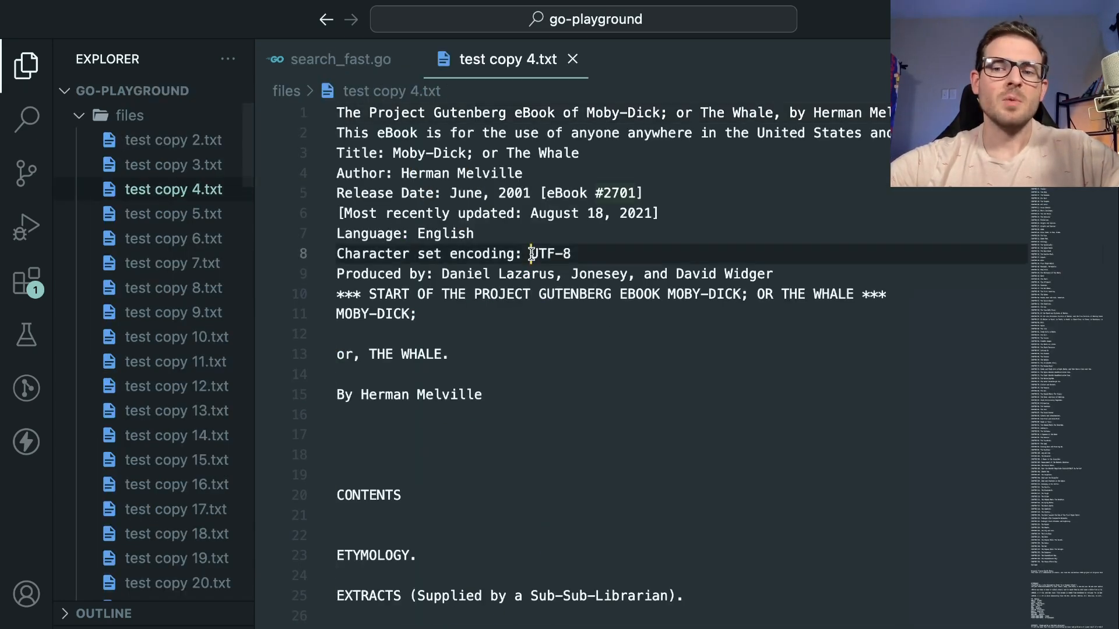
scroll("down", 3)
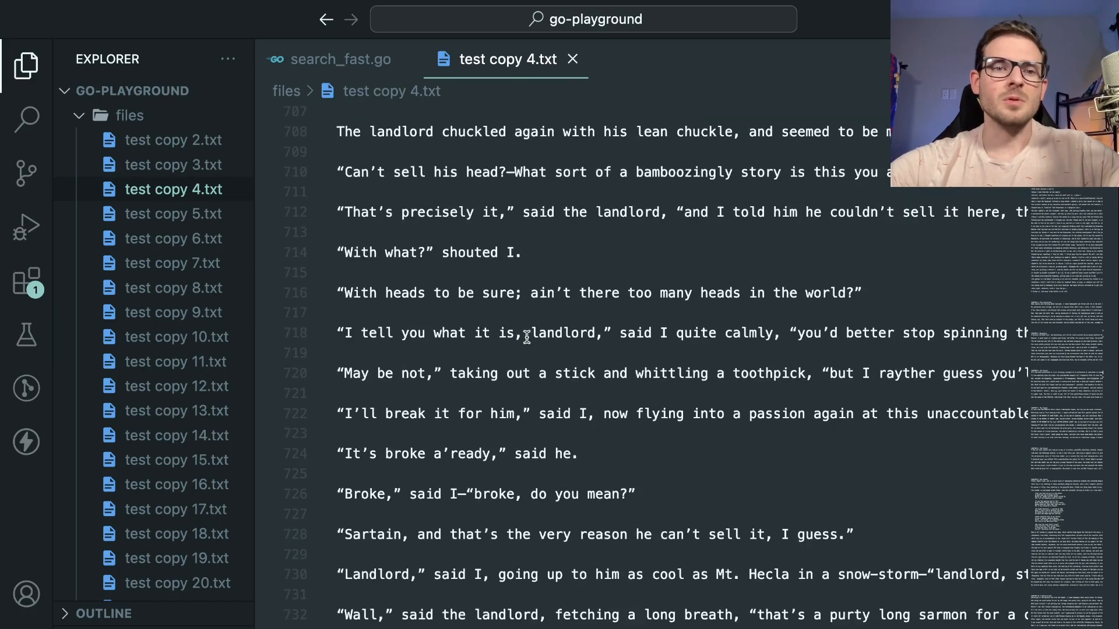
left_click(340, 60)
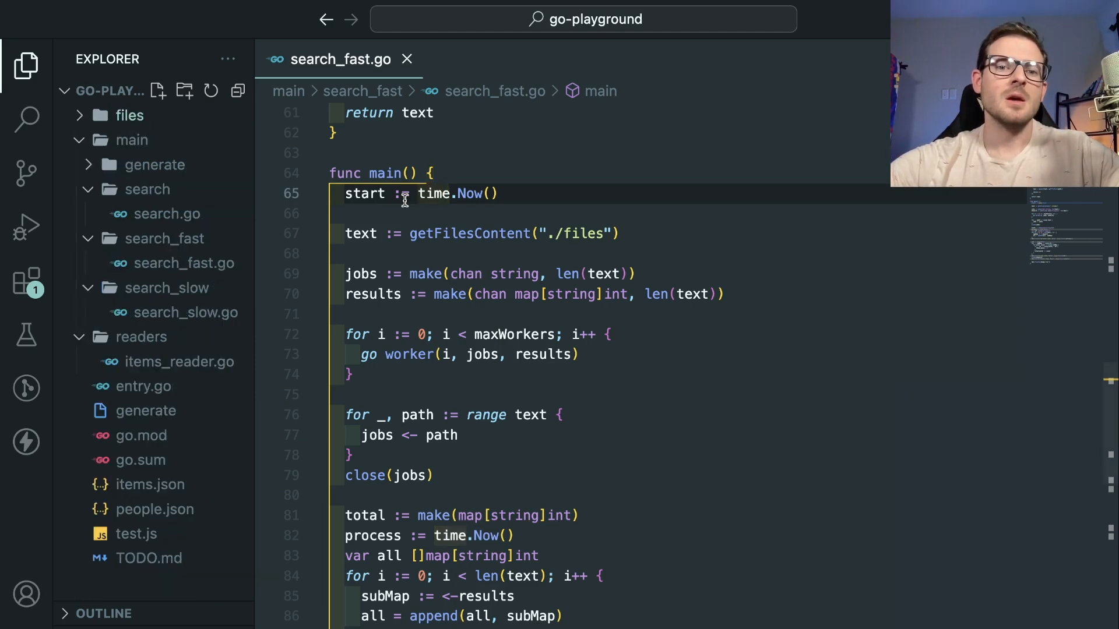
- Scroll through search_fast.go and highlight the loop sending paths to jobs
scroll("down", 3)
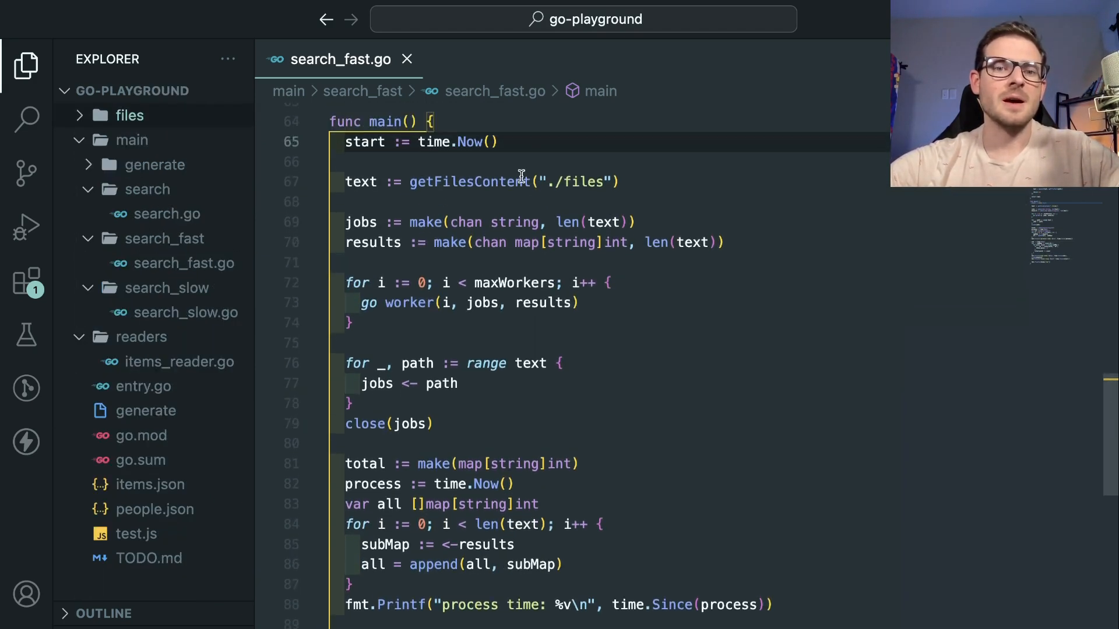
scroll("up", 3)
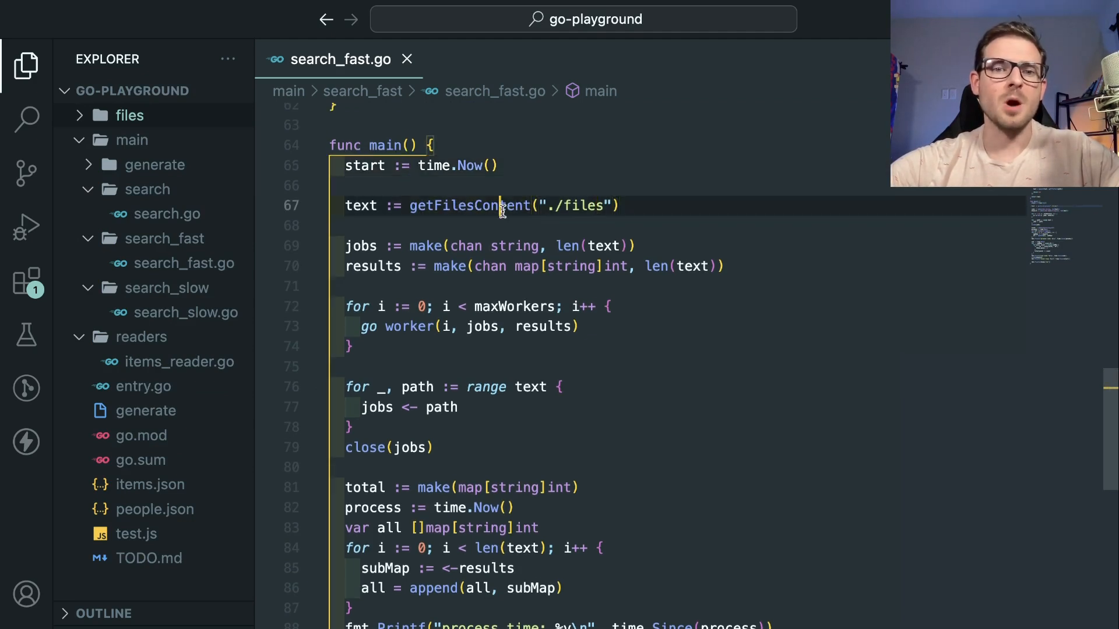
scroll("down", 3)
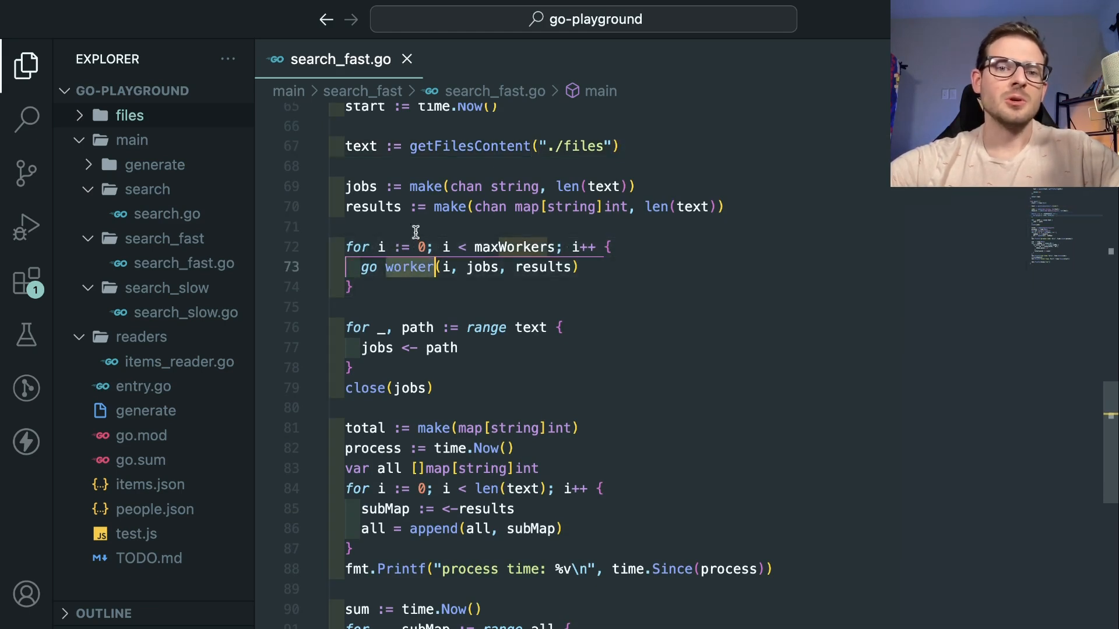
scroll("down", 3)
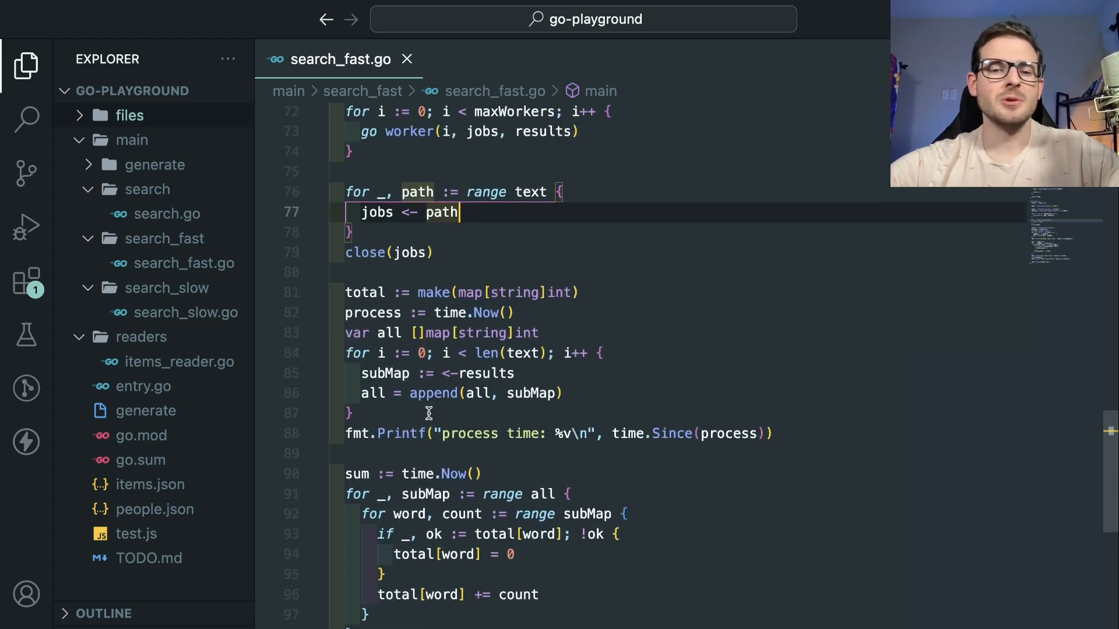
left_click(428, 413)
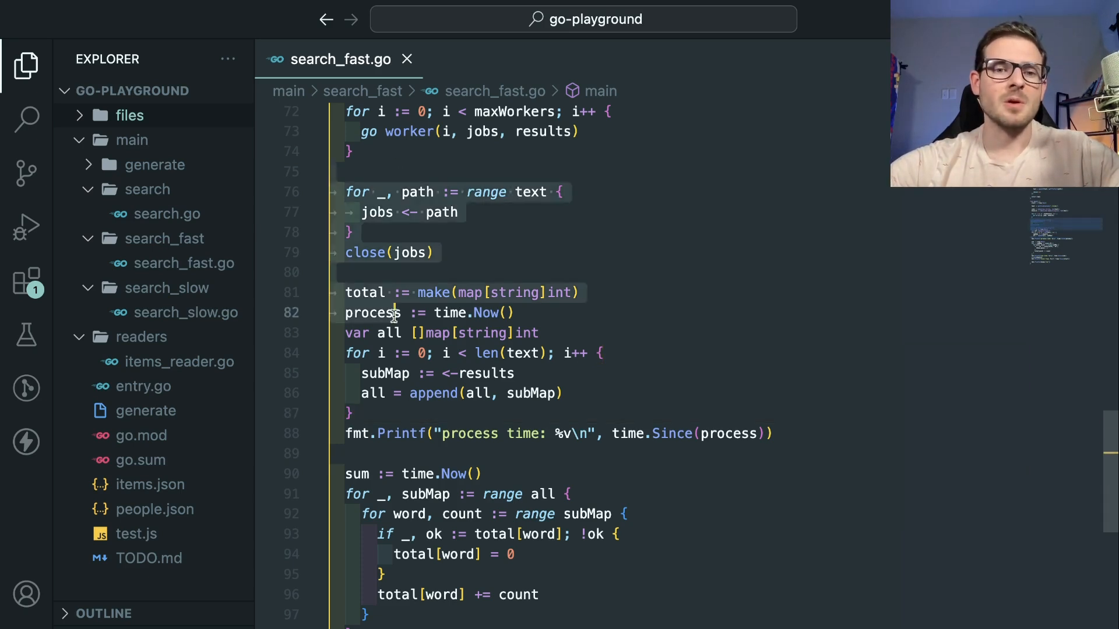
scroll("down", 3)
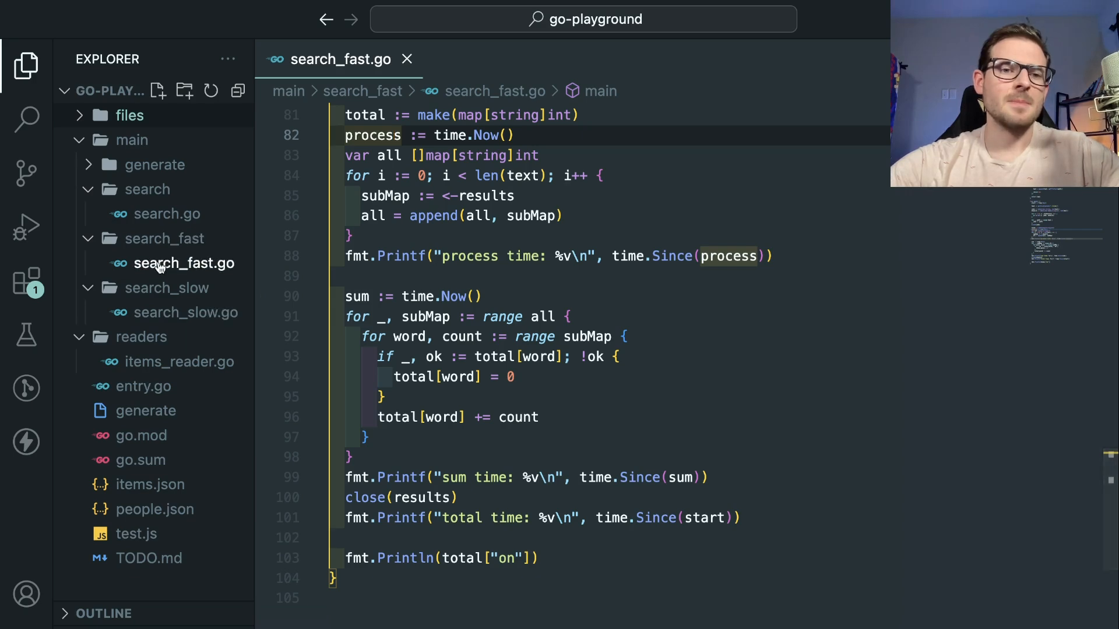
mouse_move(168, 287)
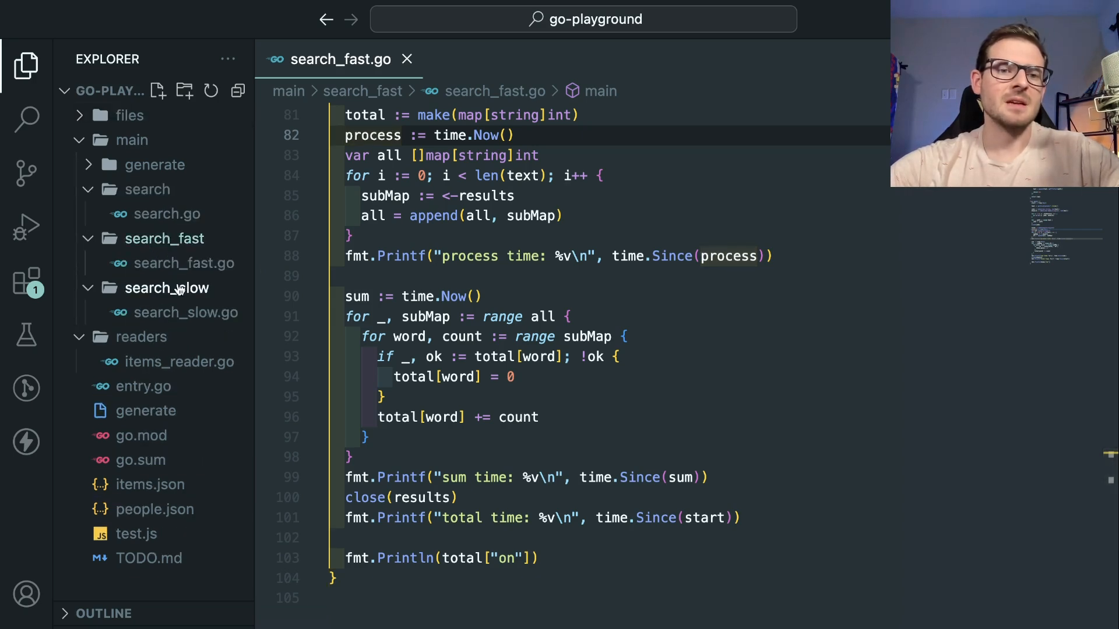
- Open search_slow.go and compare it with search_fast.go
left_click(188, 312)
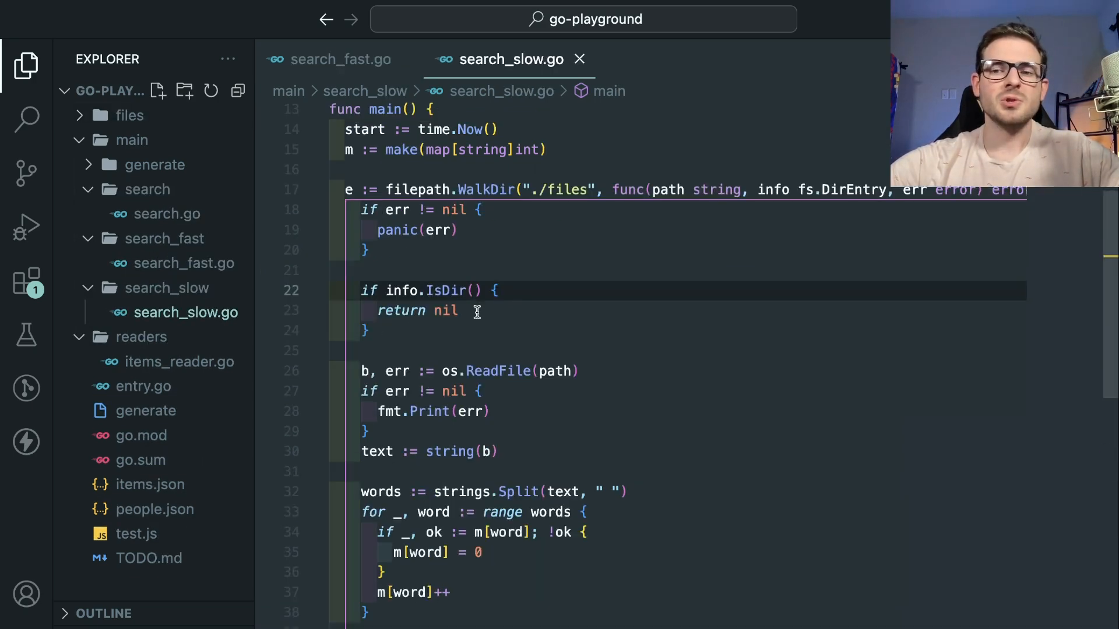
scroll("down", 3)
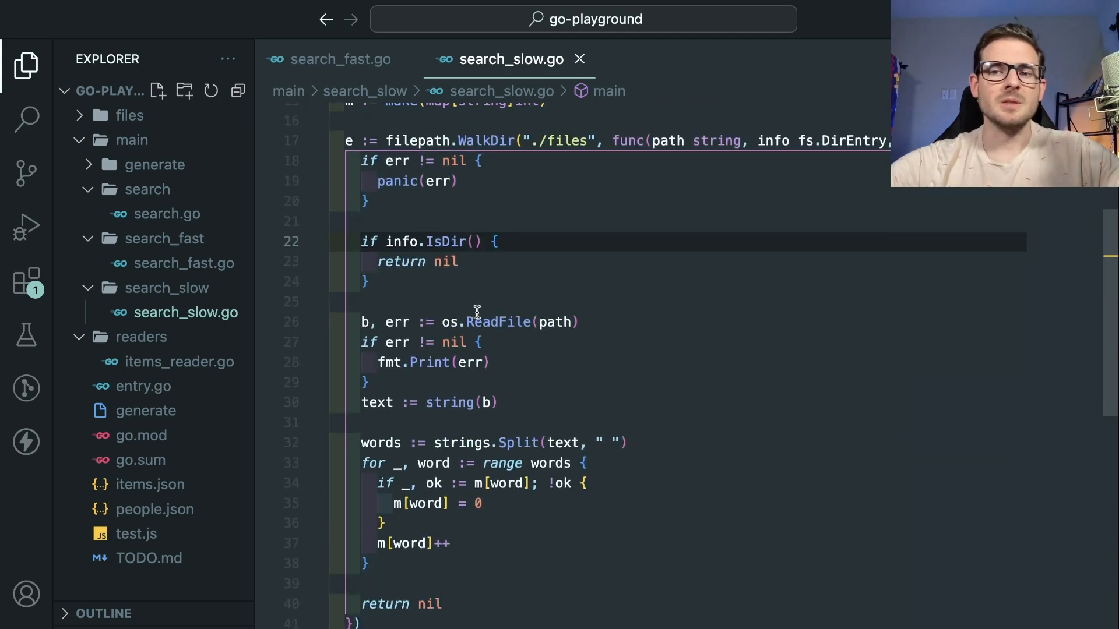
mouse_move(231, 281)
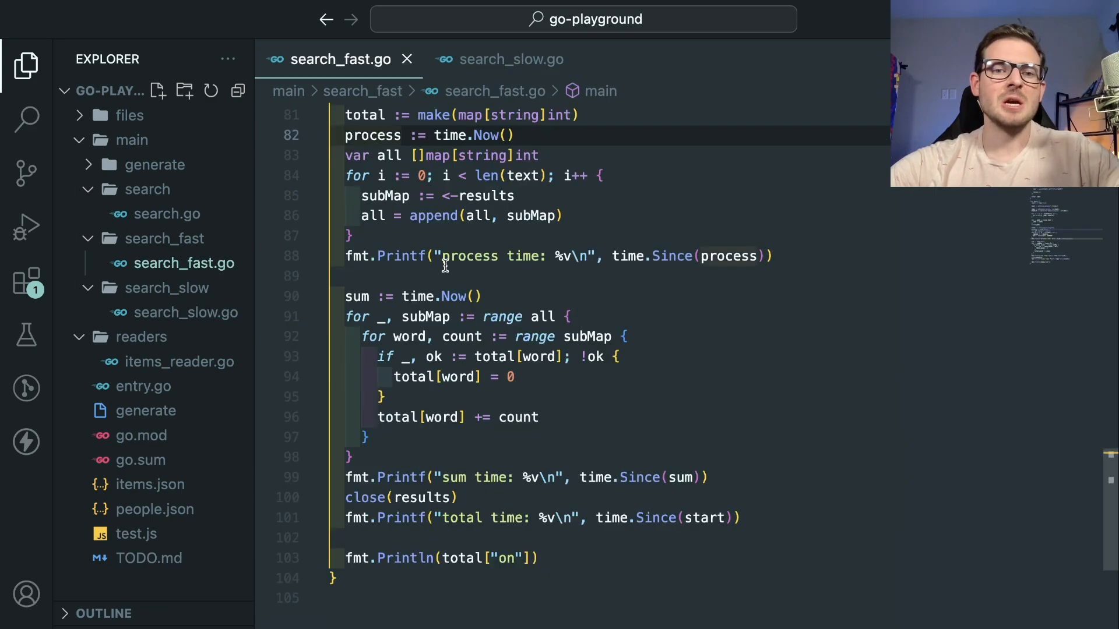
scroll("up", 3)
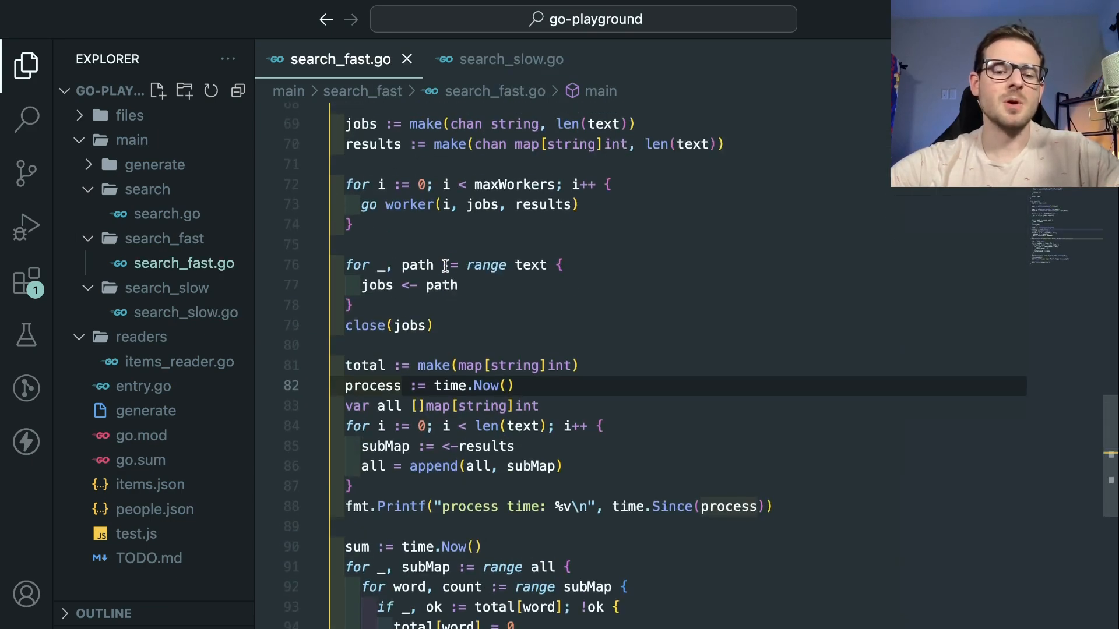
scroll("up", 3)
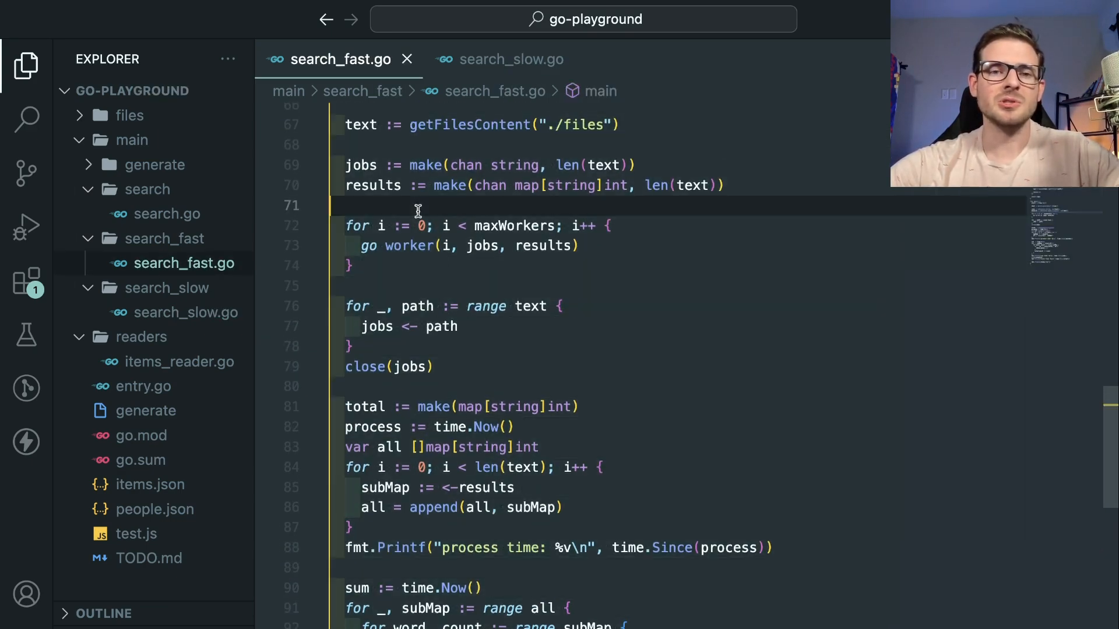
- Open search.go to review the remaining search variant
left_click(167, 214)
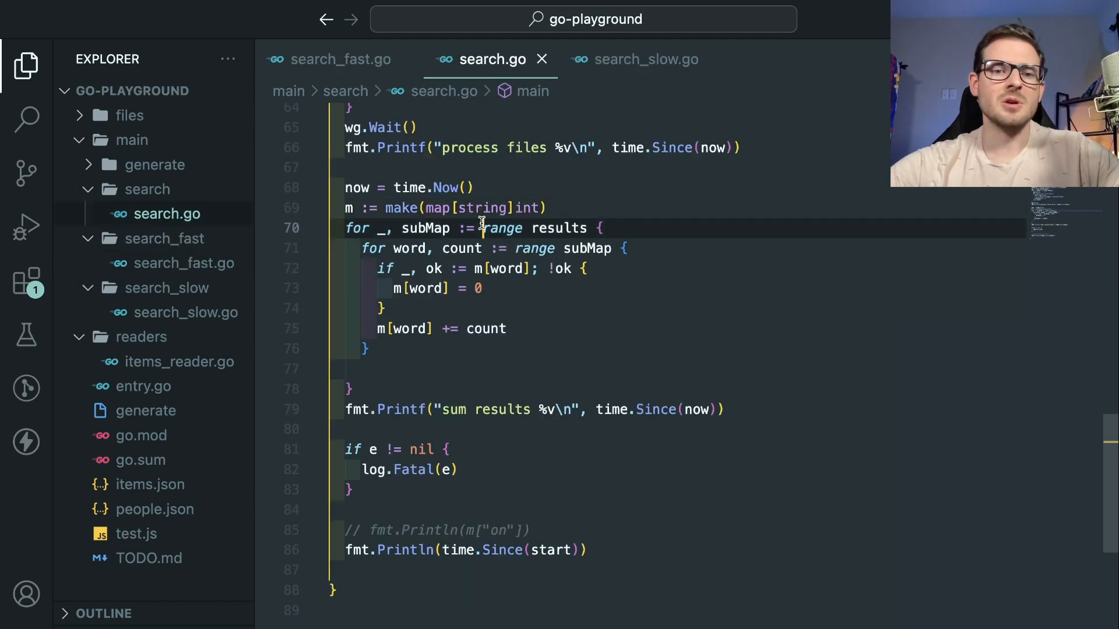
scroll("up", 3)
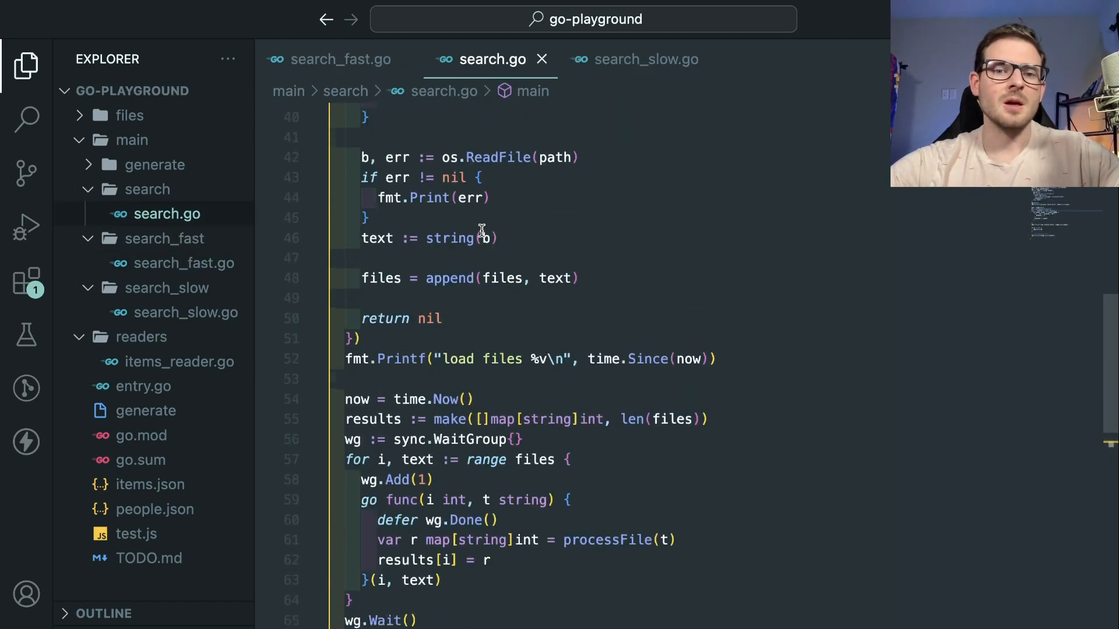
scroll("up", 3)
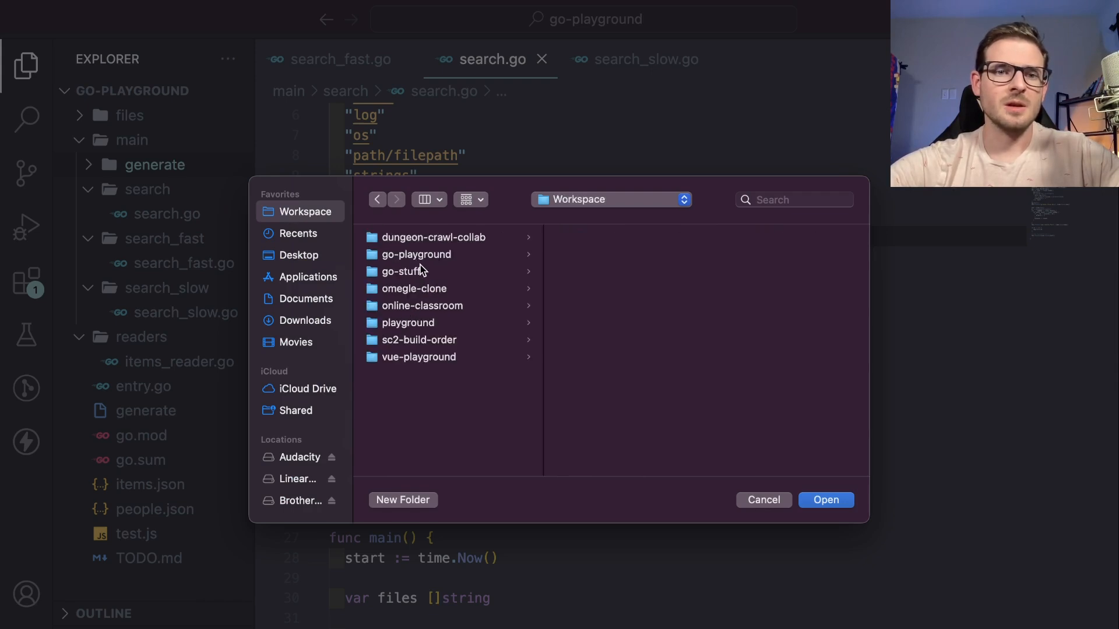
- Open the go-stuff folder from the Workspace directory
left_click(825, 499)
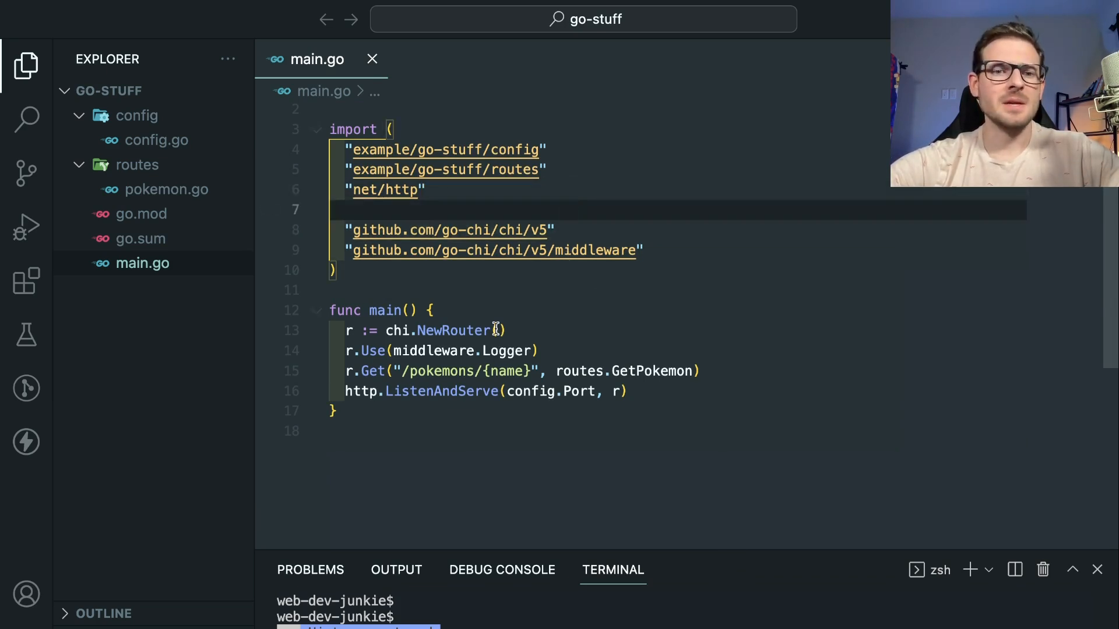
- Review pokemon.go's GetPokemon handler against main.go's /pokemons/{name} route
scroll("down", 3)
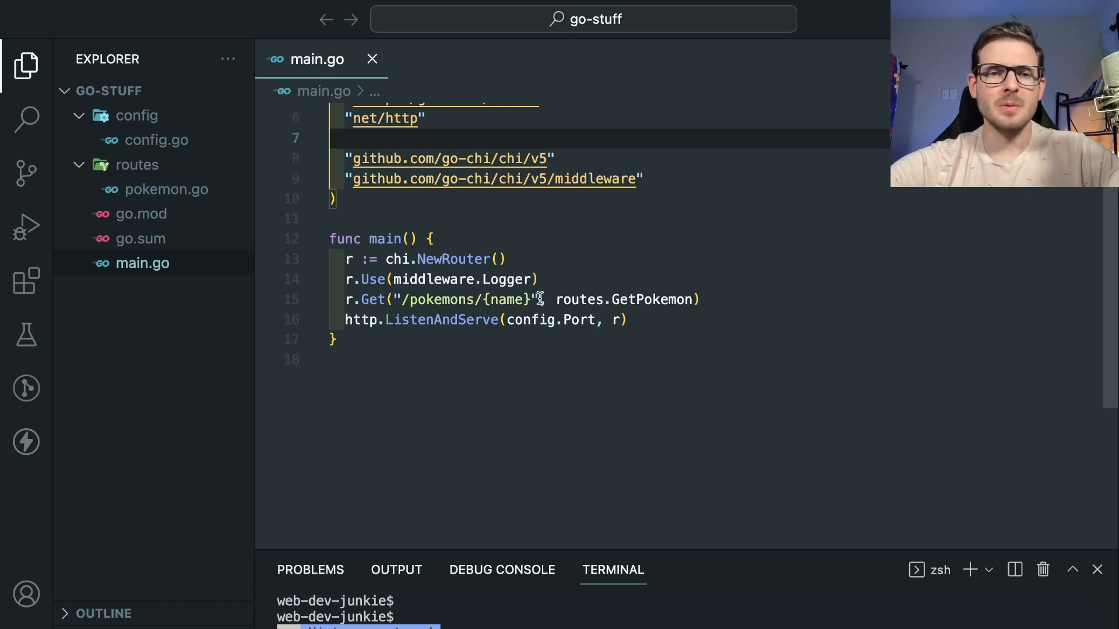
scroll("up", 3)
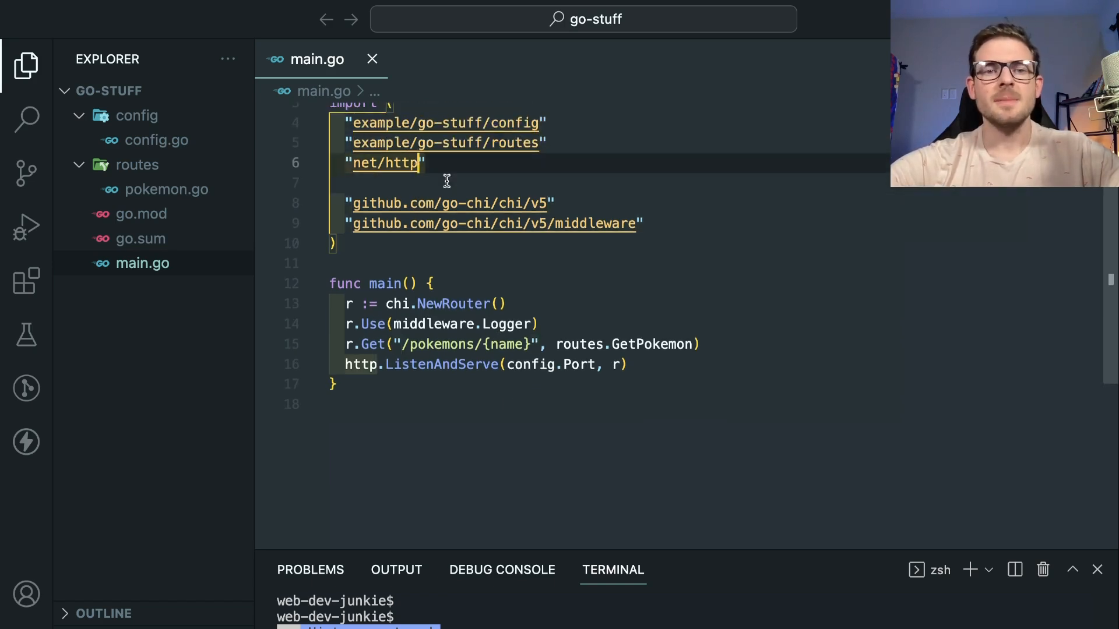
mouse_move(657, 370)
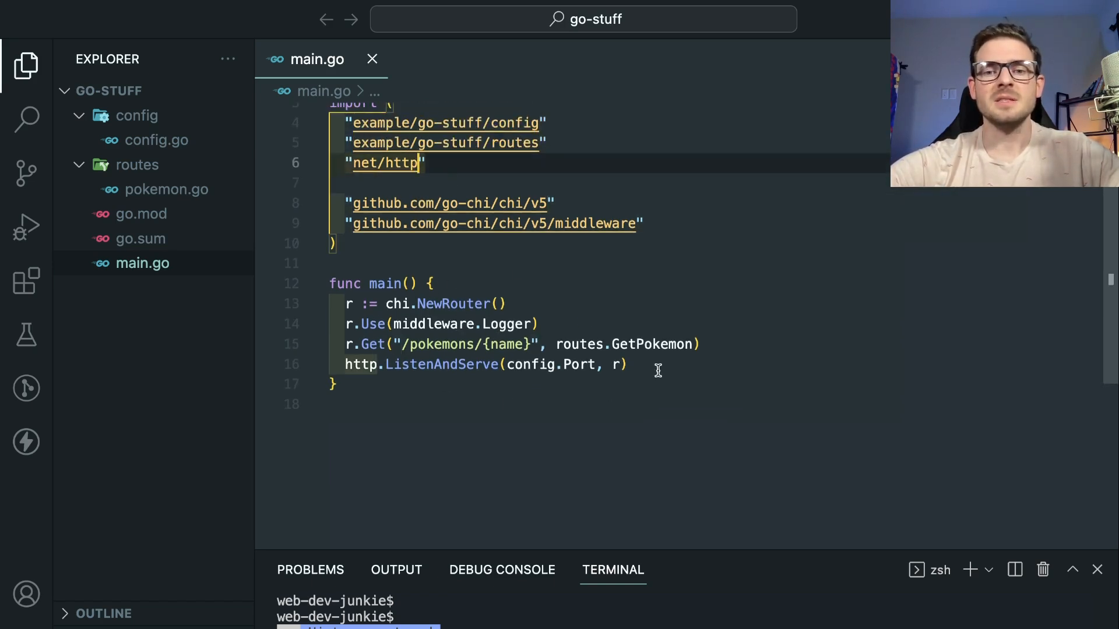
mouse_move(404, 344)
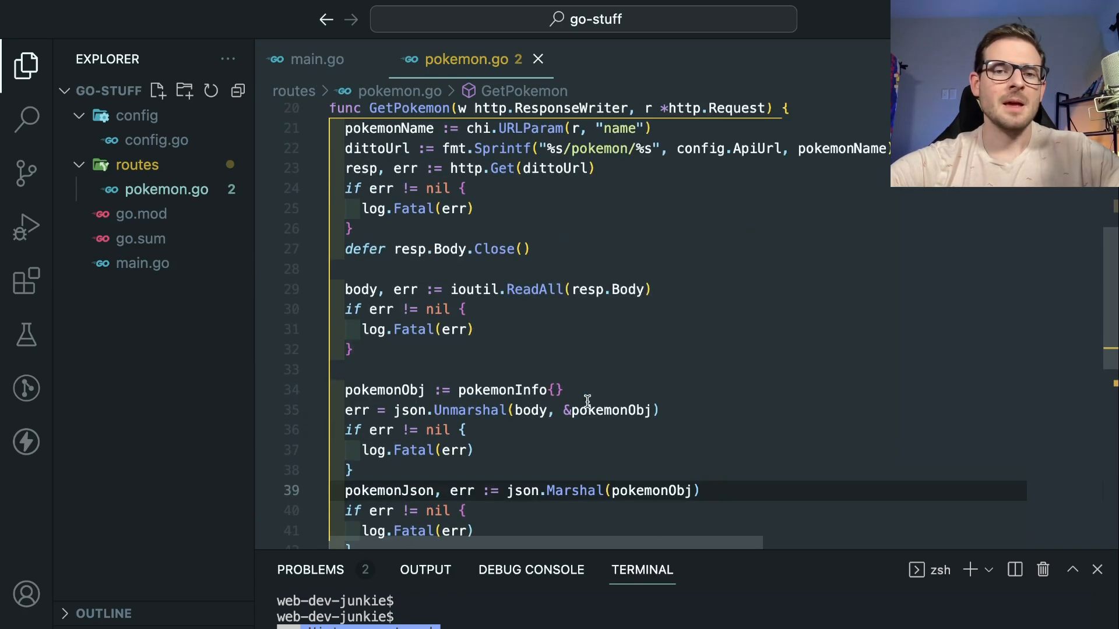
scroll("up", 3)
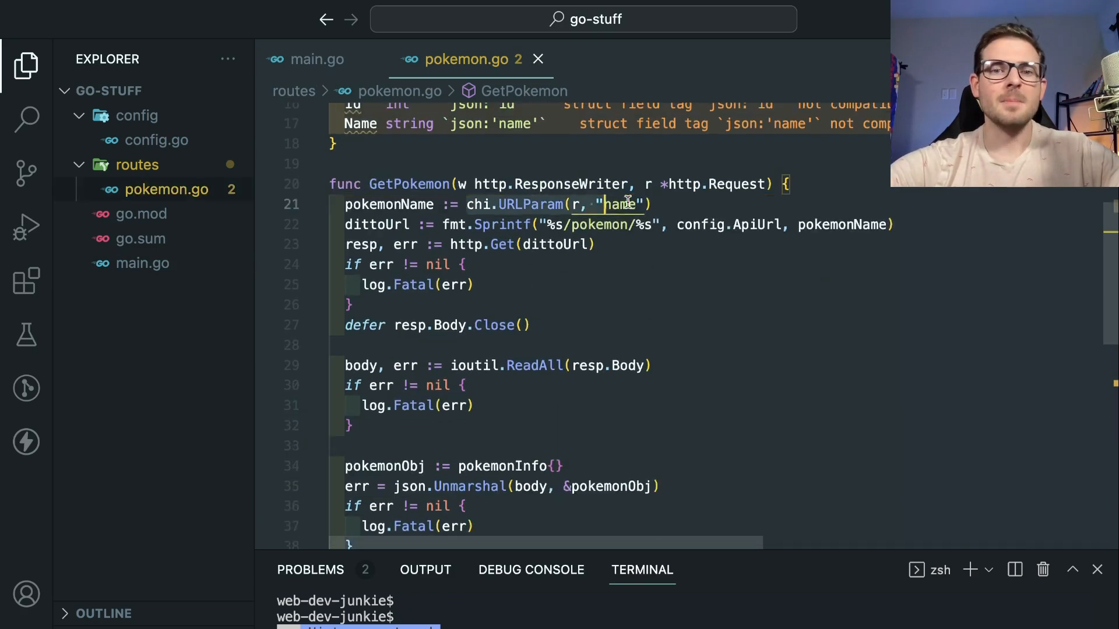
left_click(317, 59)
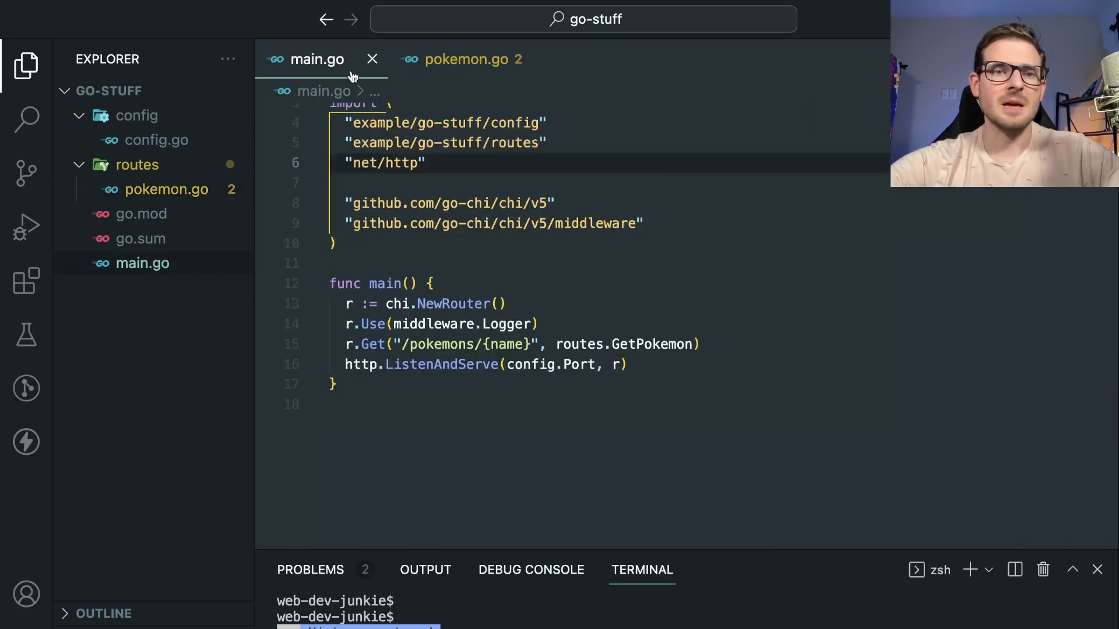
left_click(477, 344)
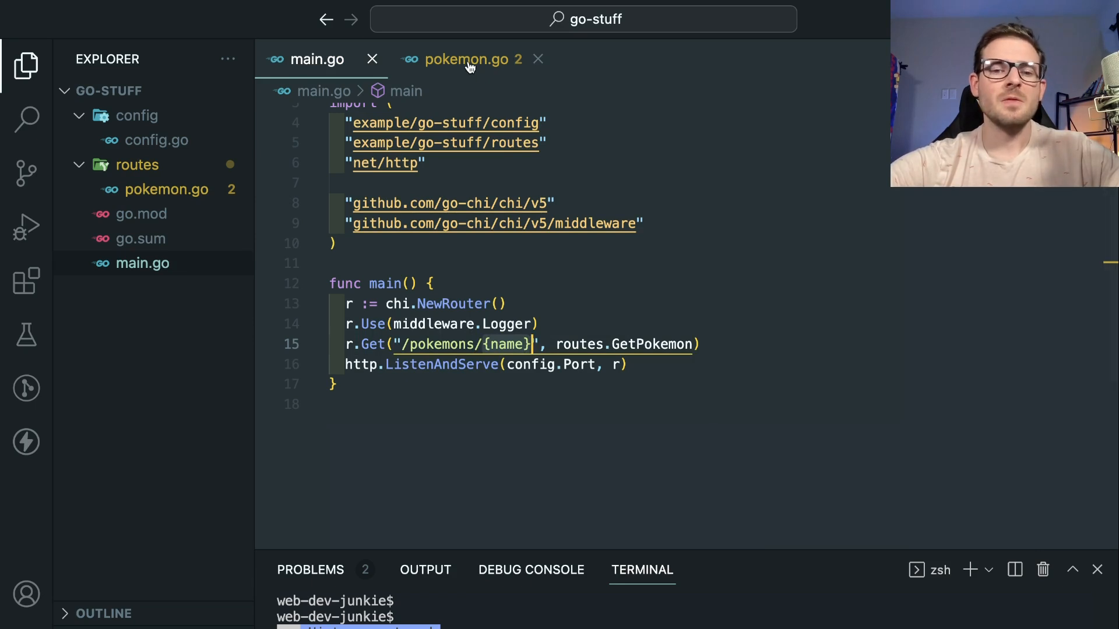
left_click(463, 59)
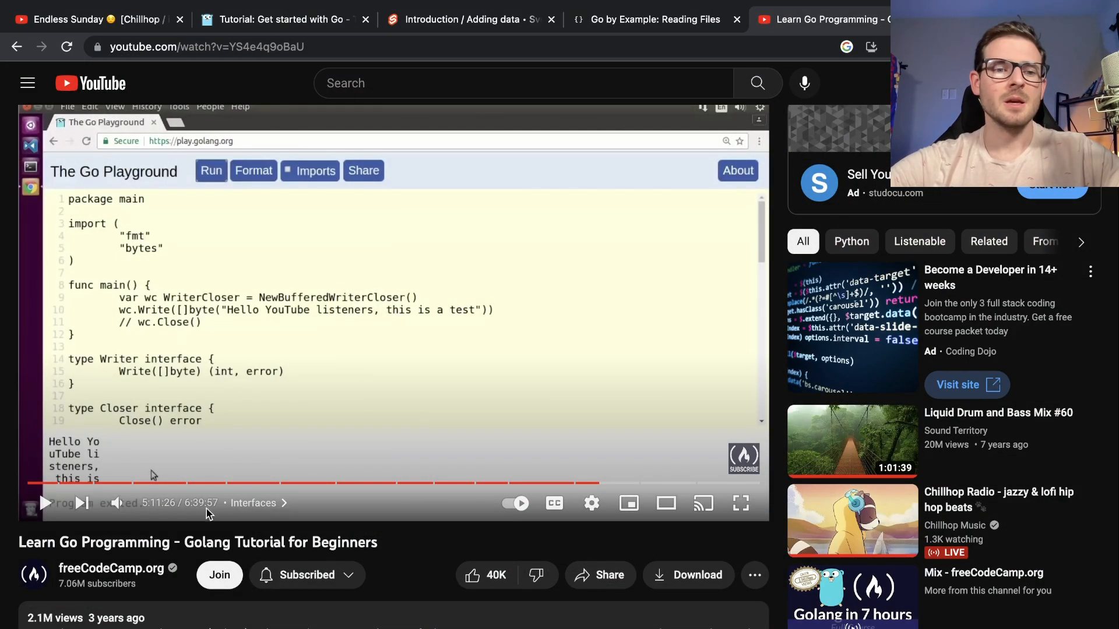
mouse_move(591, 503)
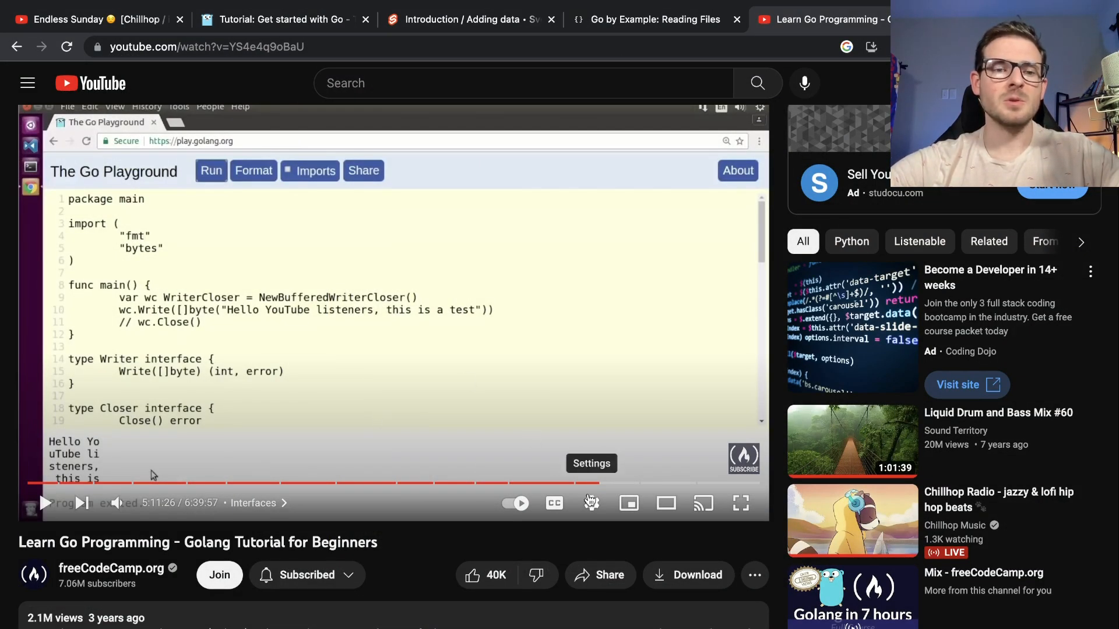
- Check the video's playback and subtitle settings, then rewind to the introduction
left_click(591, 502)
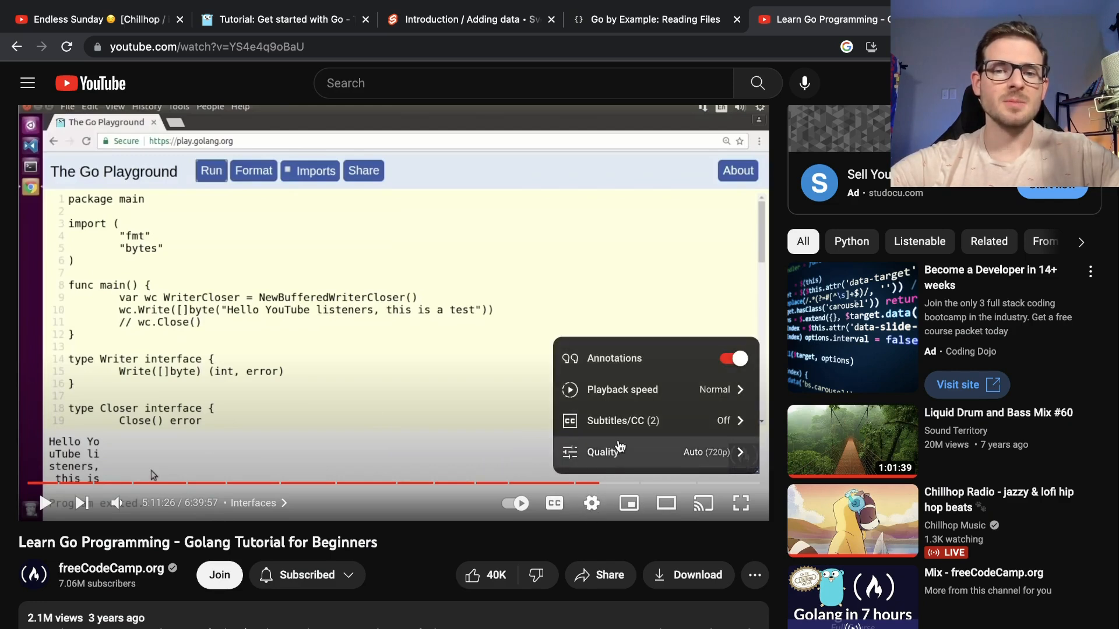
left_click(623, 420)
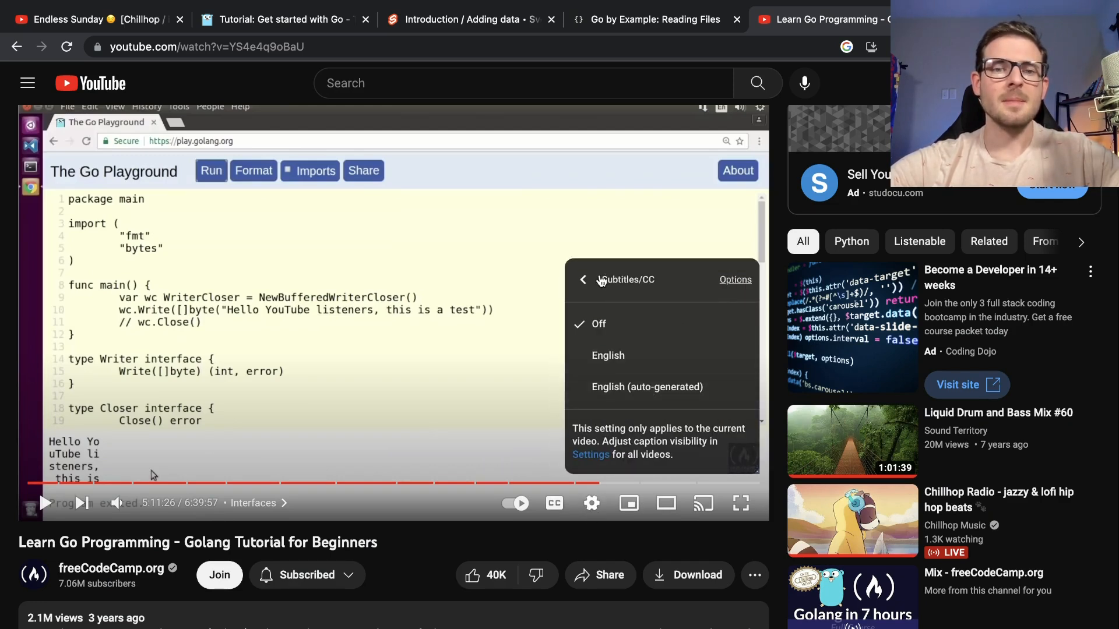
left_click(583, 279)
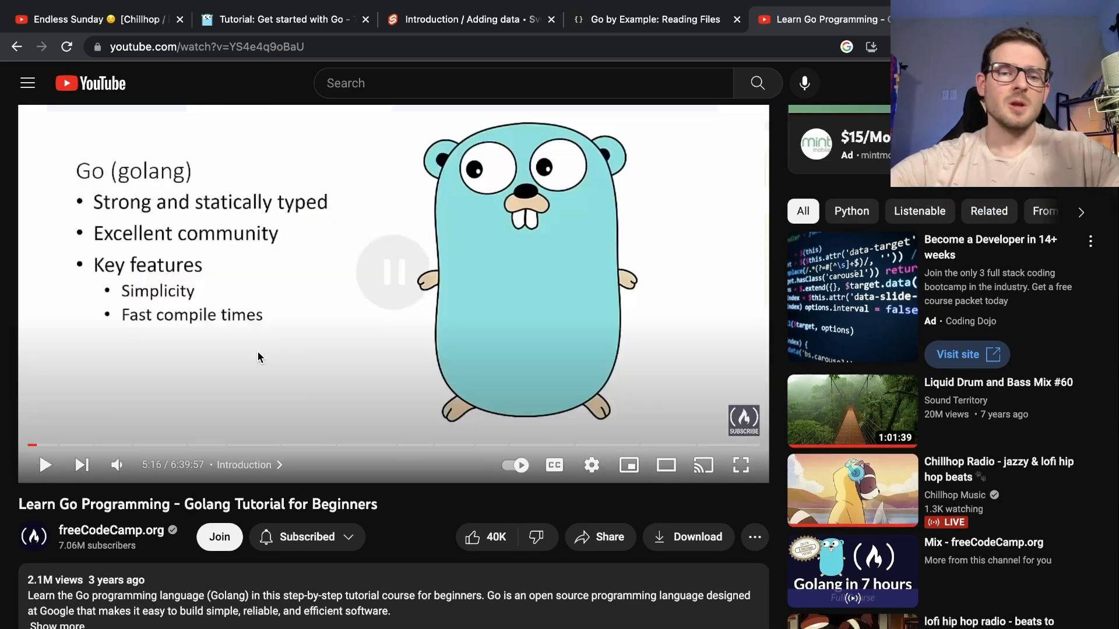
mouse_move(254, 307)
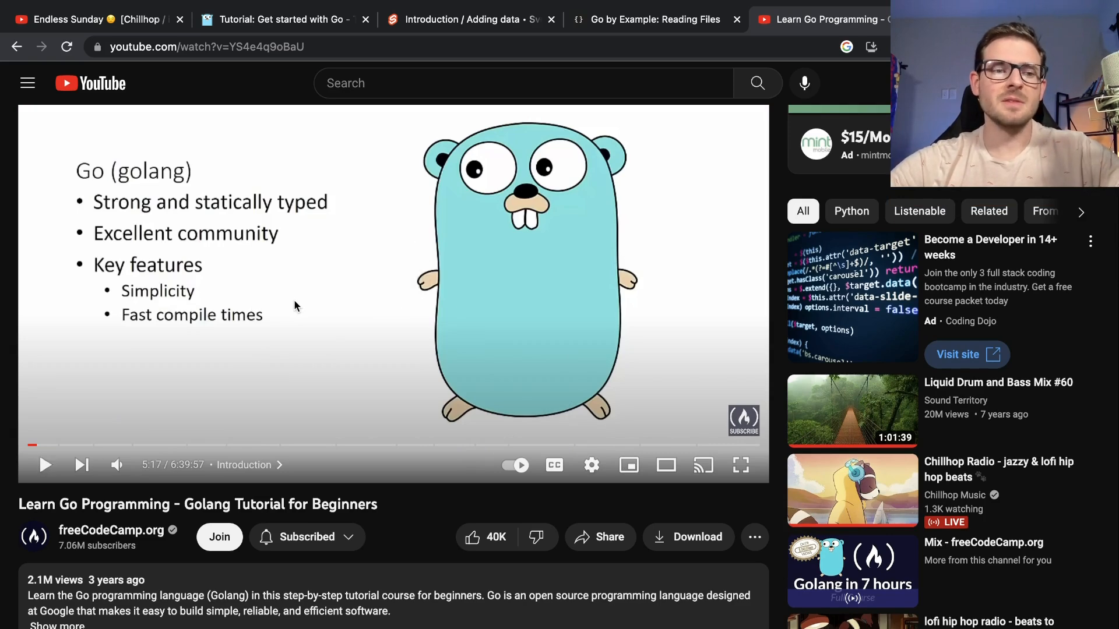
double_click(638, 282)
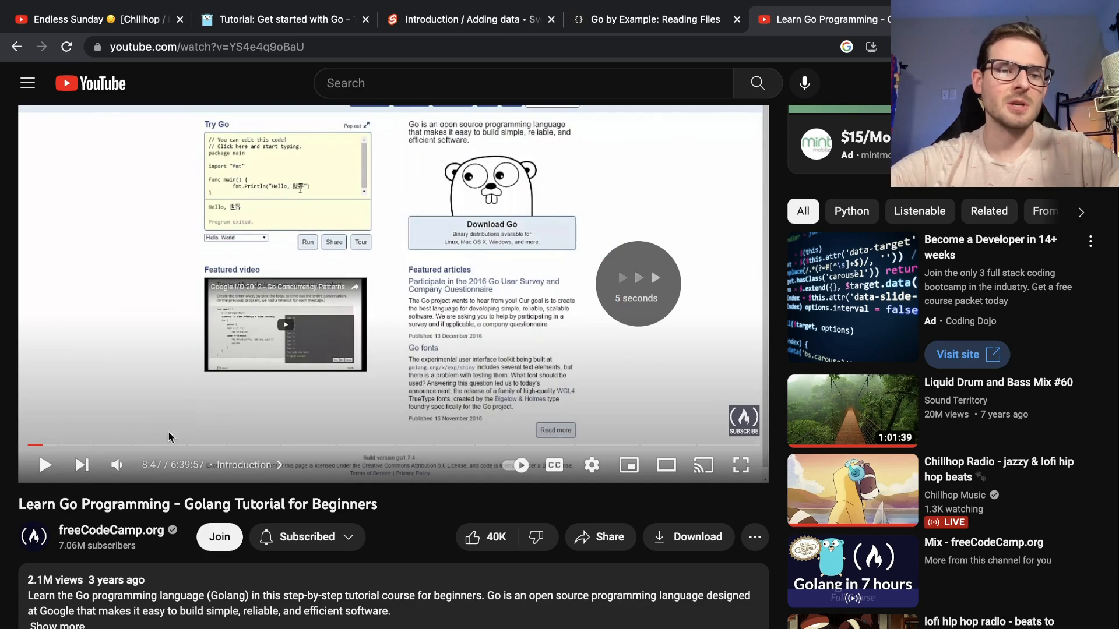
- Jump ahead to the Variables and Arrays and Slices chapters, then return to go.dev
left_click(75, 446)
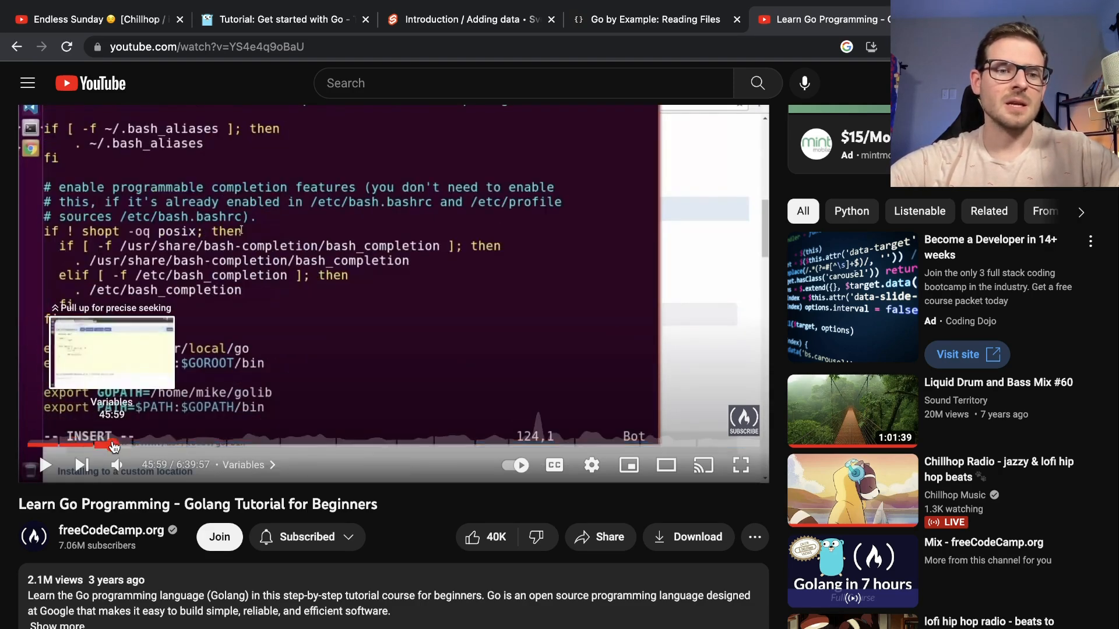
left_click(113, 445)
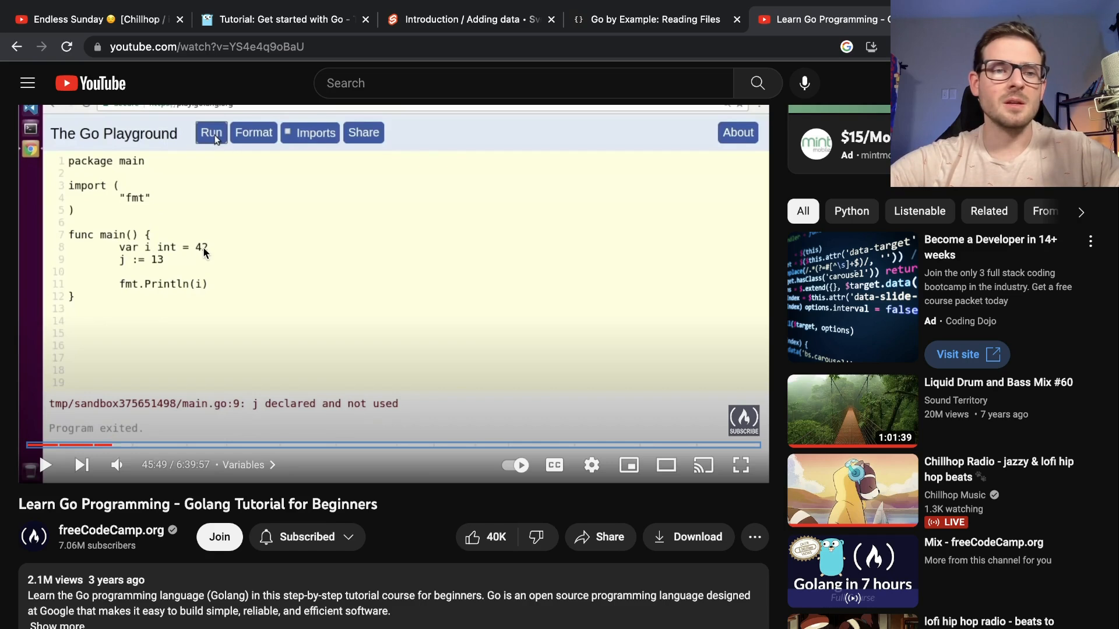
mouse_move(130, 269)
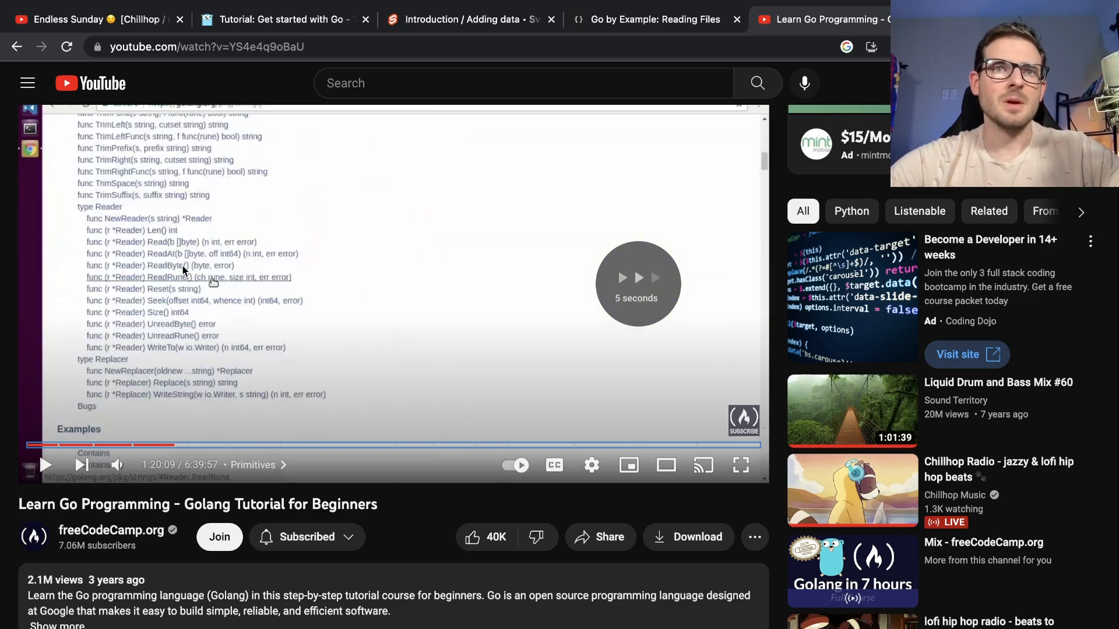
left_click(256, 445)
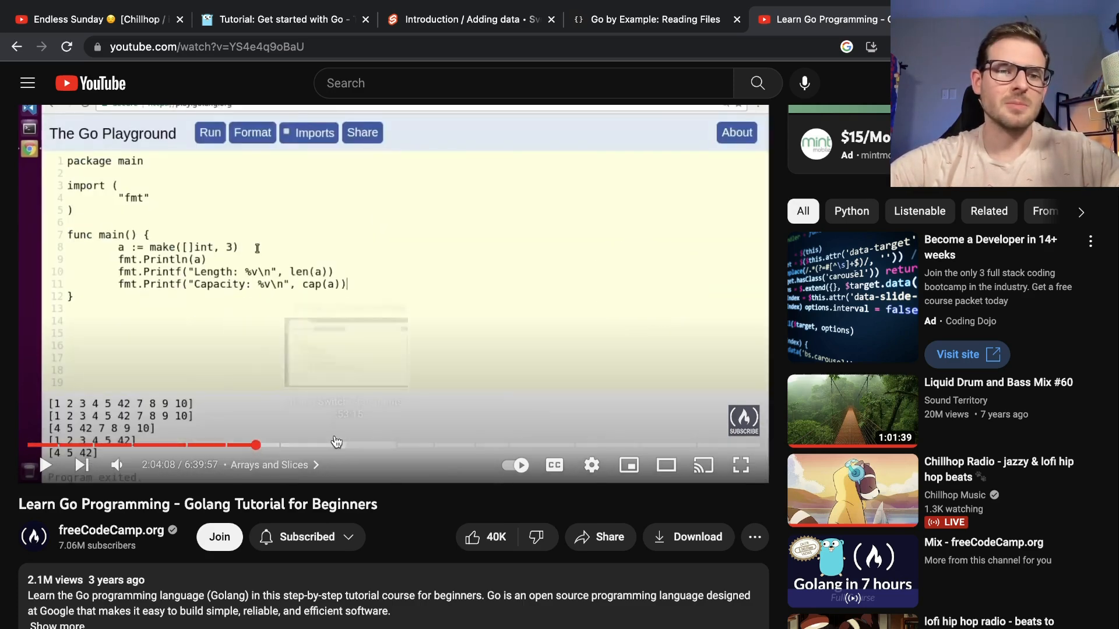
left_click(284, 19)
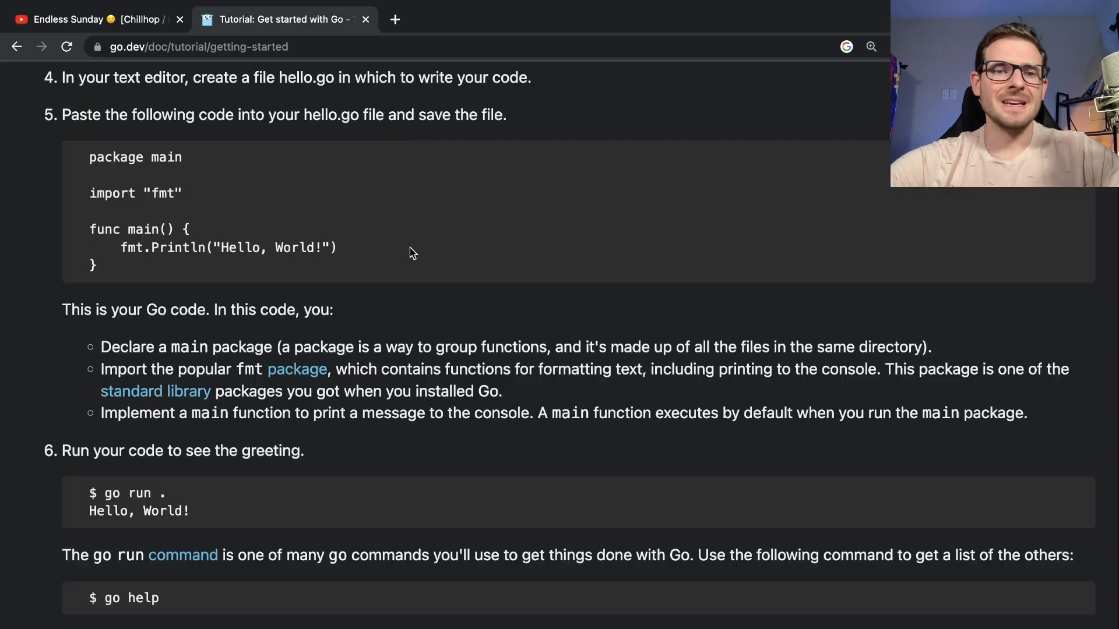
- Scroll the Get started with Go tutorial to the rsc.io/quote external-package example
scroll("down", 3)
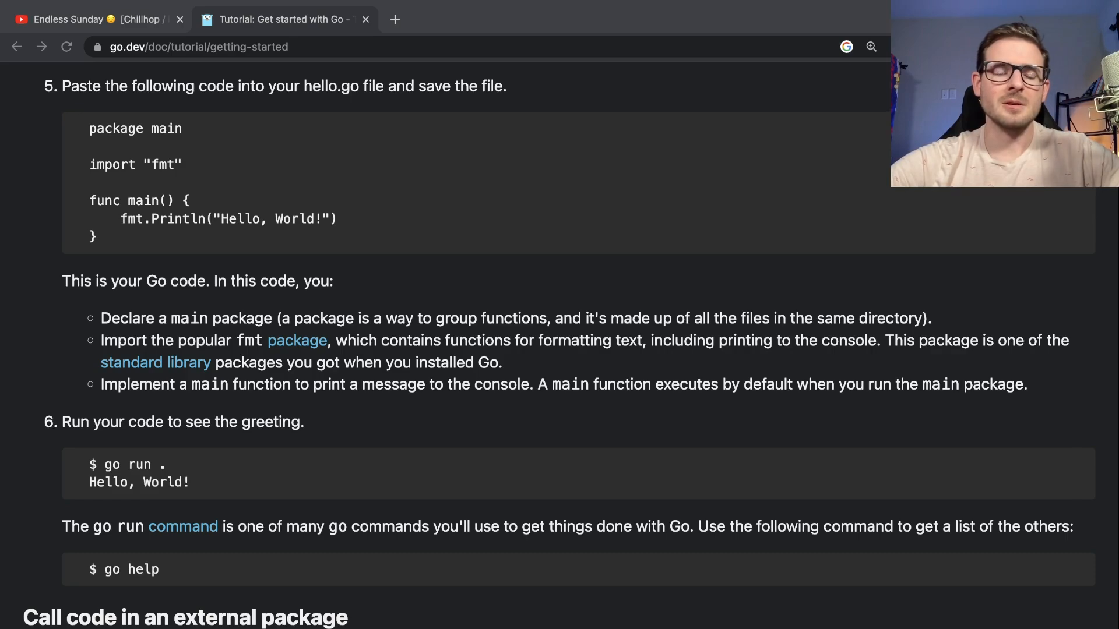
scroll("up", 3)
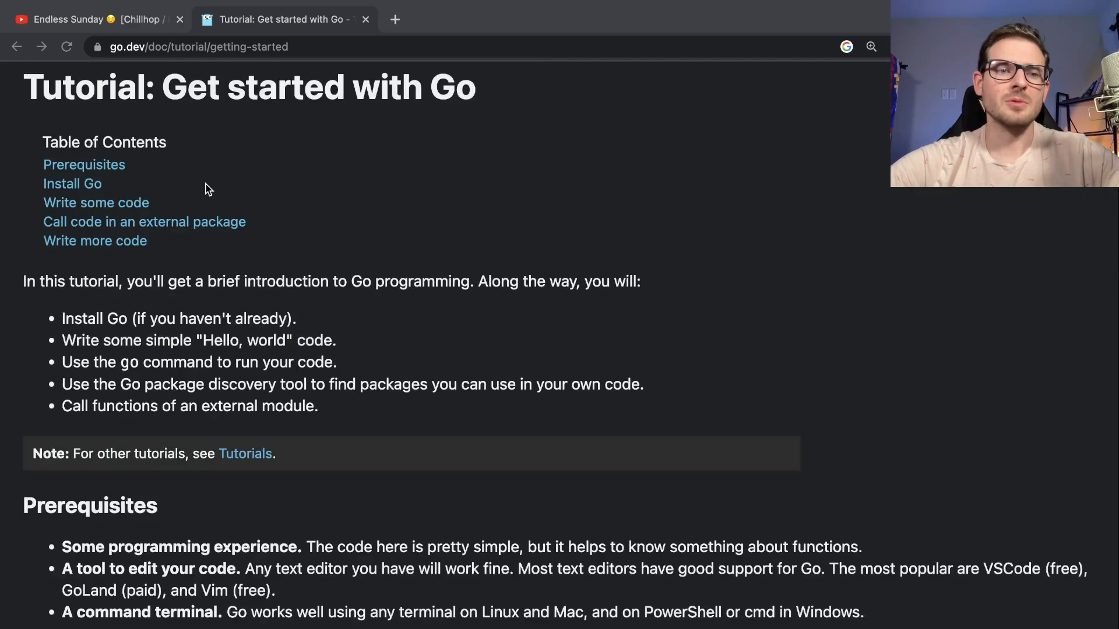
scroll("down", 3)
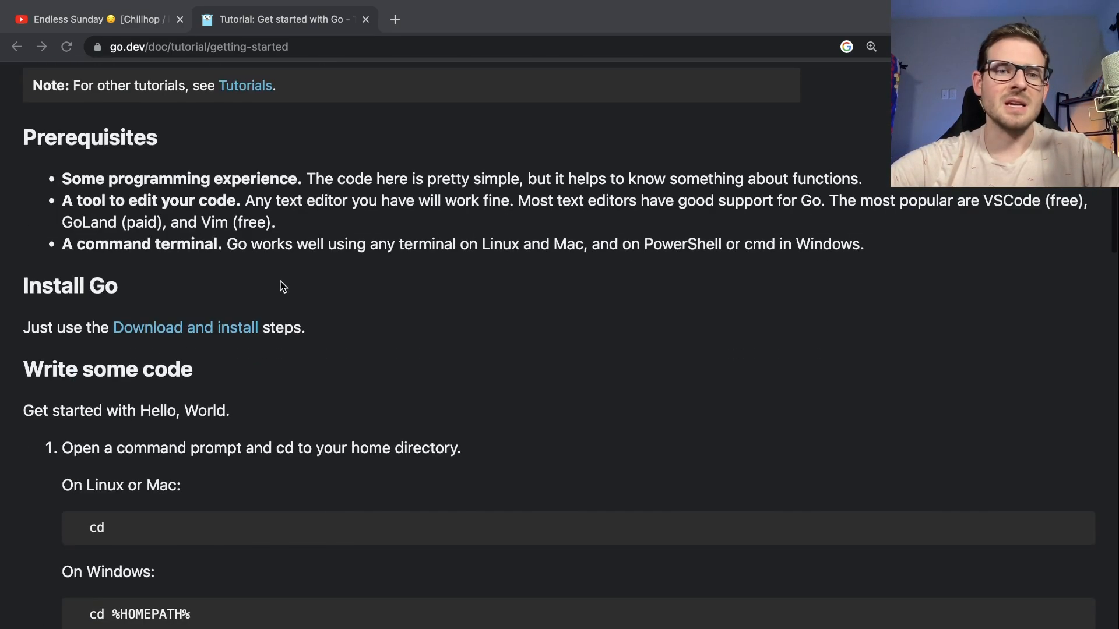
scroll("down", 3)
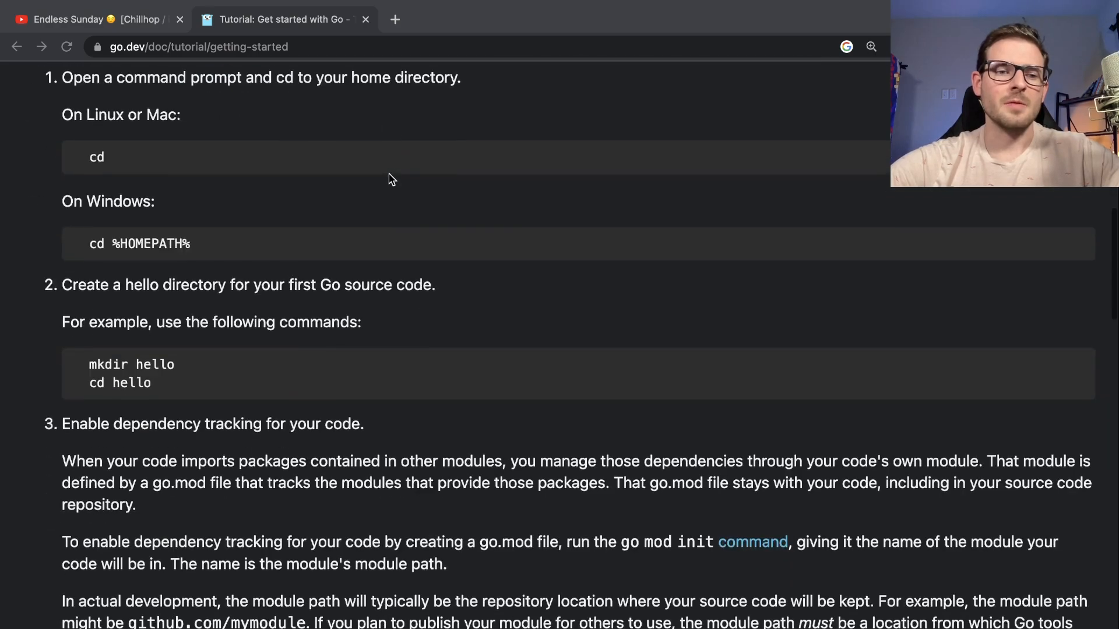
scroll("down", 3)
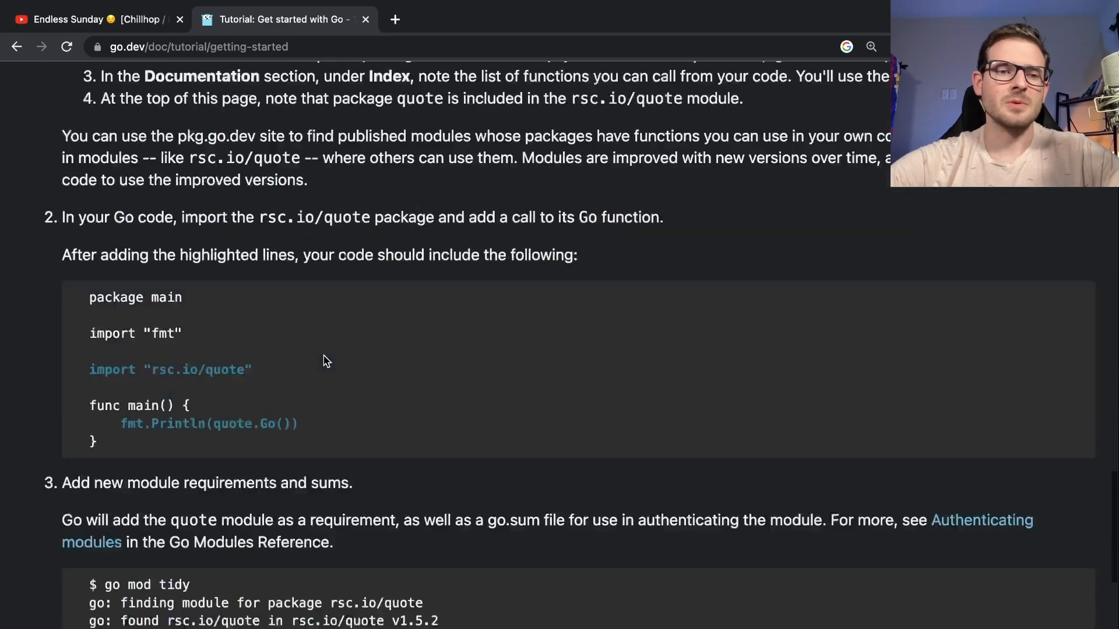
scroll("up", 3)
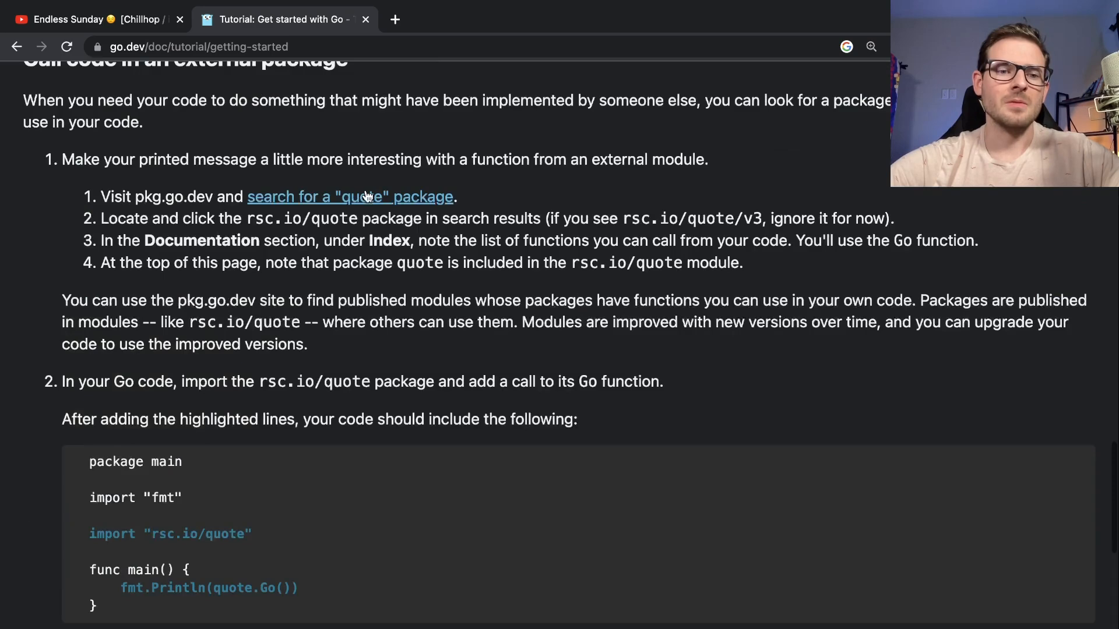
scroll("down", 3)
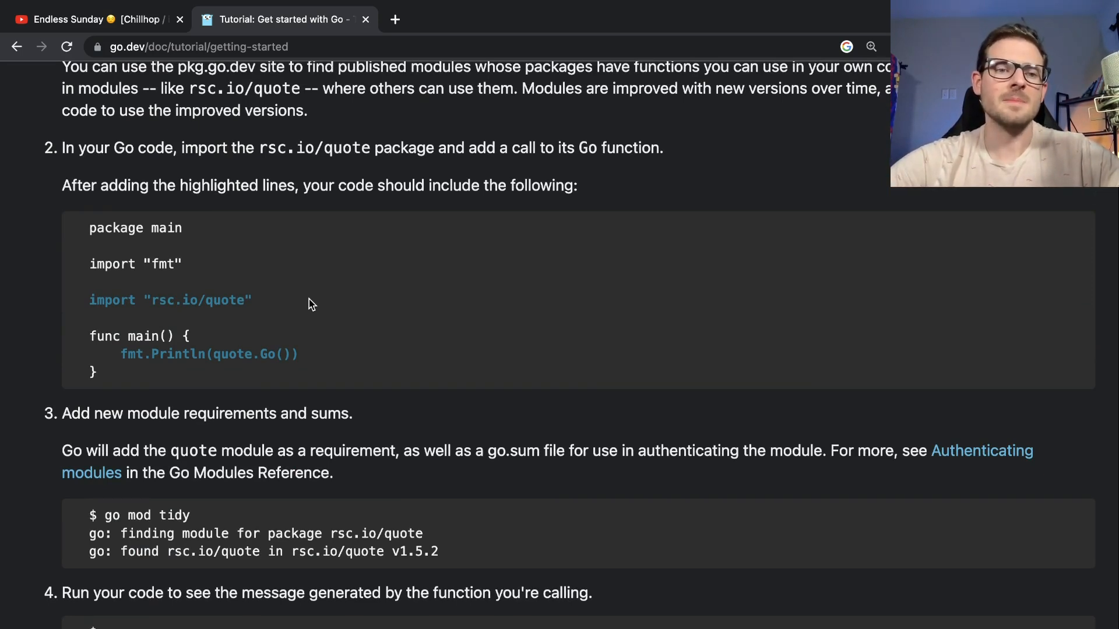
mouse_move(656, 187)
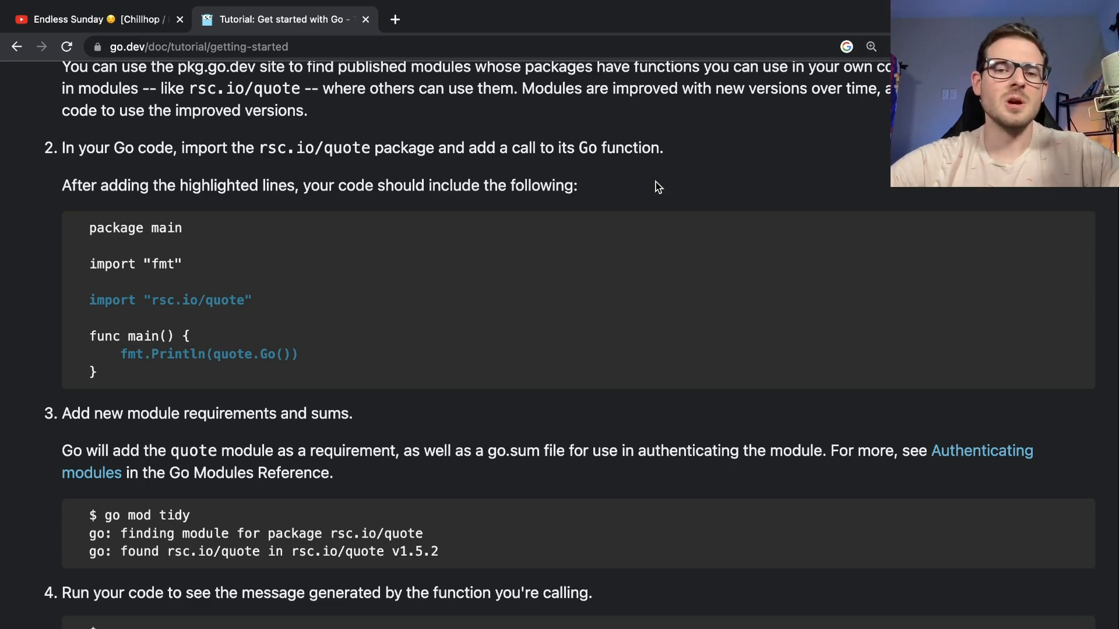
mouse_move(612, 246)
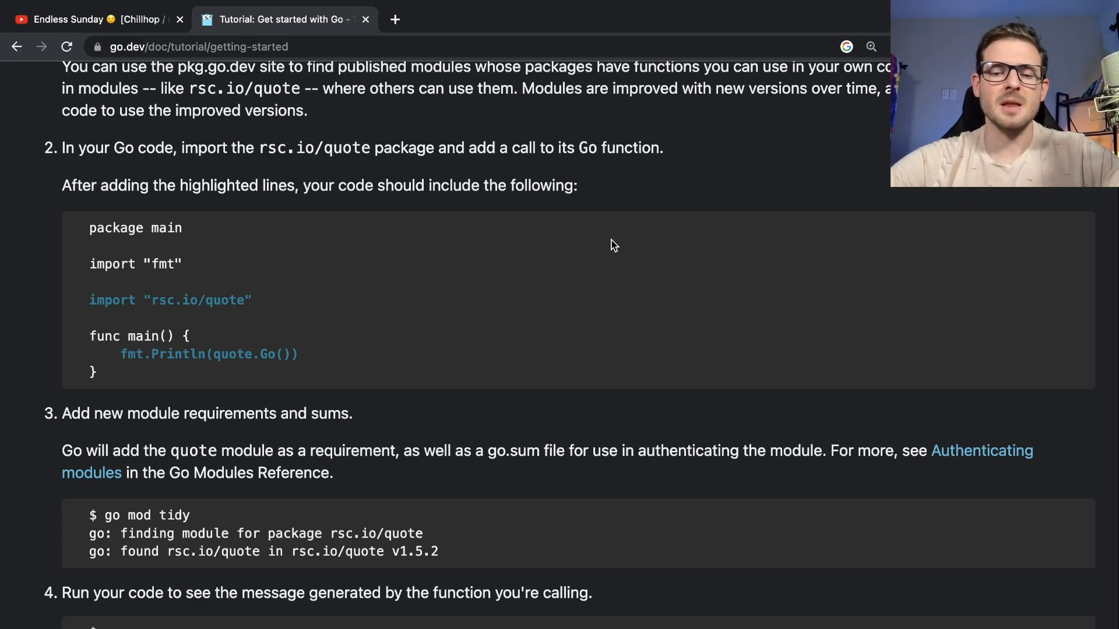